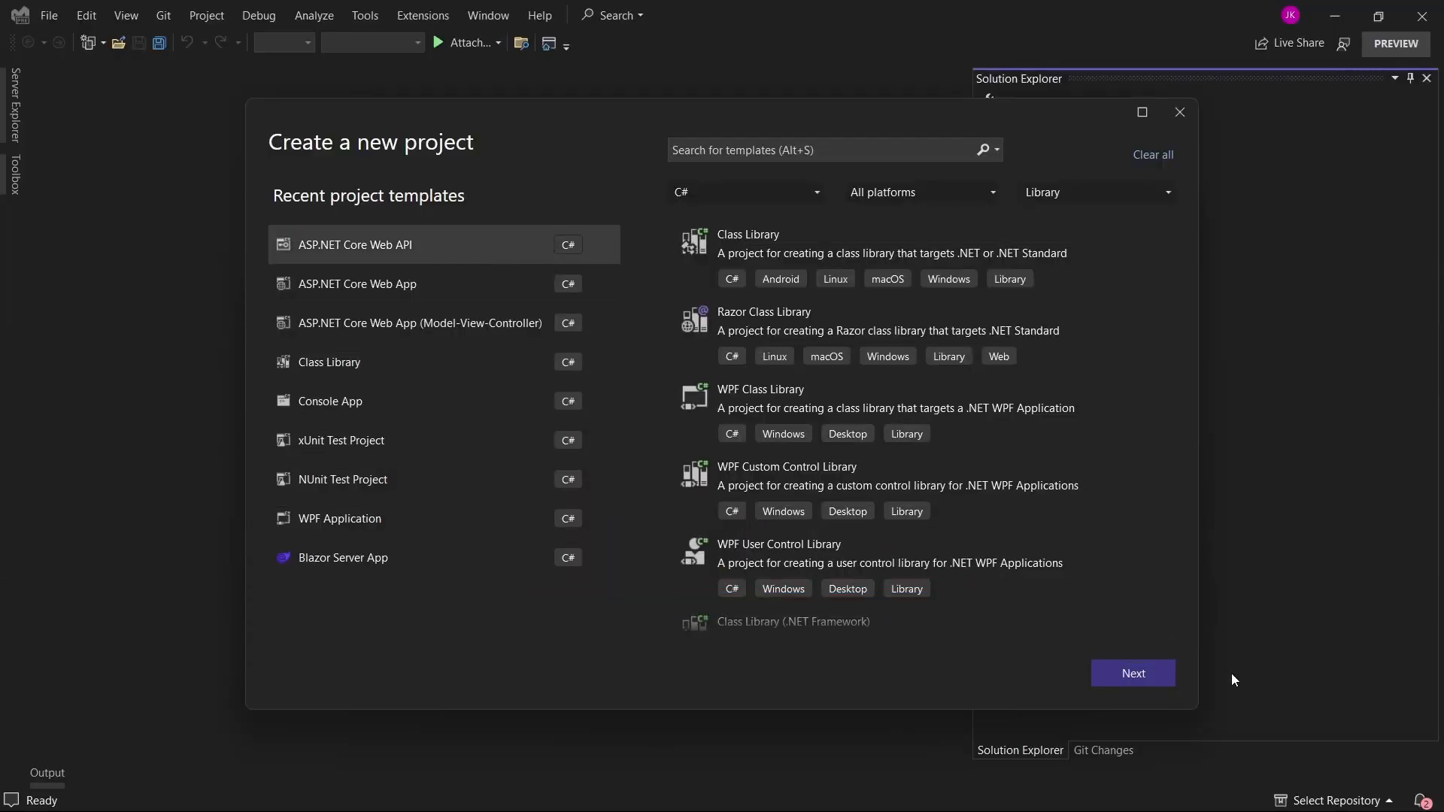
Create the Identity.WebAPI project from the Web API template on .NET 8.0 Preview, without controllers
click(1132, 672)
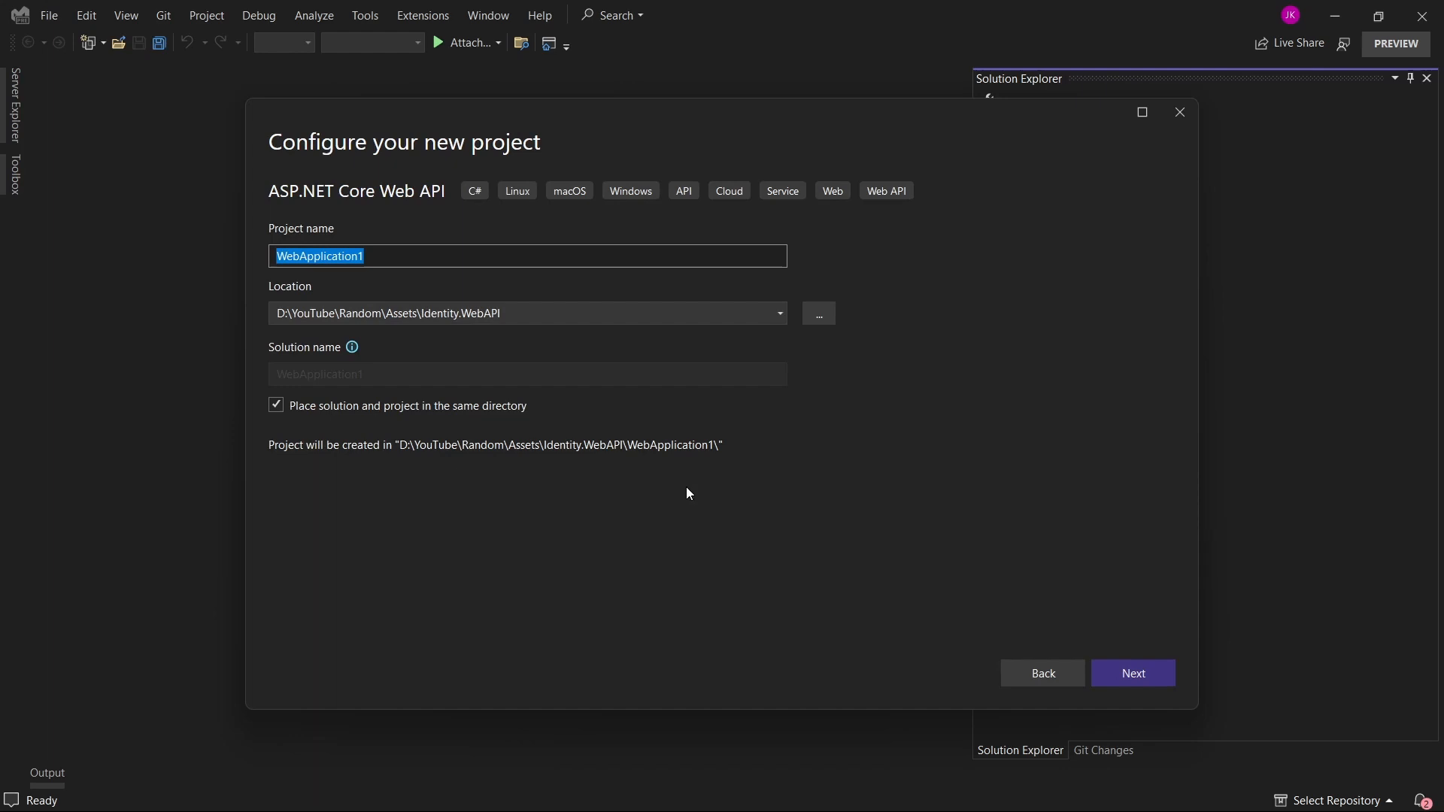
text(Identity.WebAPI)
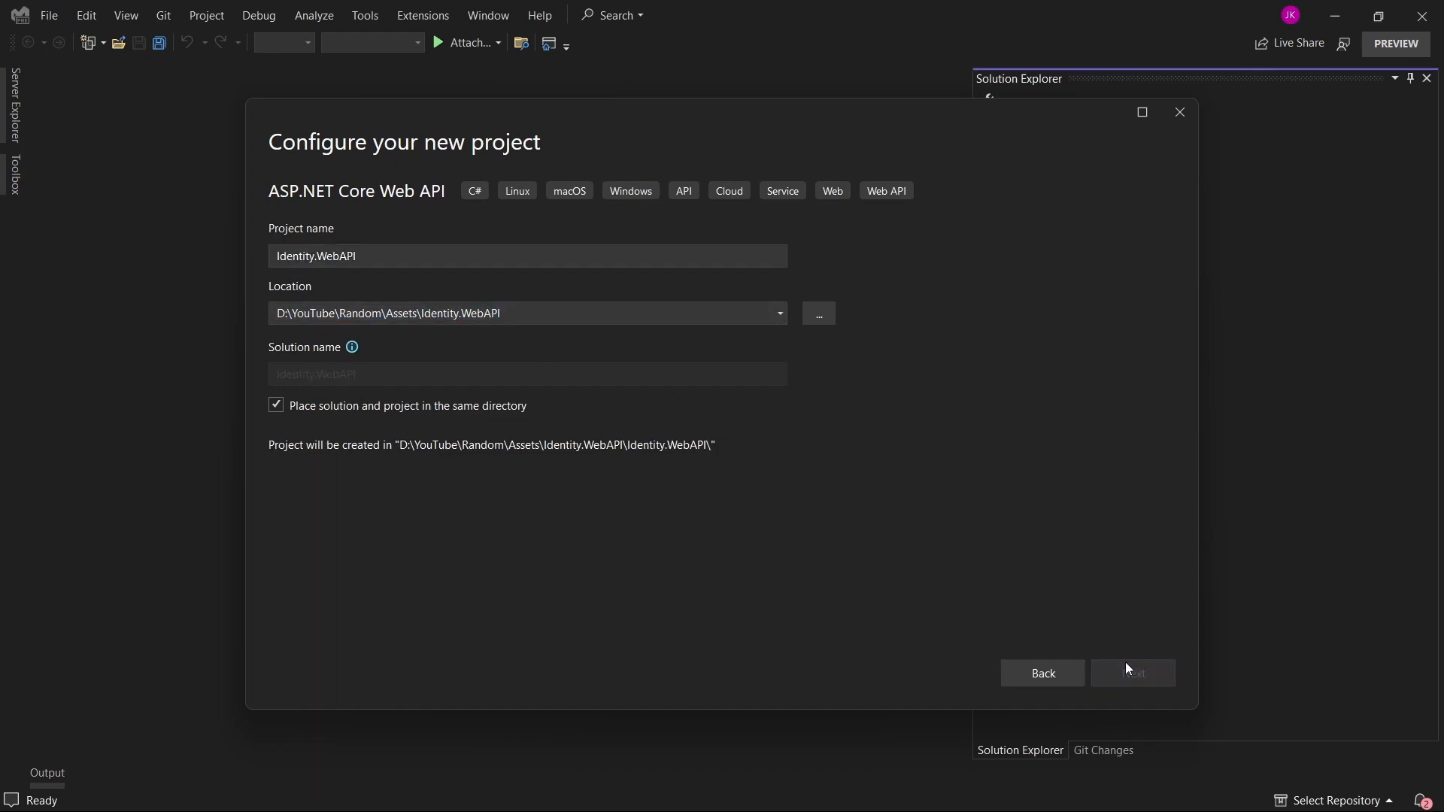
click(1131, 673)
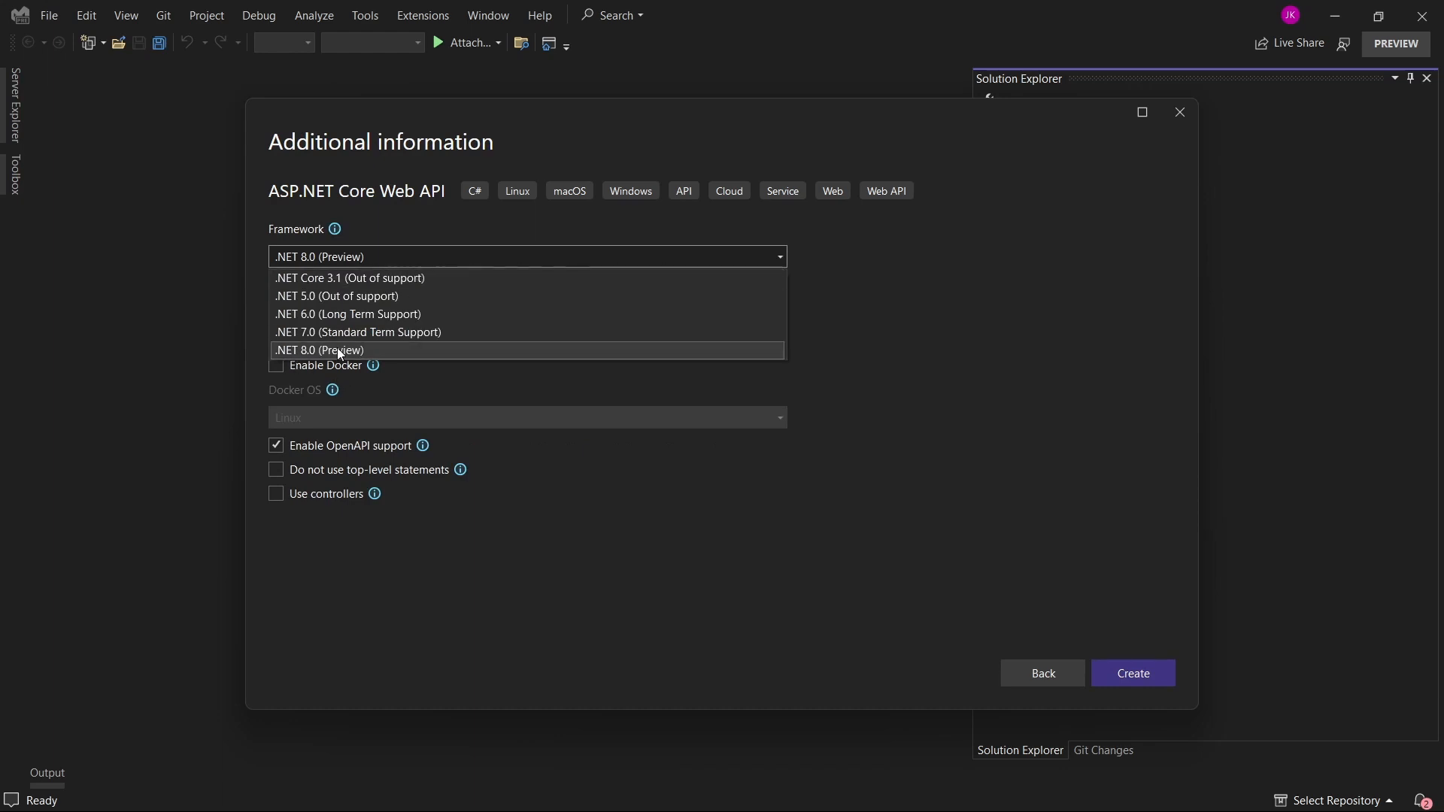
click(319, 349)
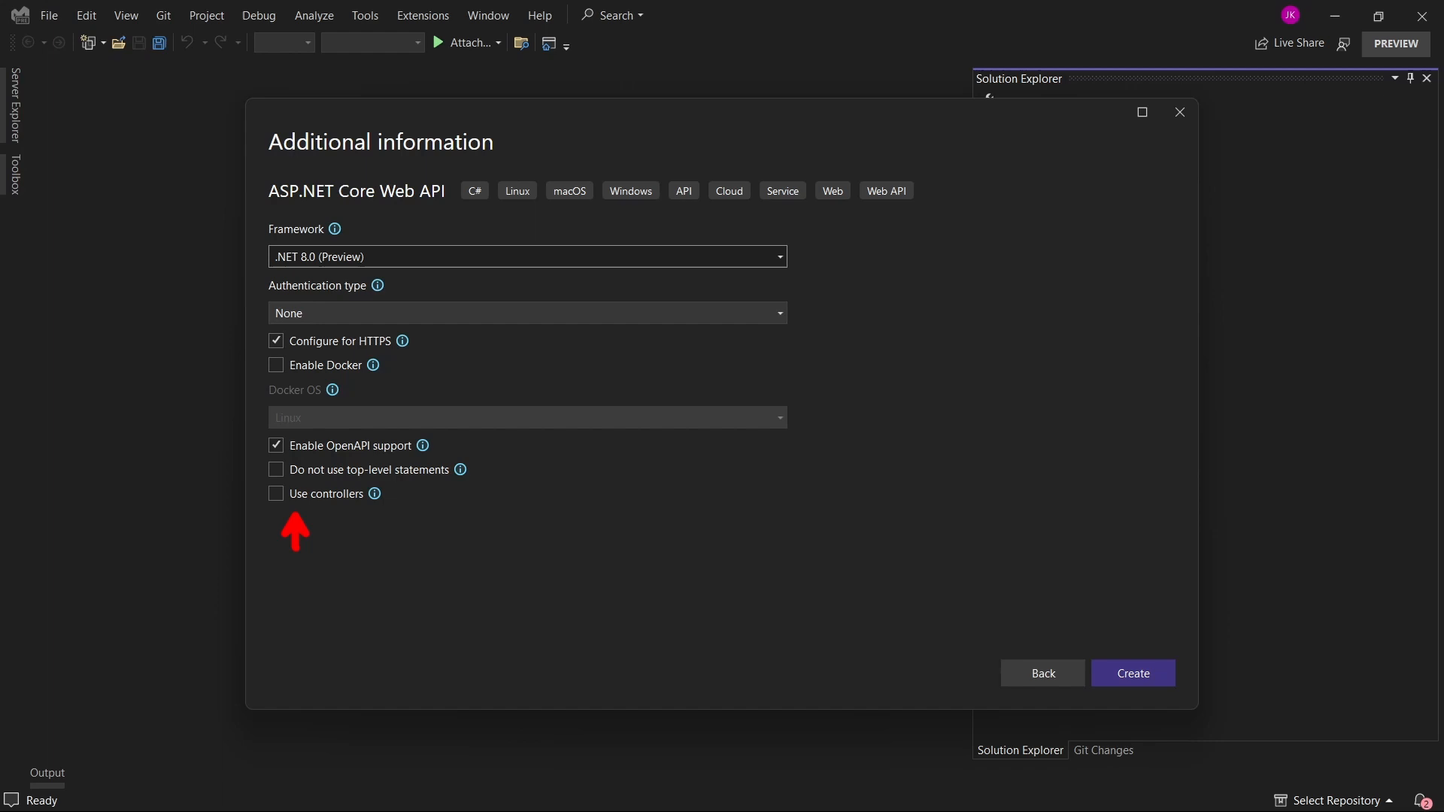
mouse_move(1134, 673)
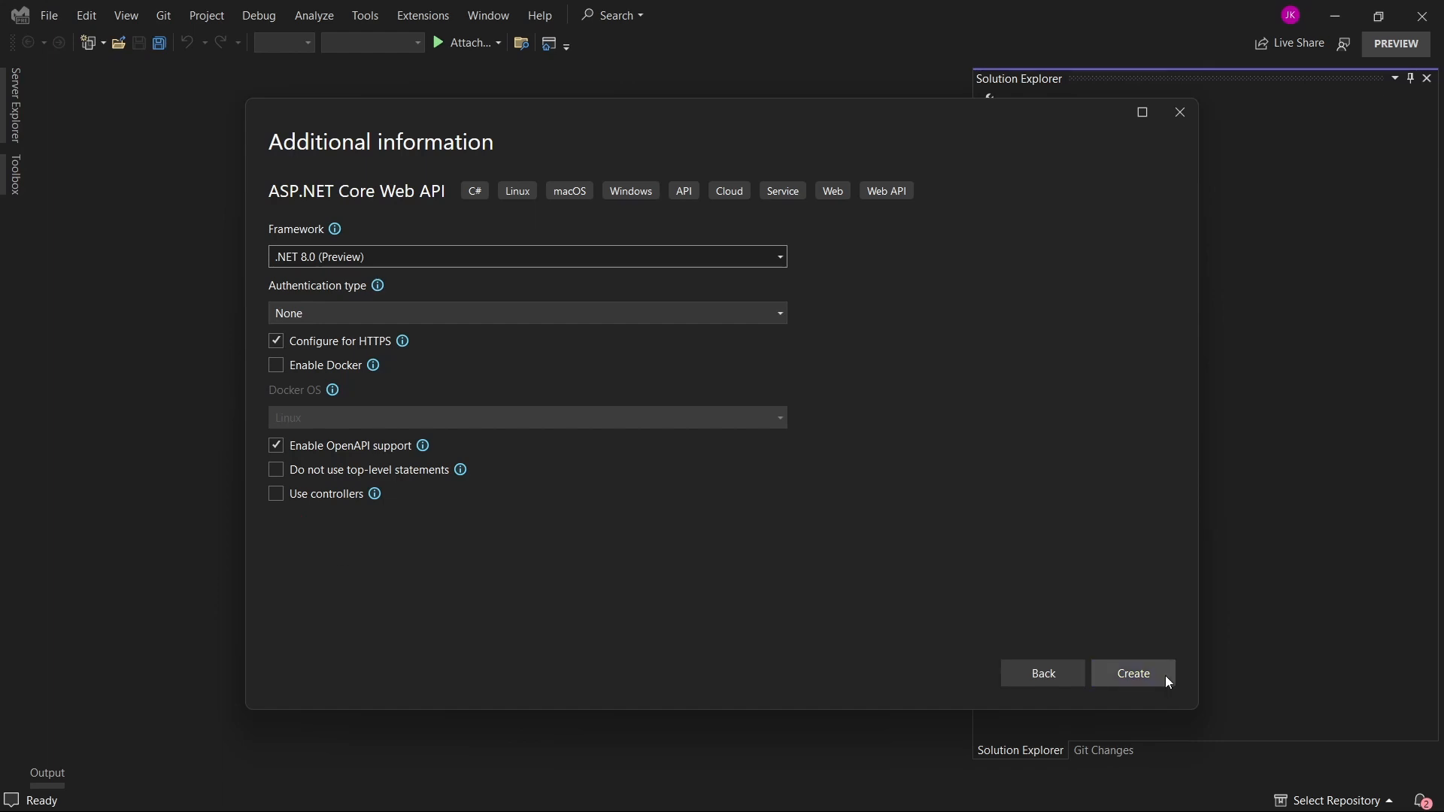
click(1132, 673)
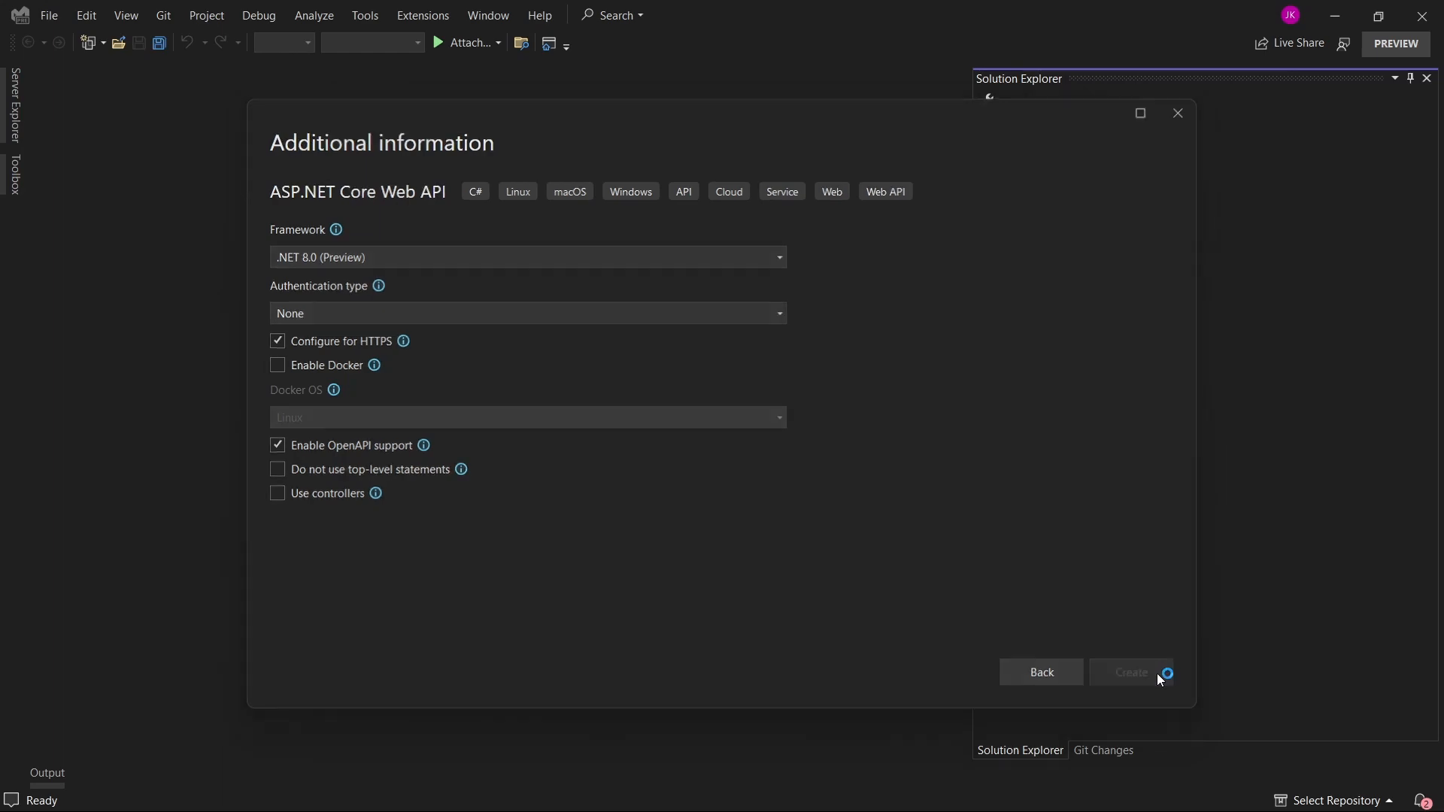
click(1129, 672)
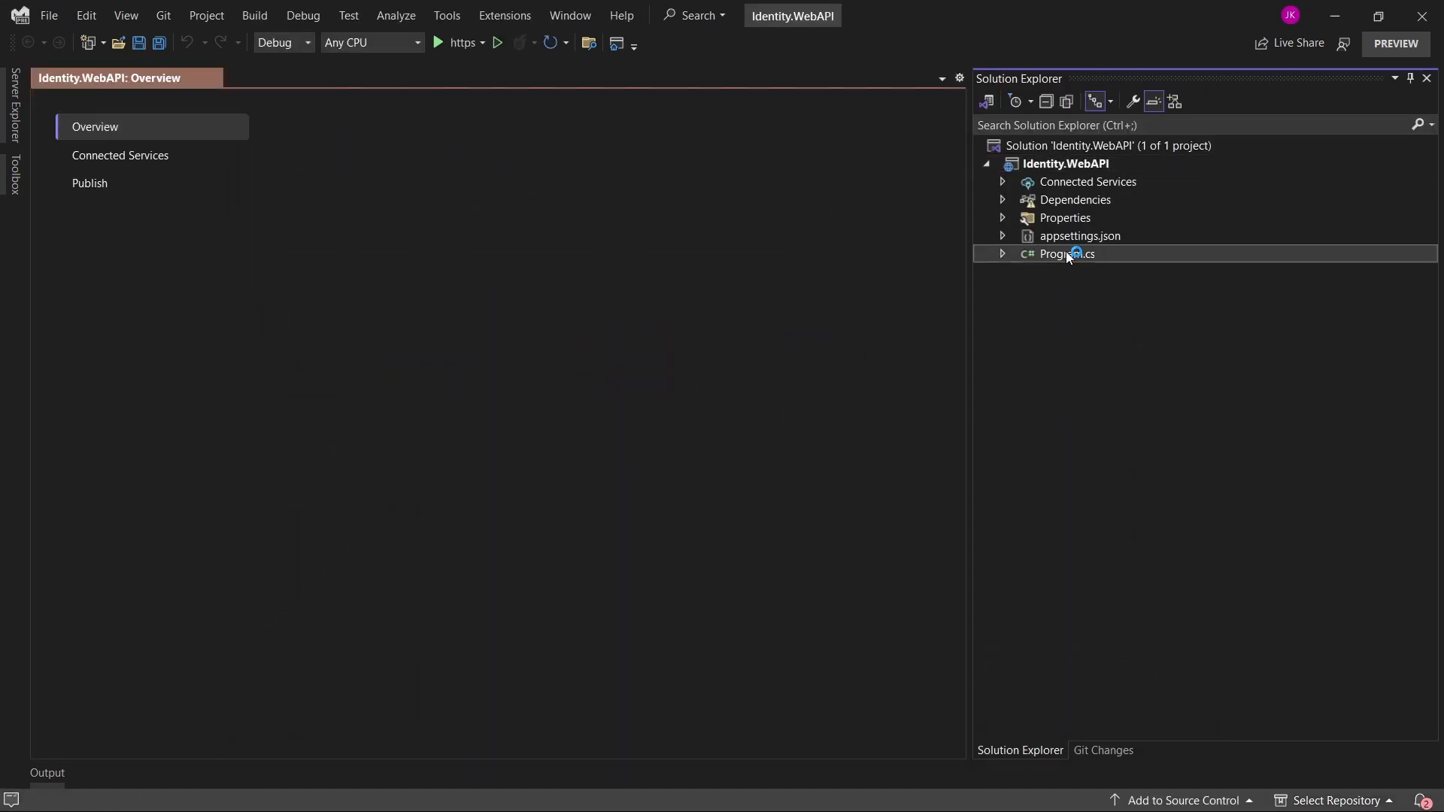
Delete the summaries array, weather MapGet endpoint and WeatherForecast record from Program.cs, then save
double_click(1066, 254)
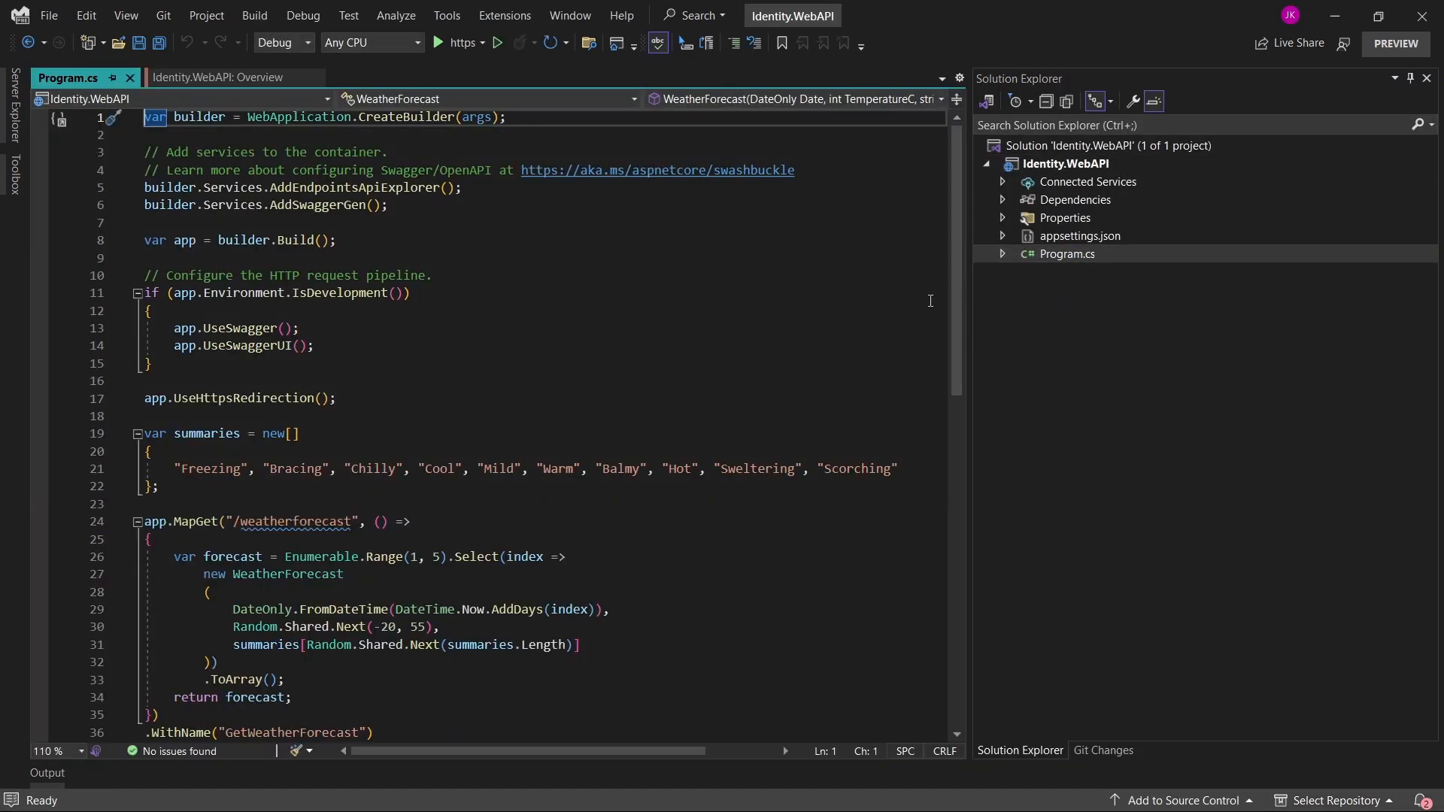
scroll(down, 3)
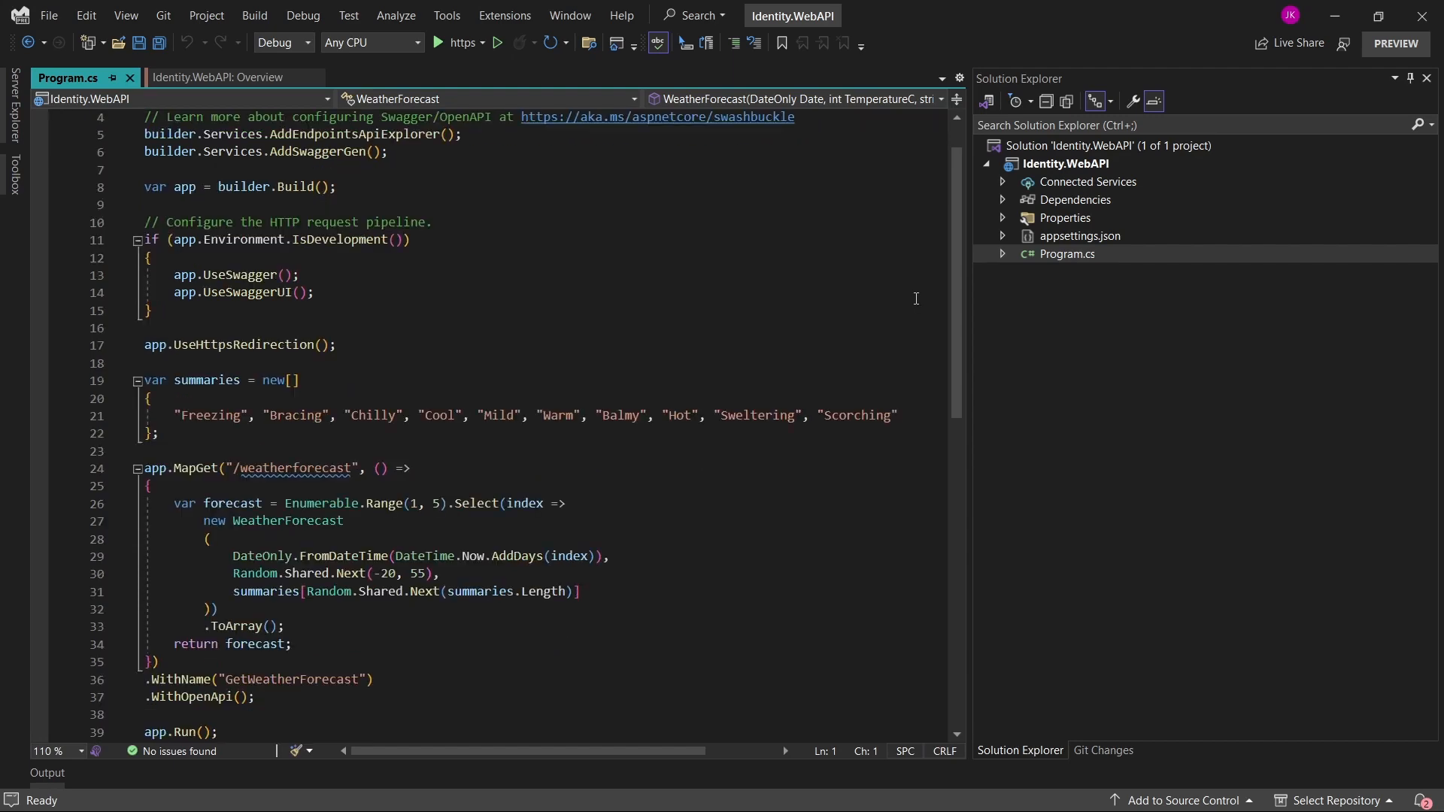
scroll(down, 3)
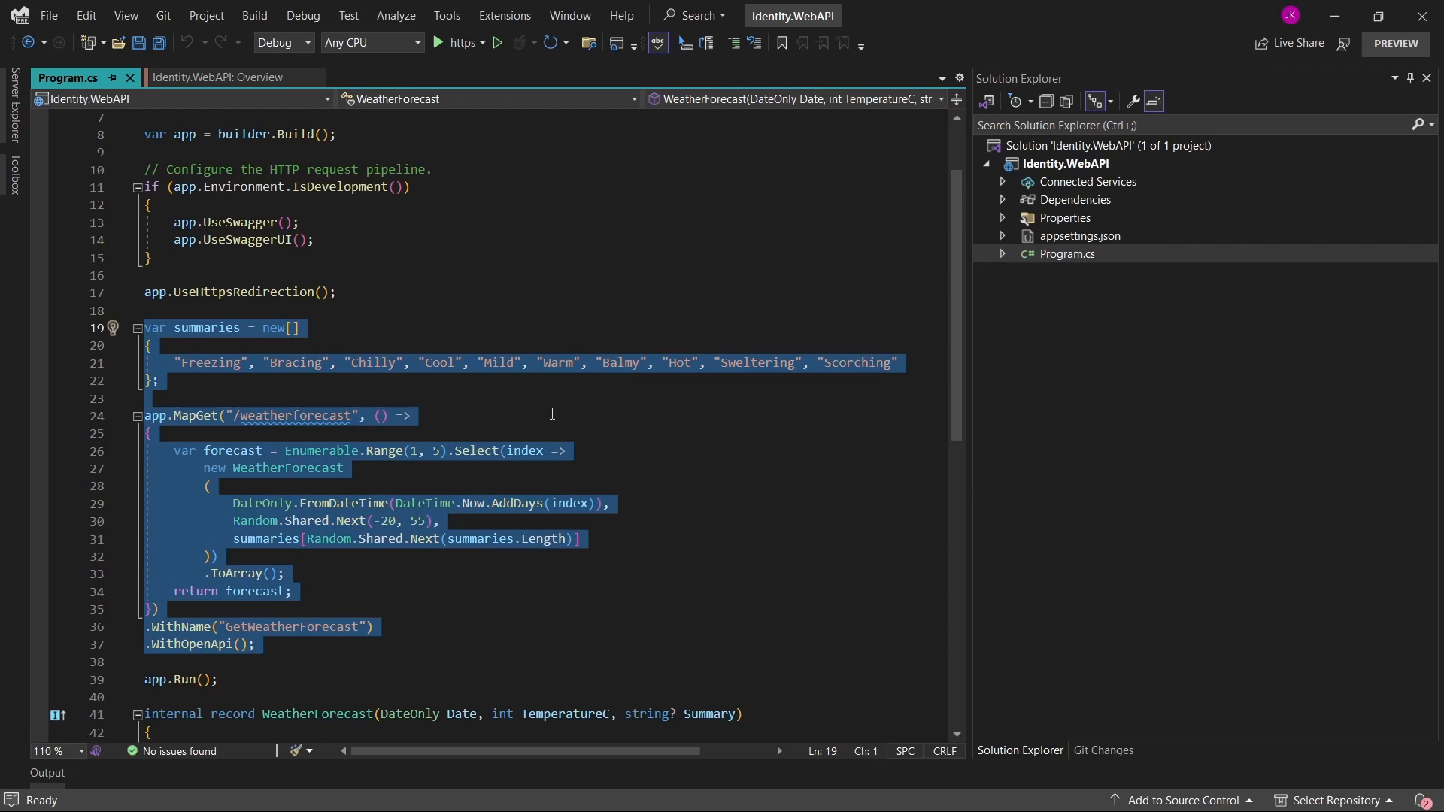
key(Delete)
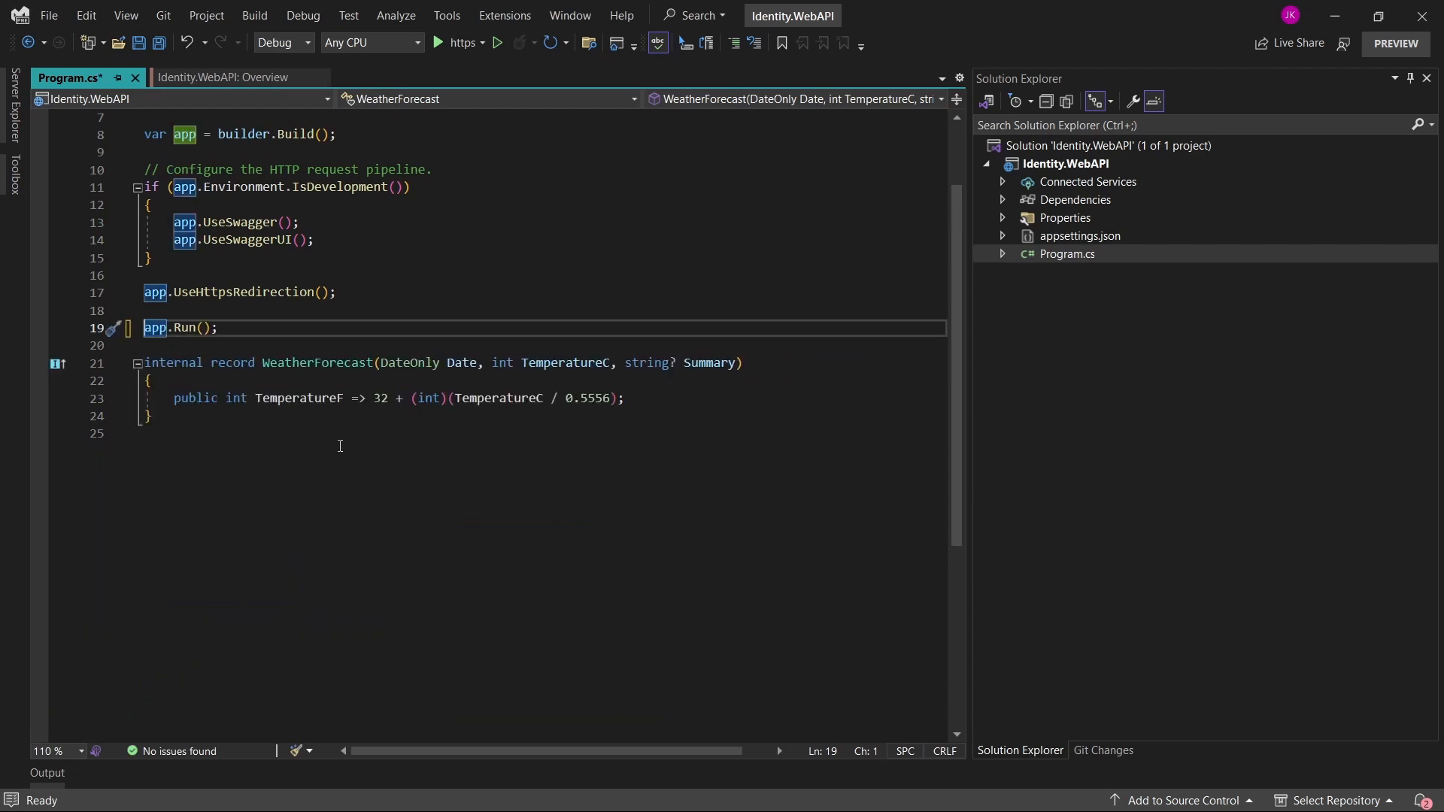
key(Delete)
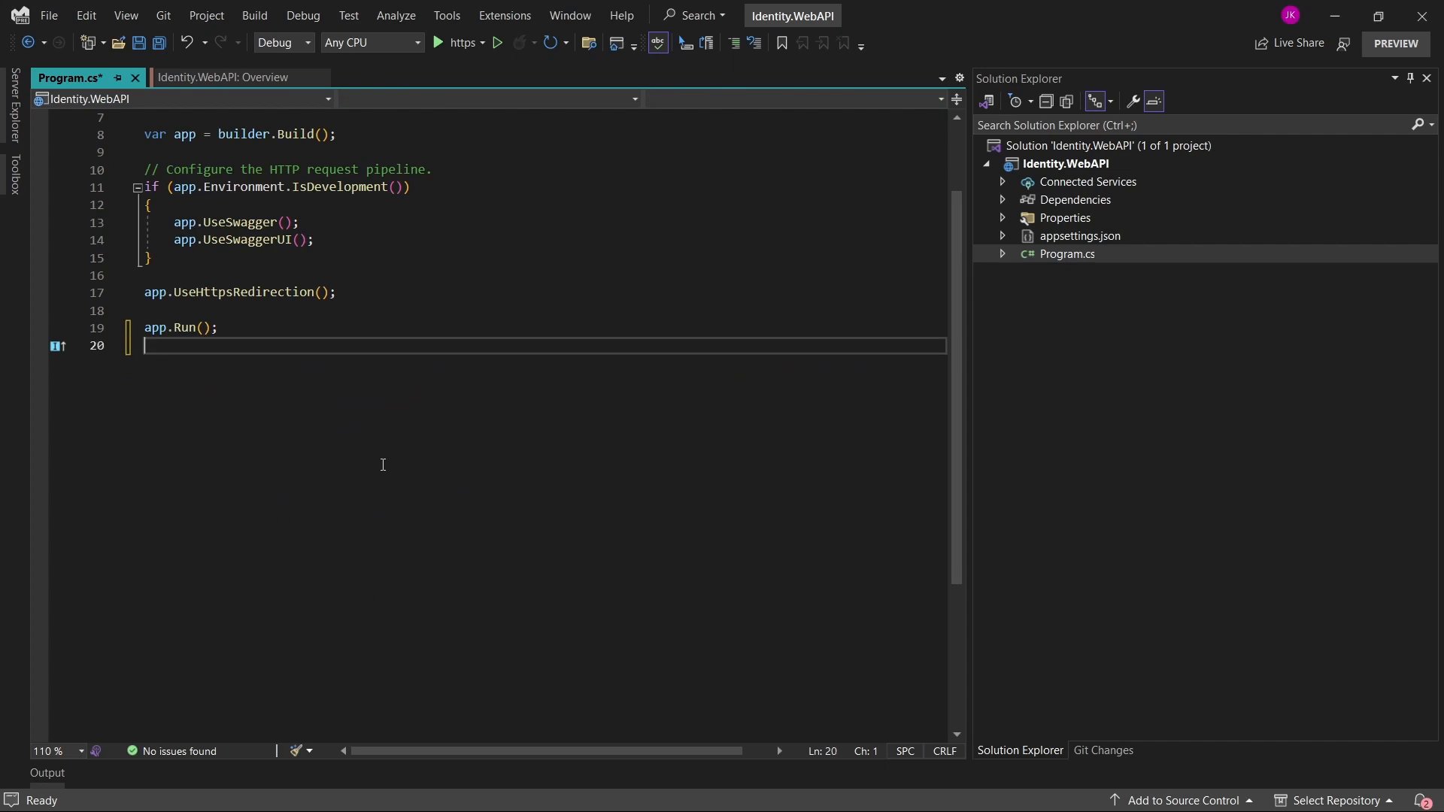
key(ctrl+s)
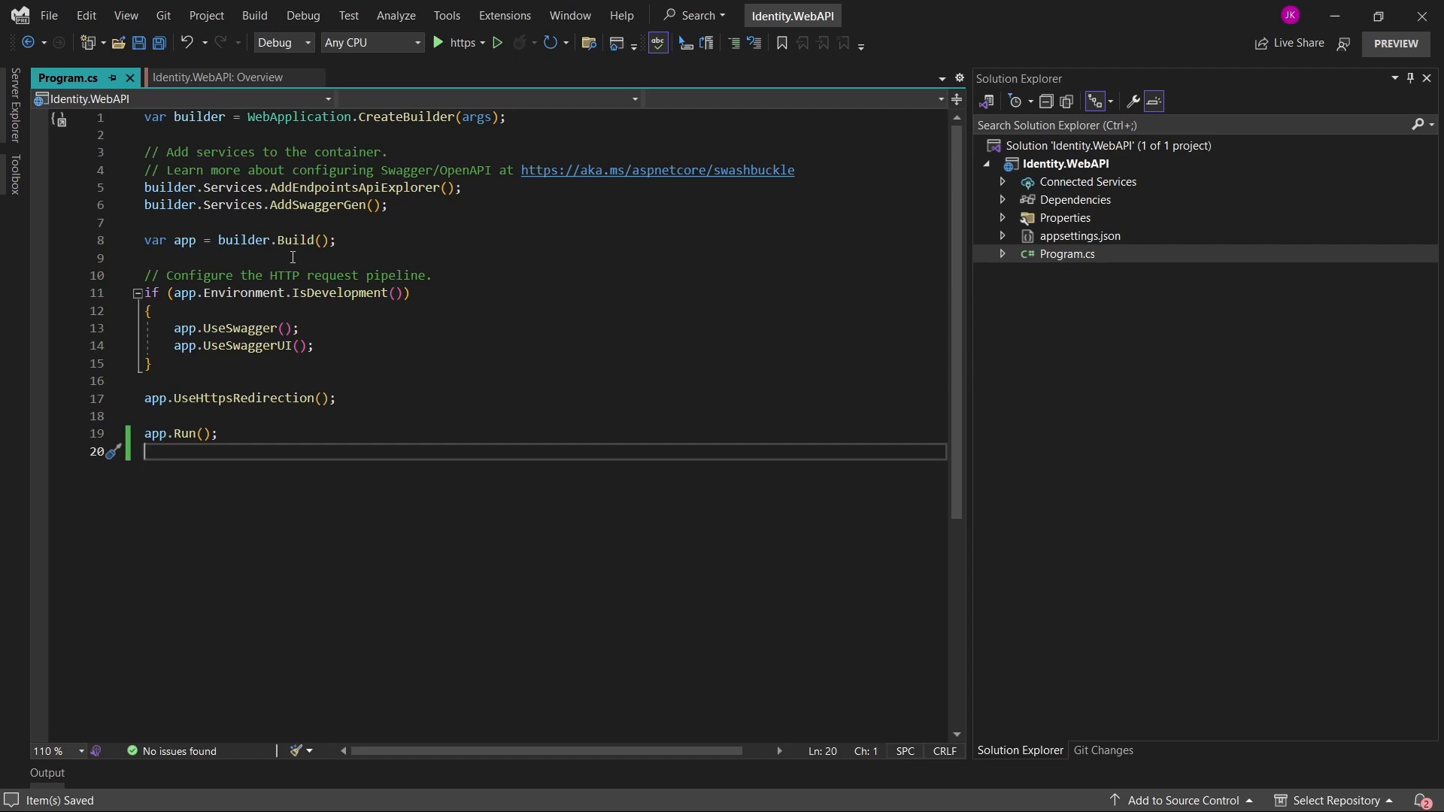
Install Microsoft.AspNetCore.Identity.EntityFrameworkCore and Microsoft.EntityFrameworkCore.InMemory from NuGet, accepting the license
right_click(1068, 163)
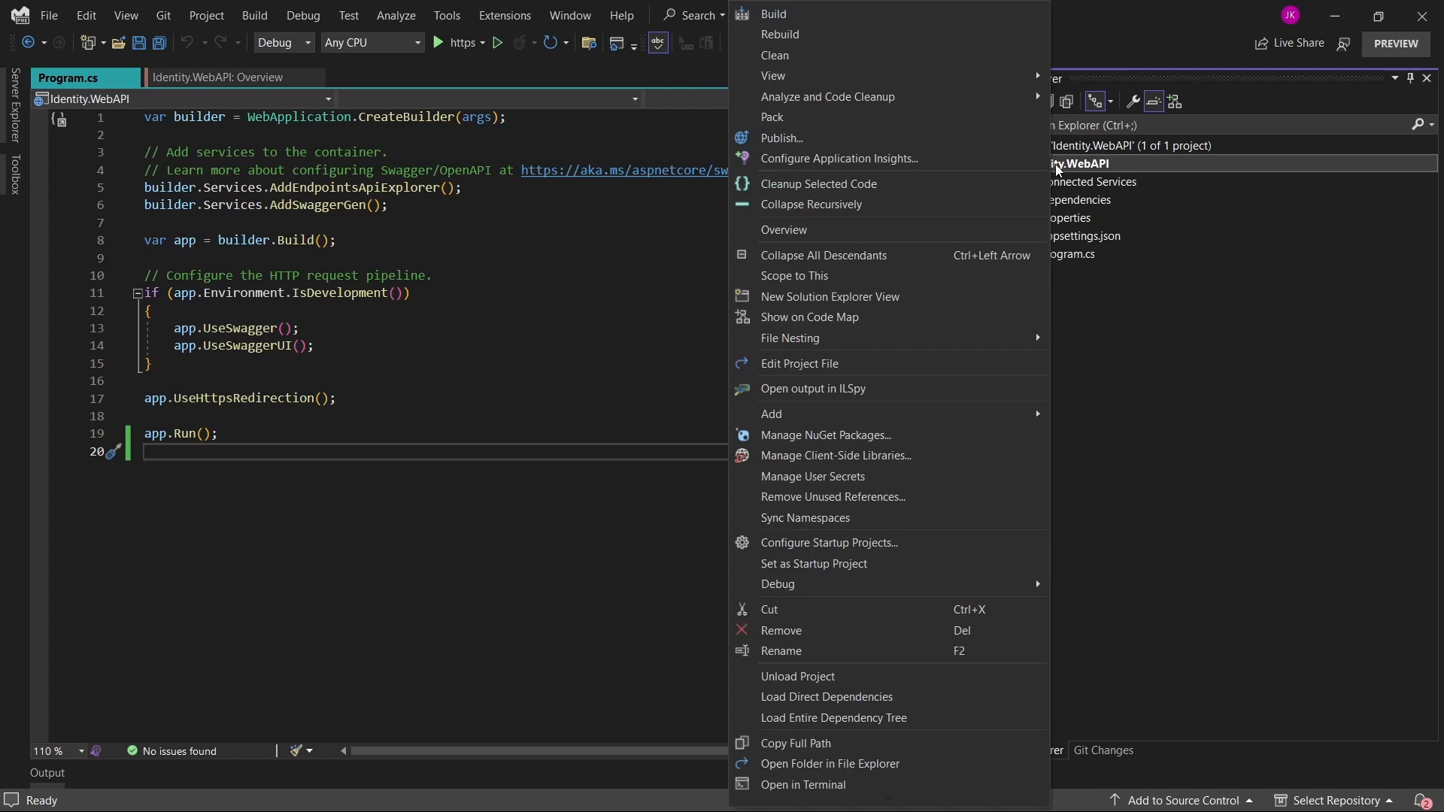
mouse_move(820, 435)
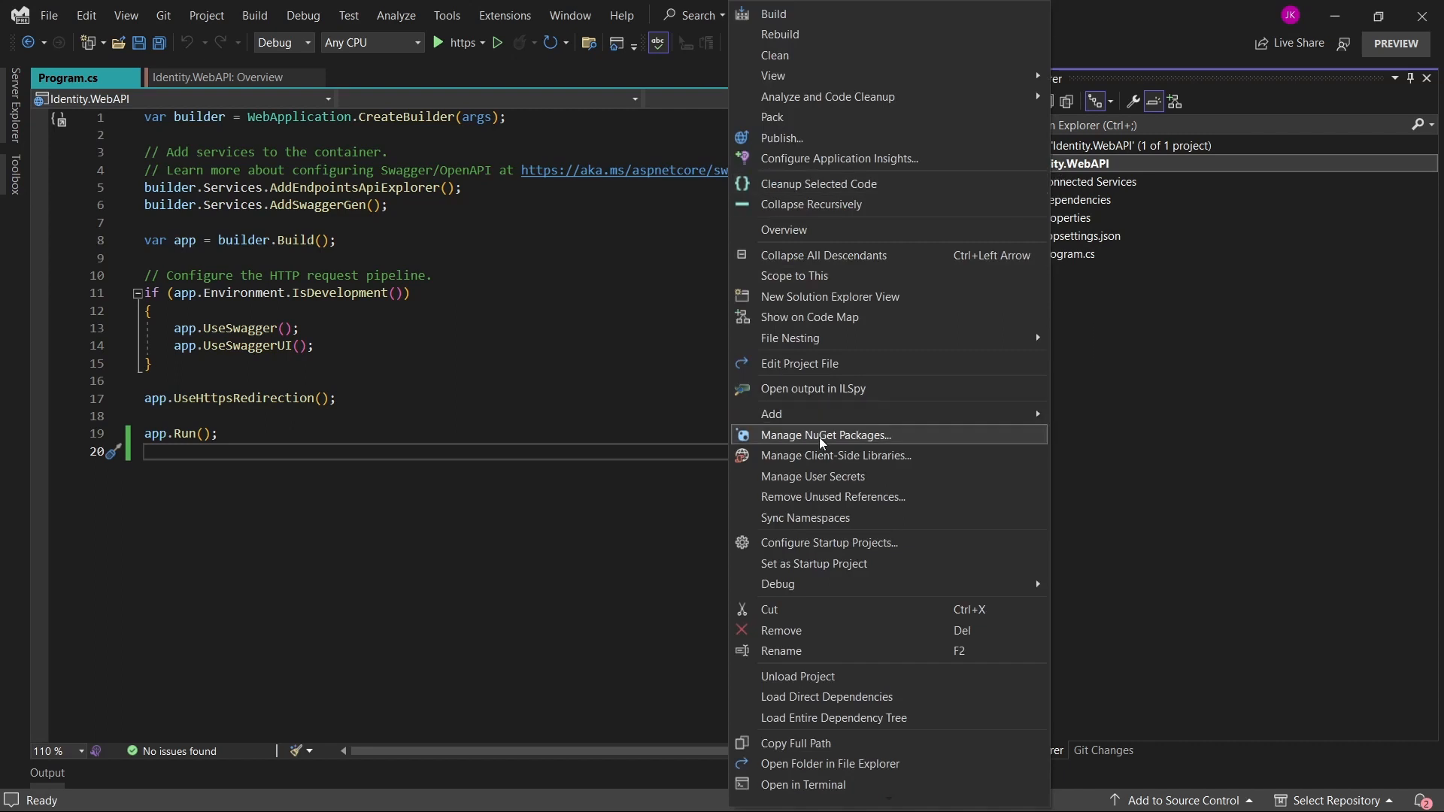
click(826, 435)
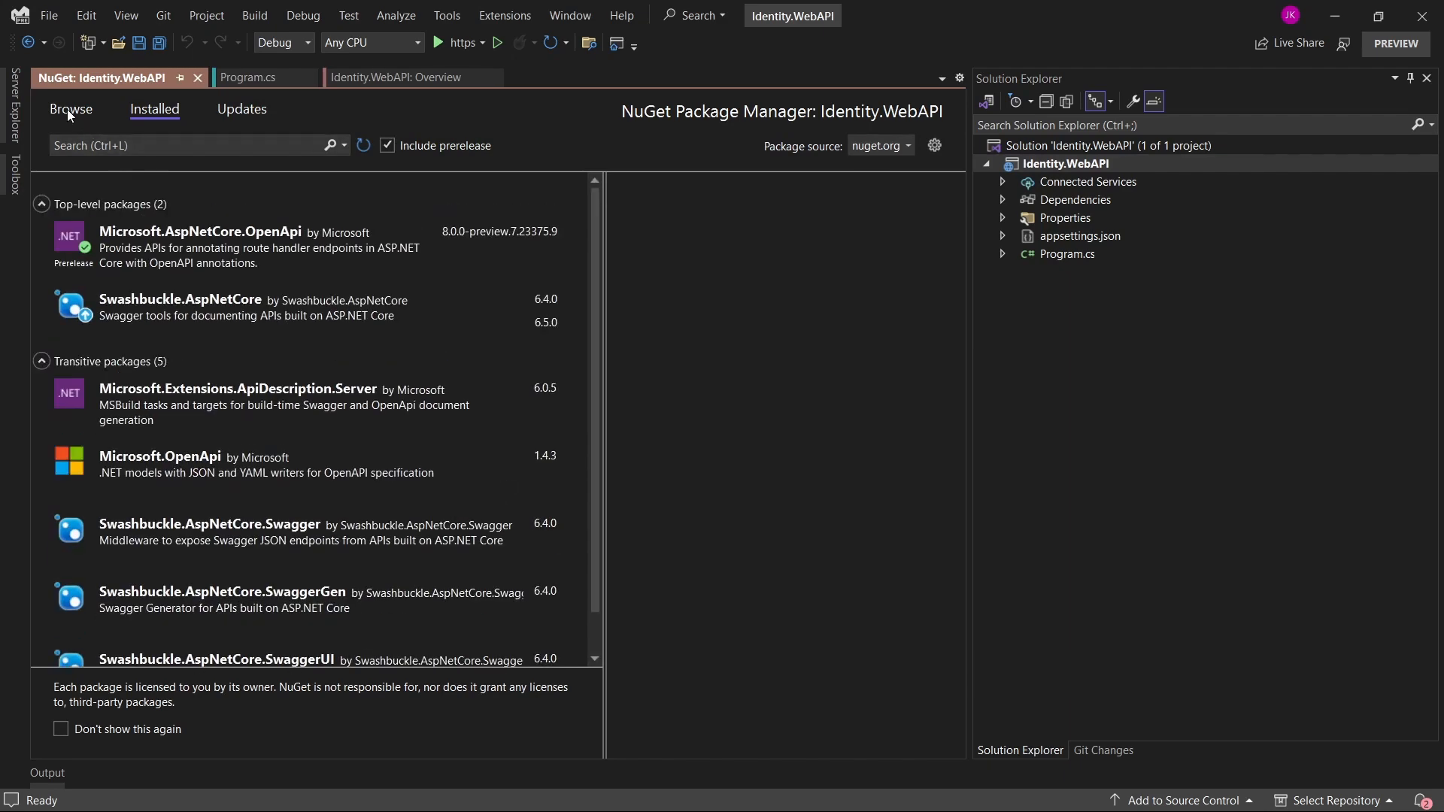
click(70, 108)
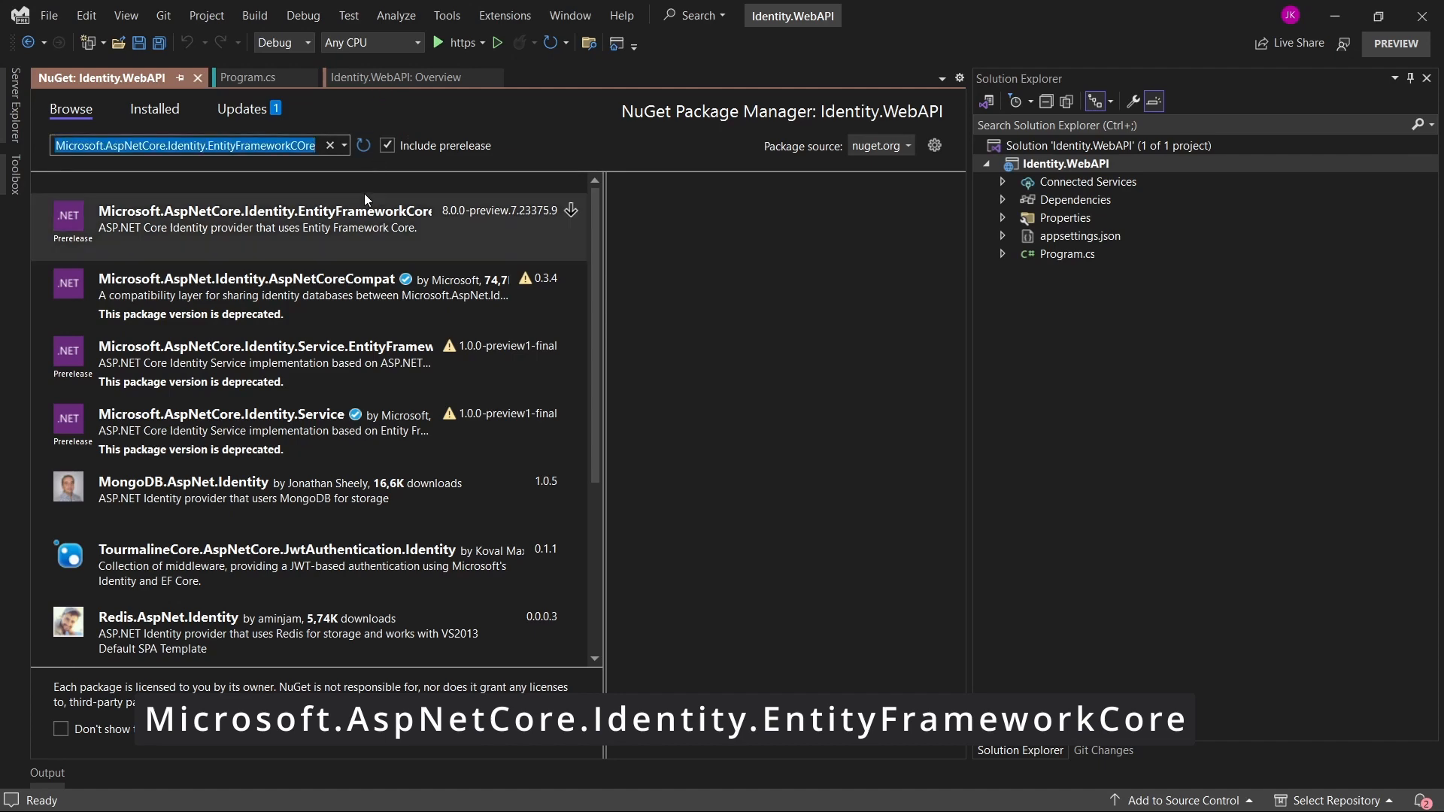
click(263, 219)
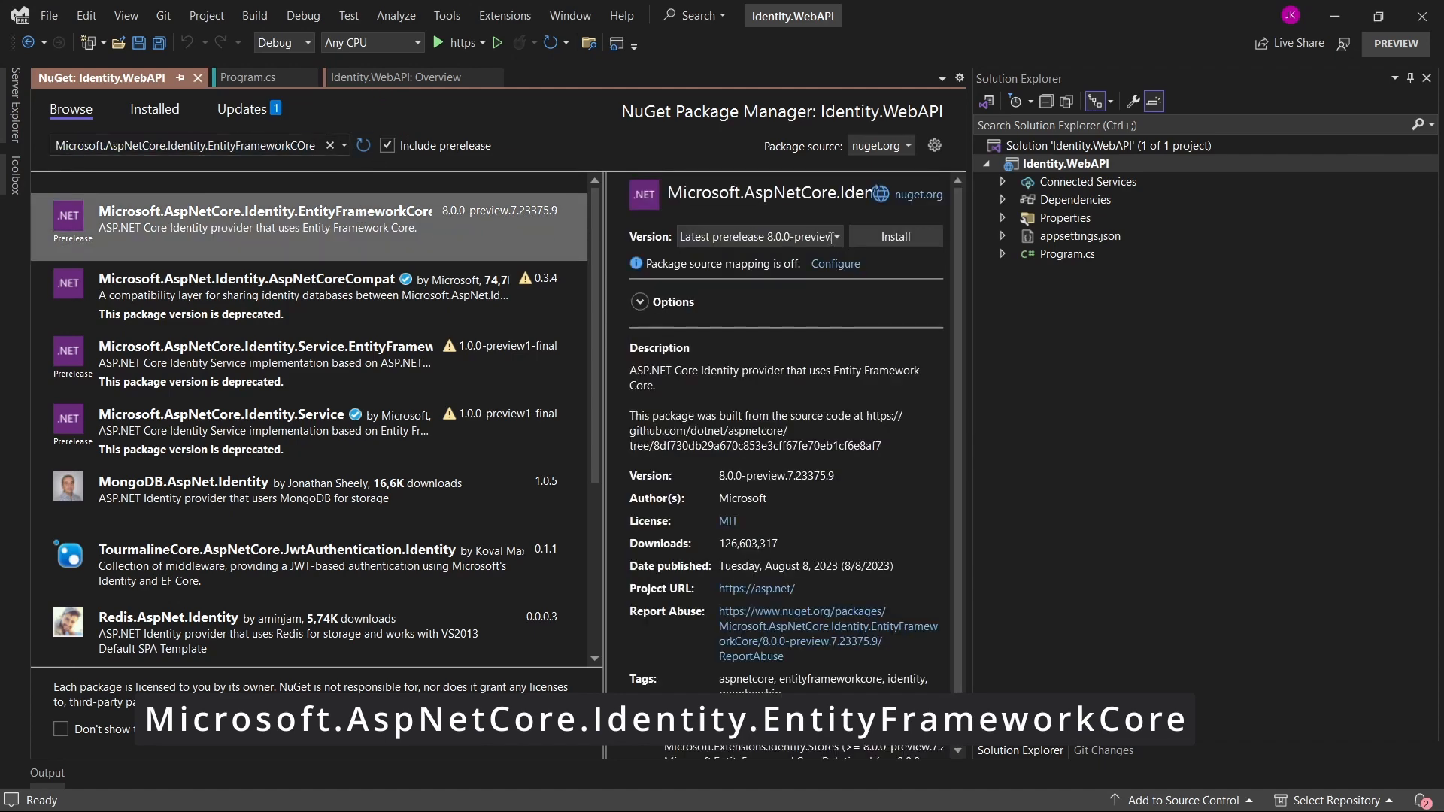
click(834, 237)
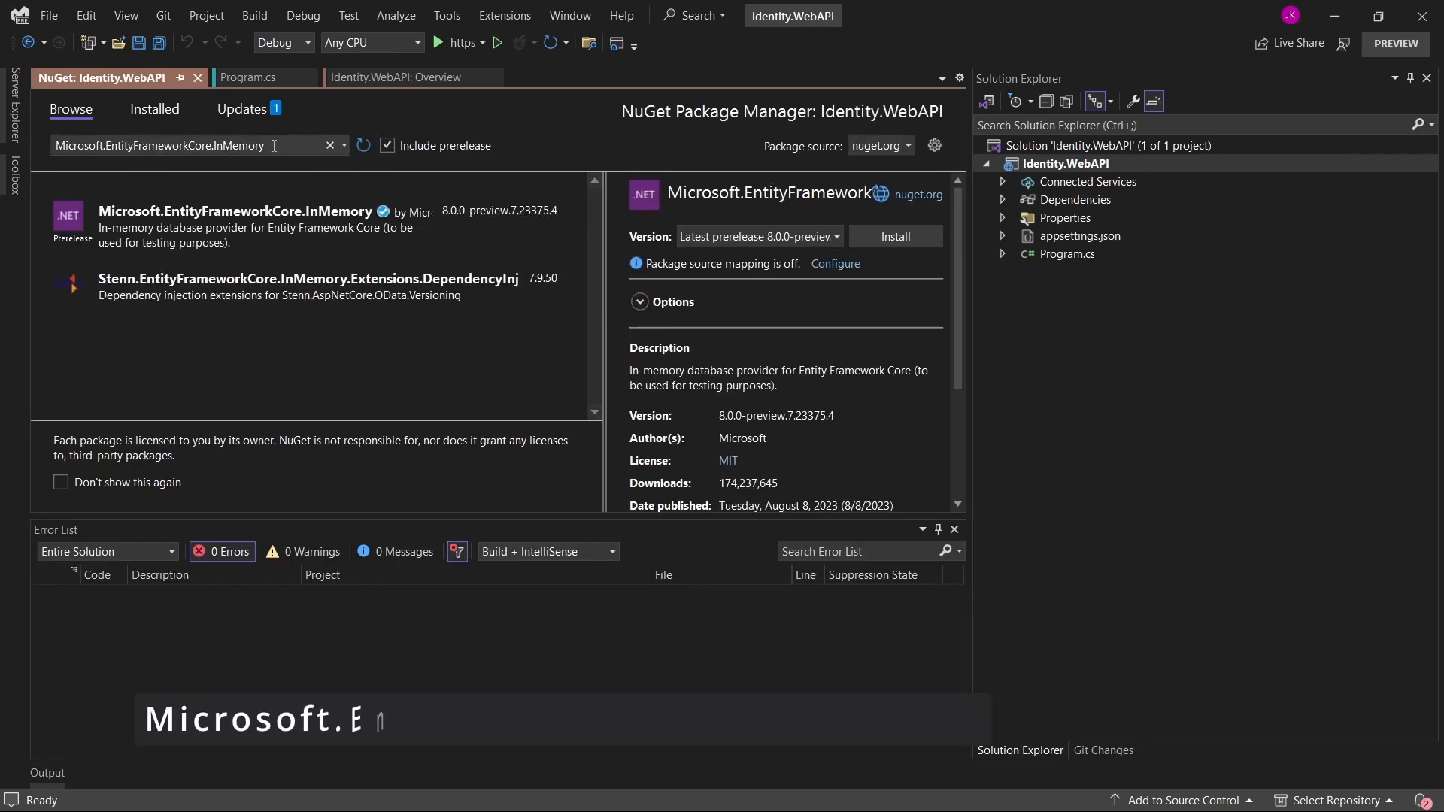
mouse_move(226, 221)
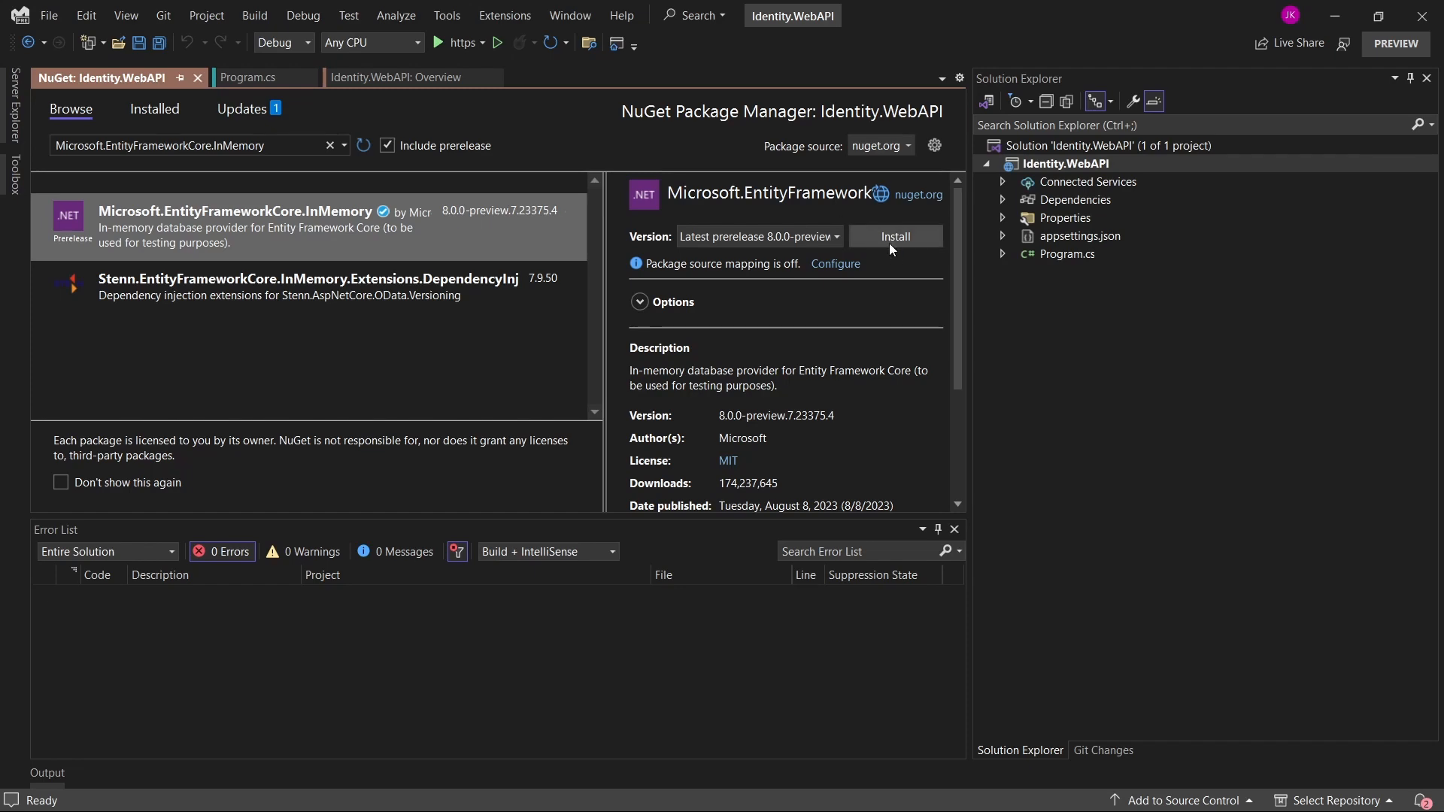
click(893, 236)
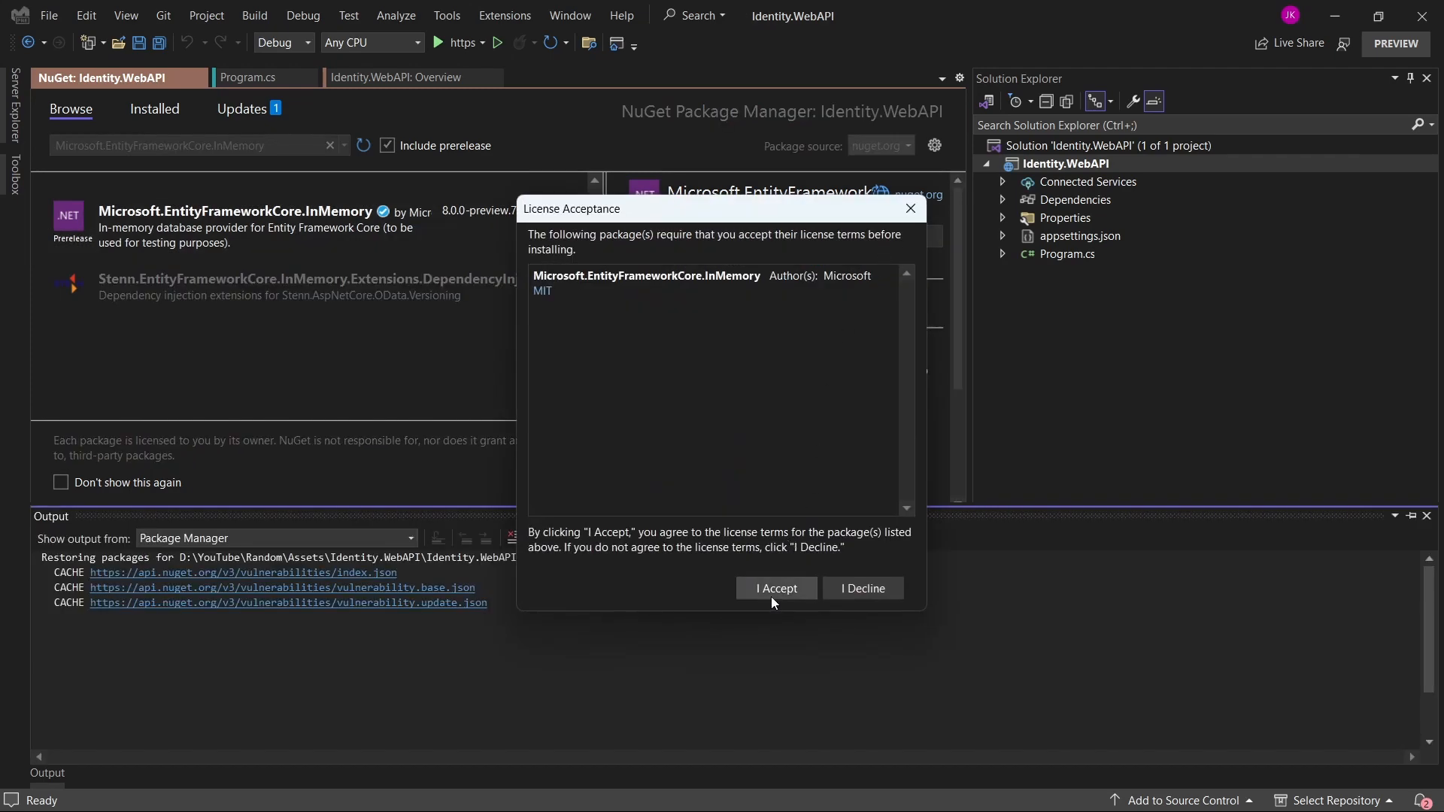
click(775, 588)
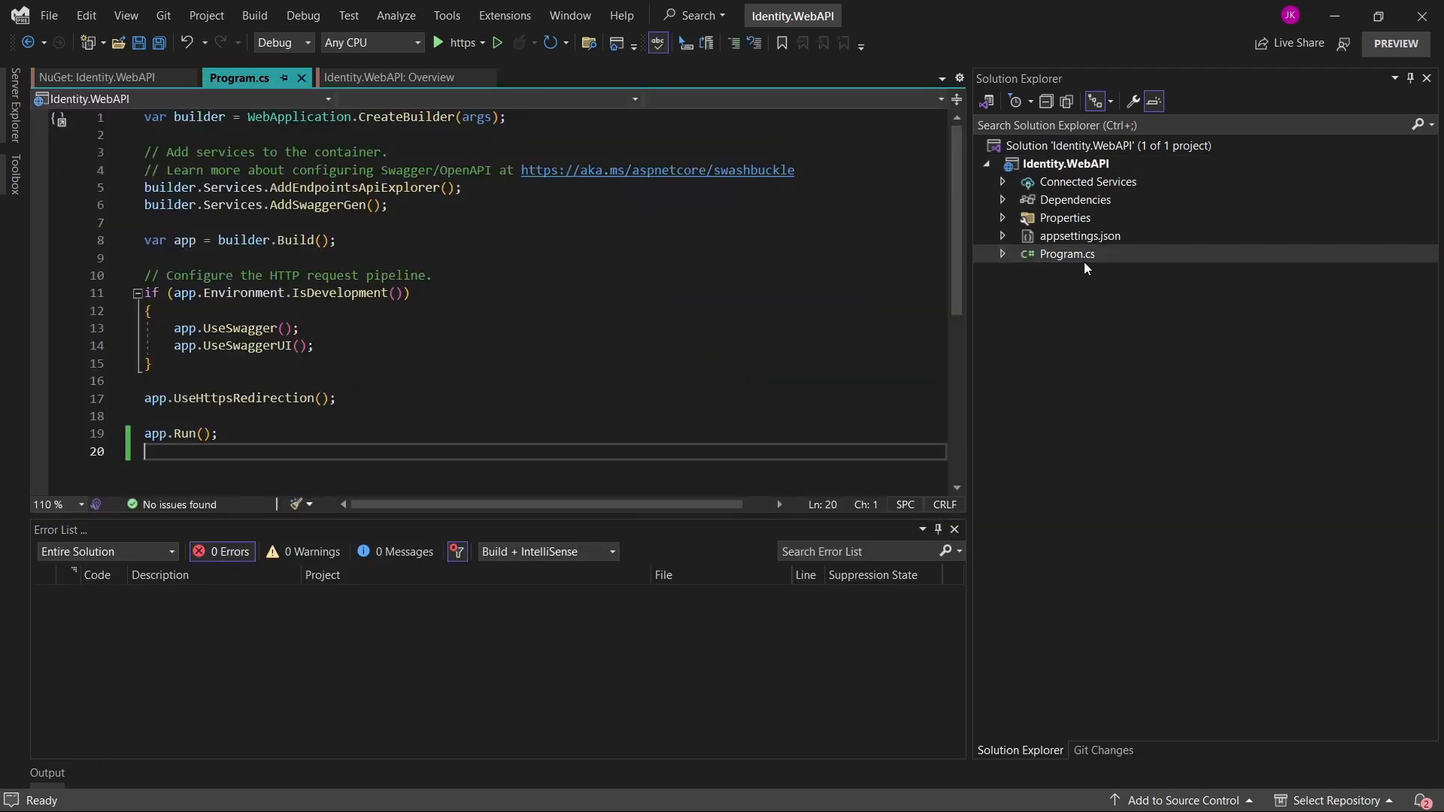
mouse_move(893, 318)
text(app.MapIdentityApi<IdentityUser>();)
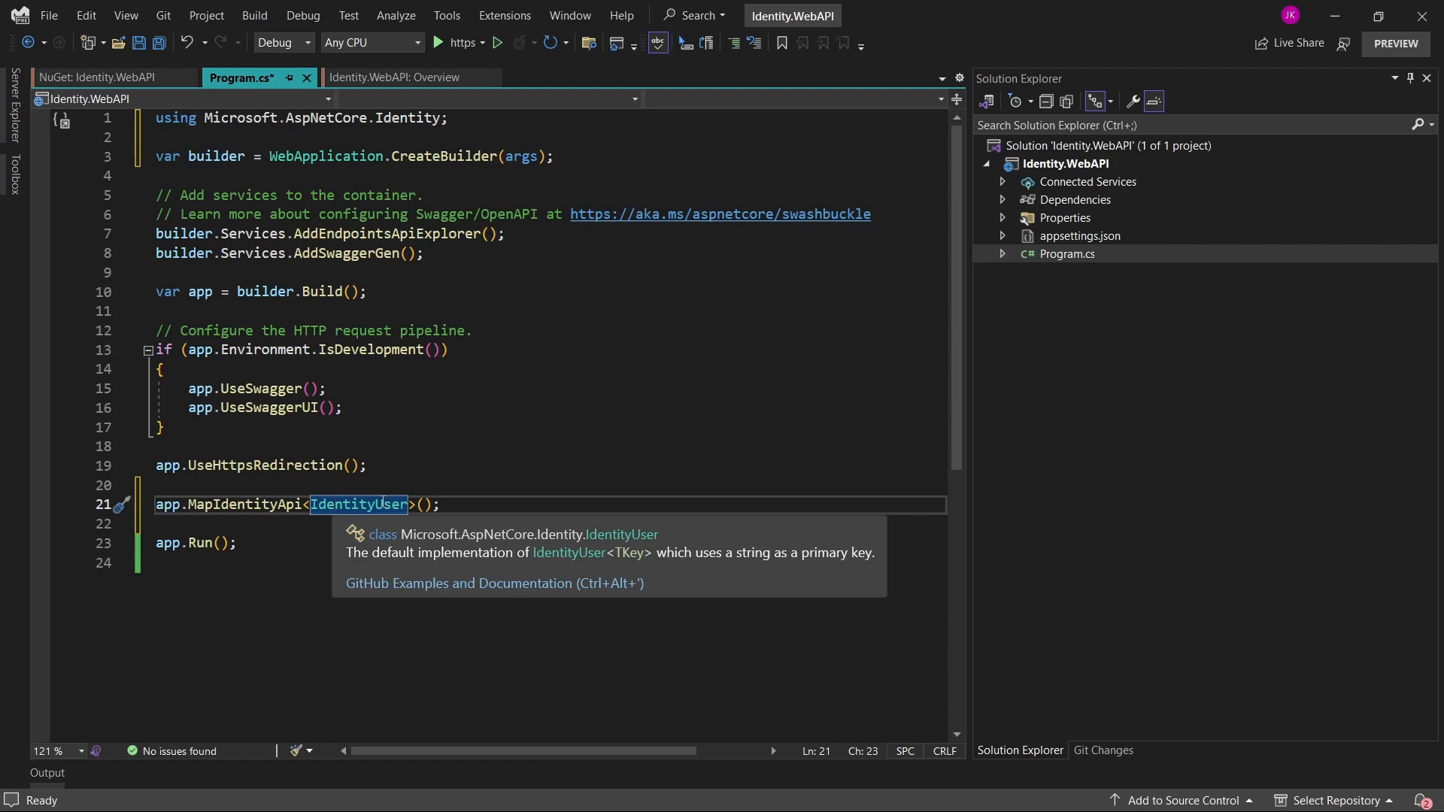
Add the Microsoft.AspNetCore.Identity using and app.MapIdentityApi<IdentityUser>() to Program.cs
right_click(358, 504)
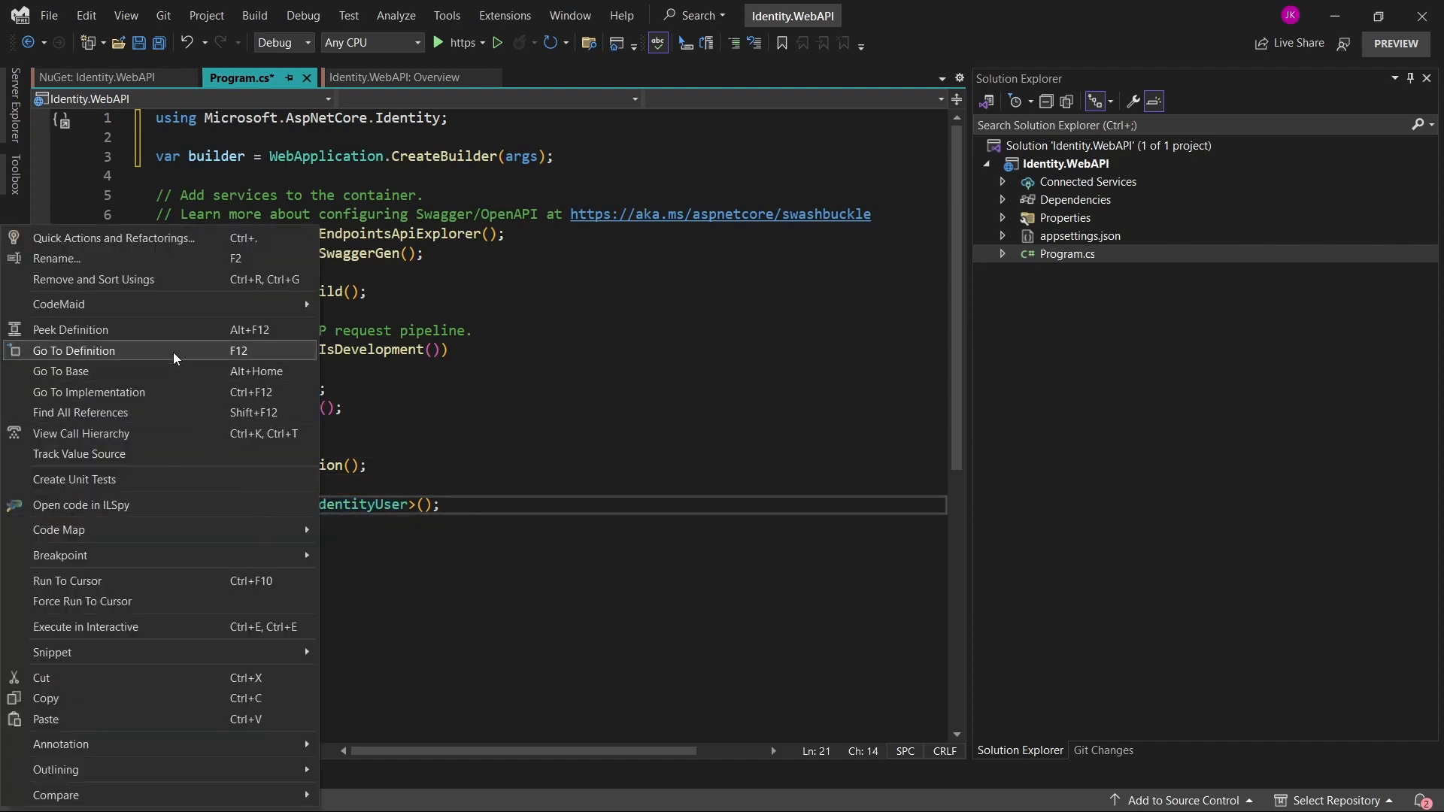
Browse MapIdentityApi's endpoints, then add EF Core usings and AppDbContext : IdentityDbContext<IdentityUser>
click(74, 352)
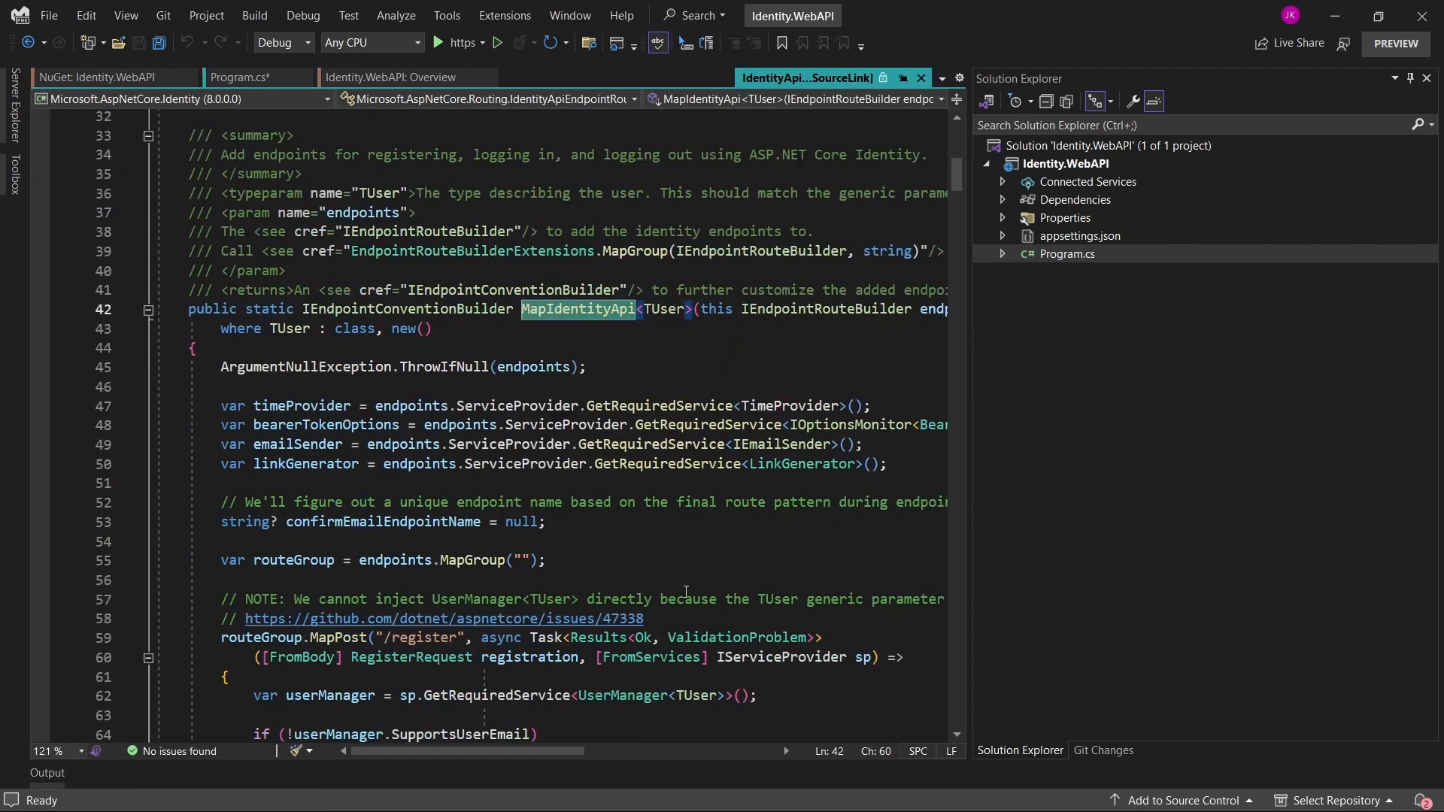
scroll(down, 3)
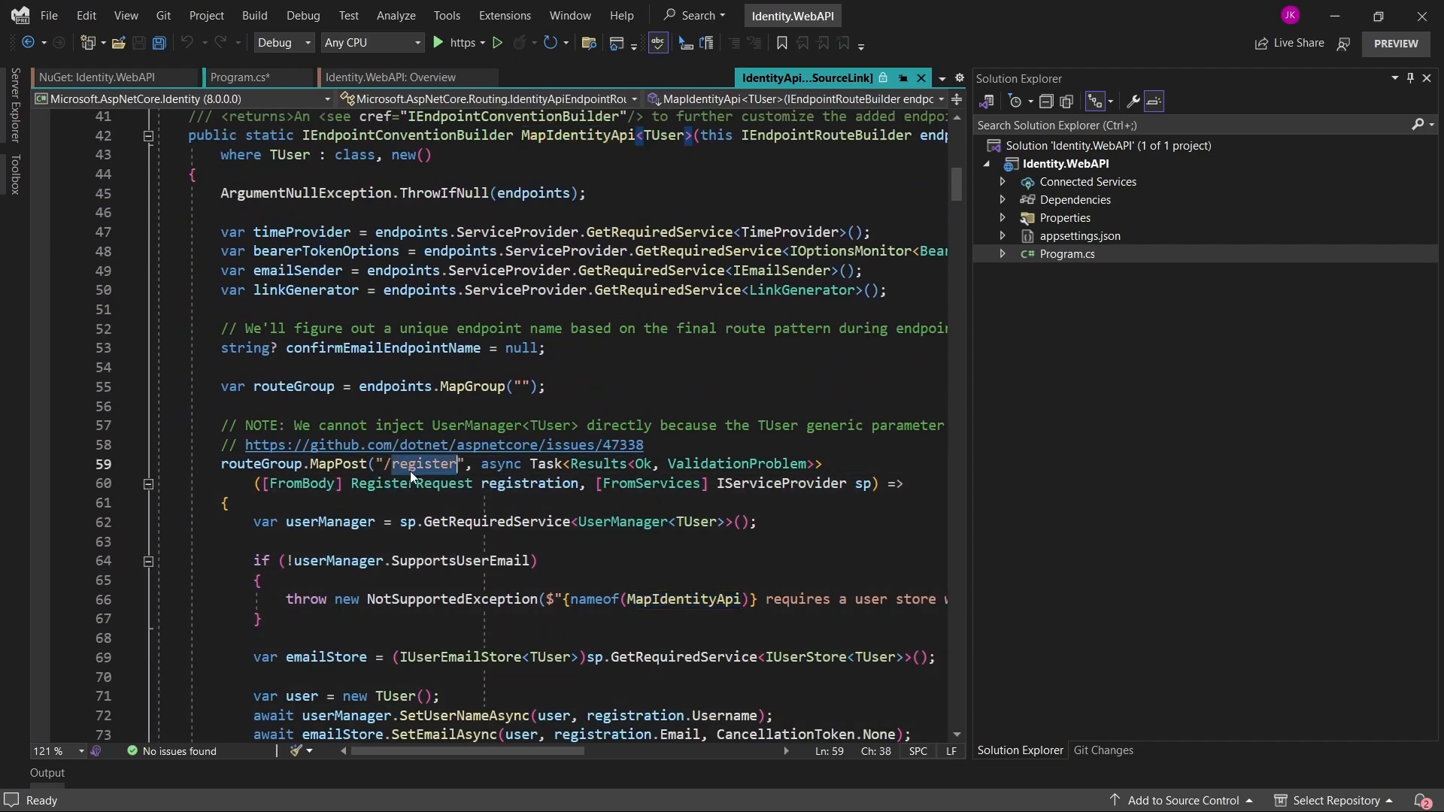
scroll(down, 3)
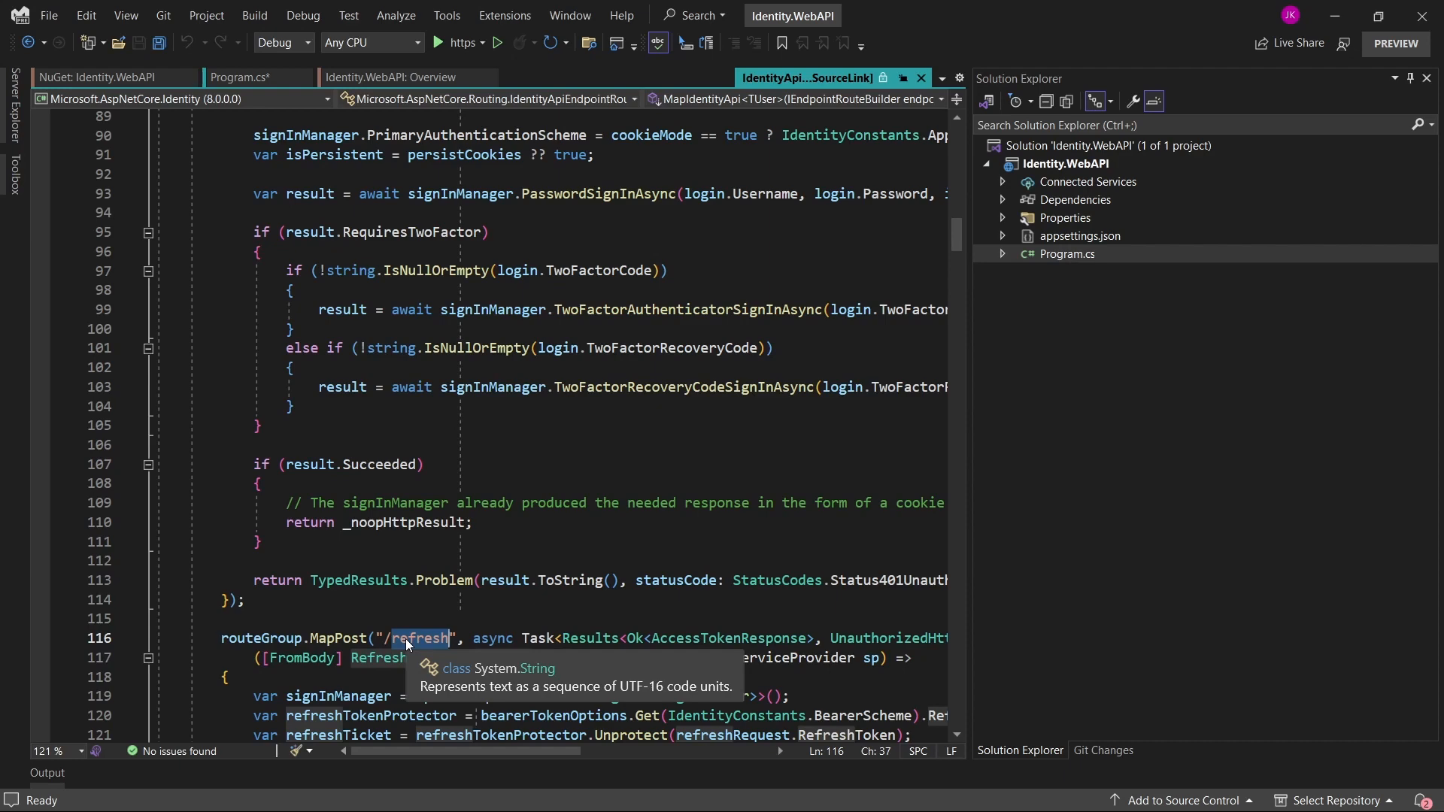
scroll(down, 3)
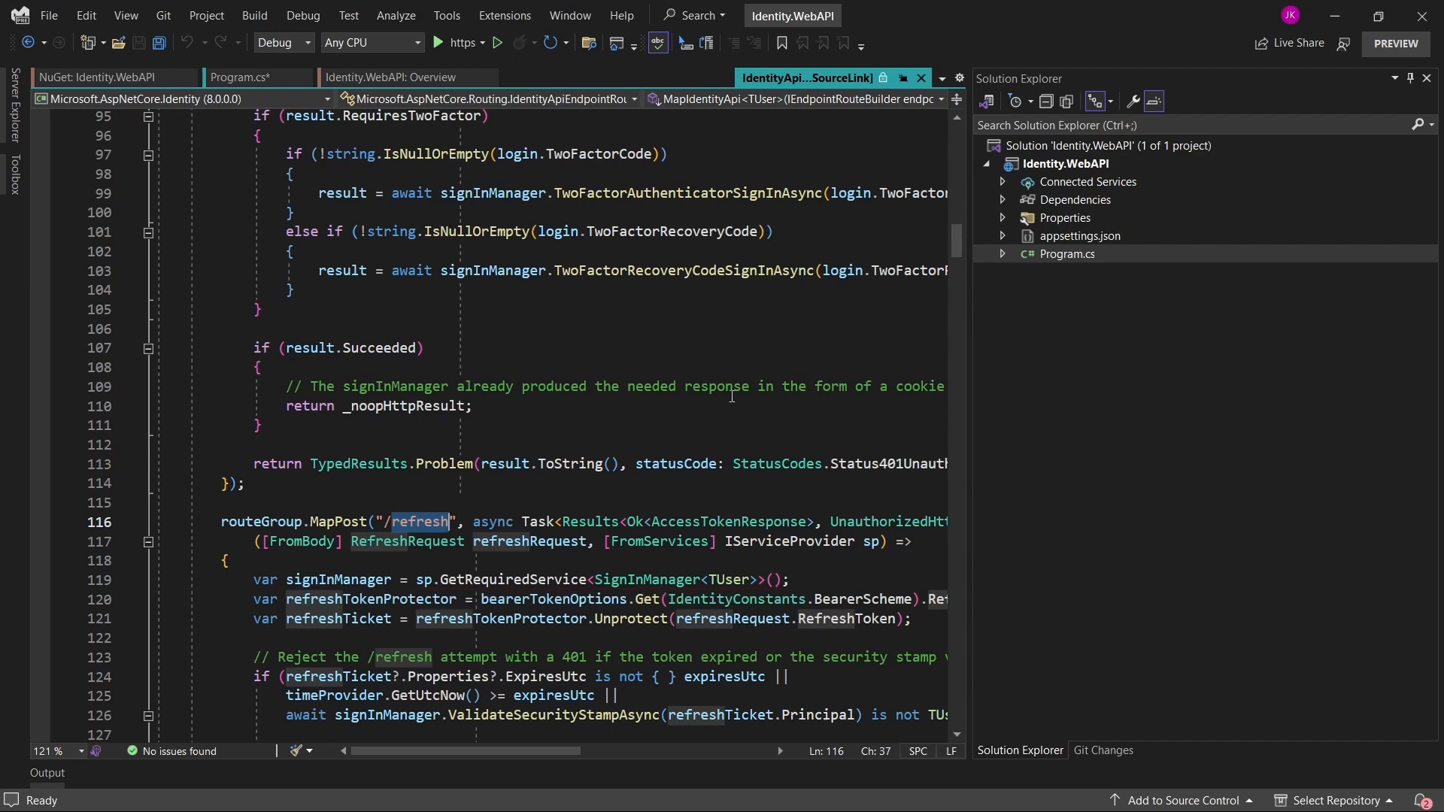
click(236, 77)
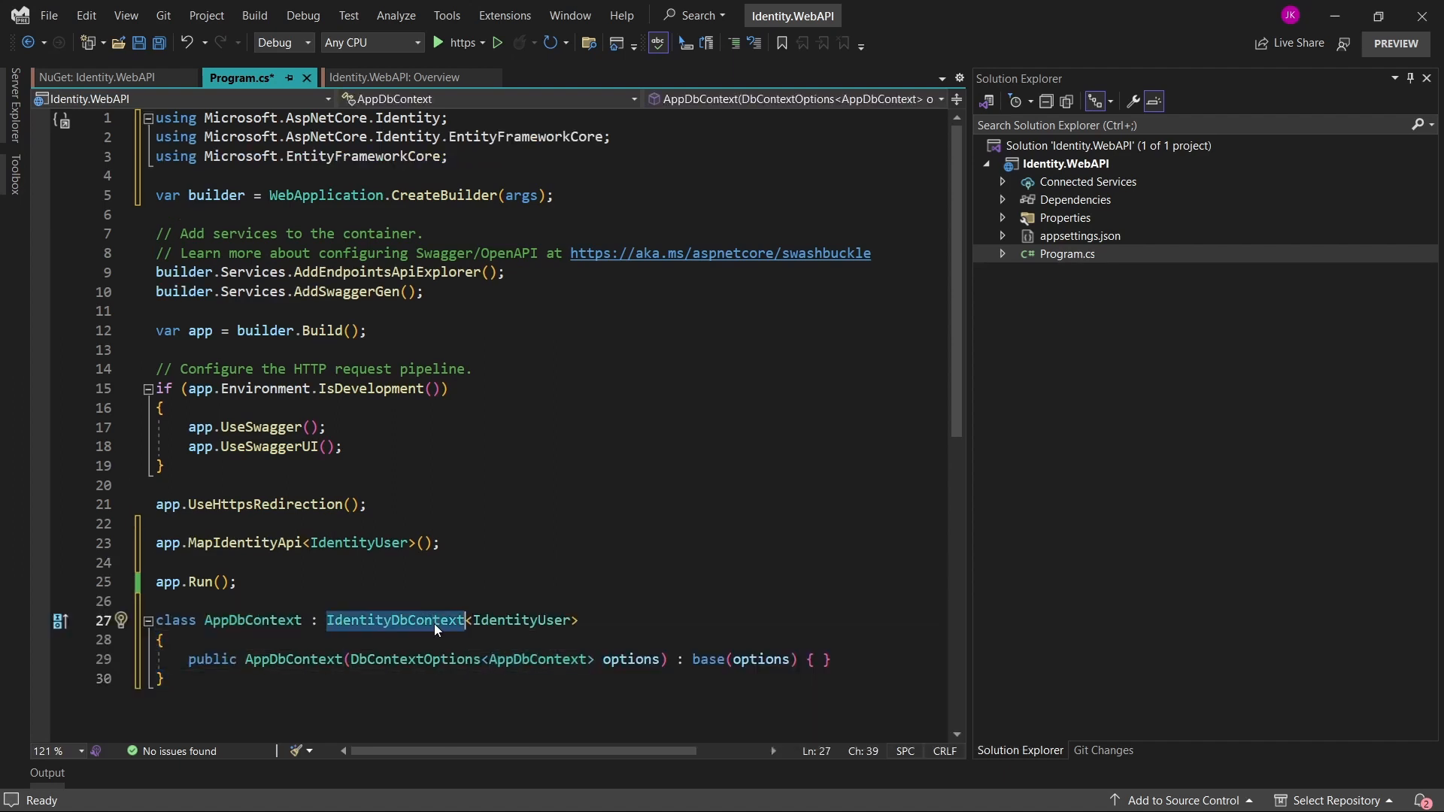
Register AddDbContext<AppDbContext> with UseInMemoryDatabase("AppDb") below AddSwaggerGen
double_click(707, 660)
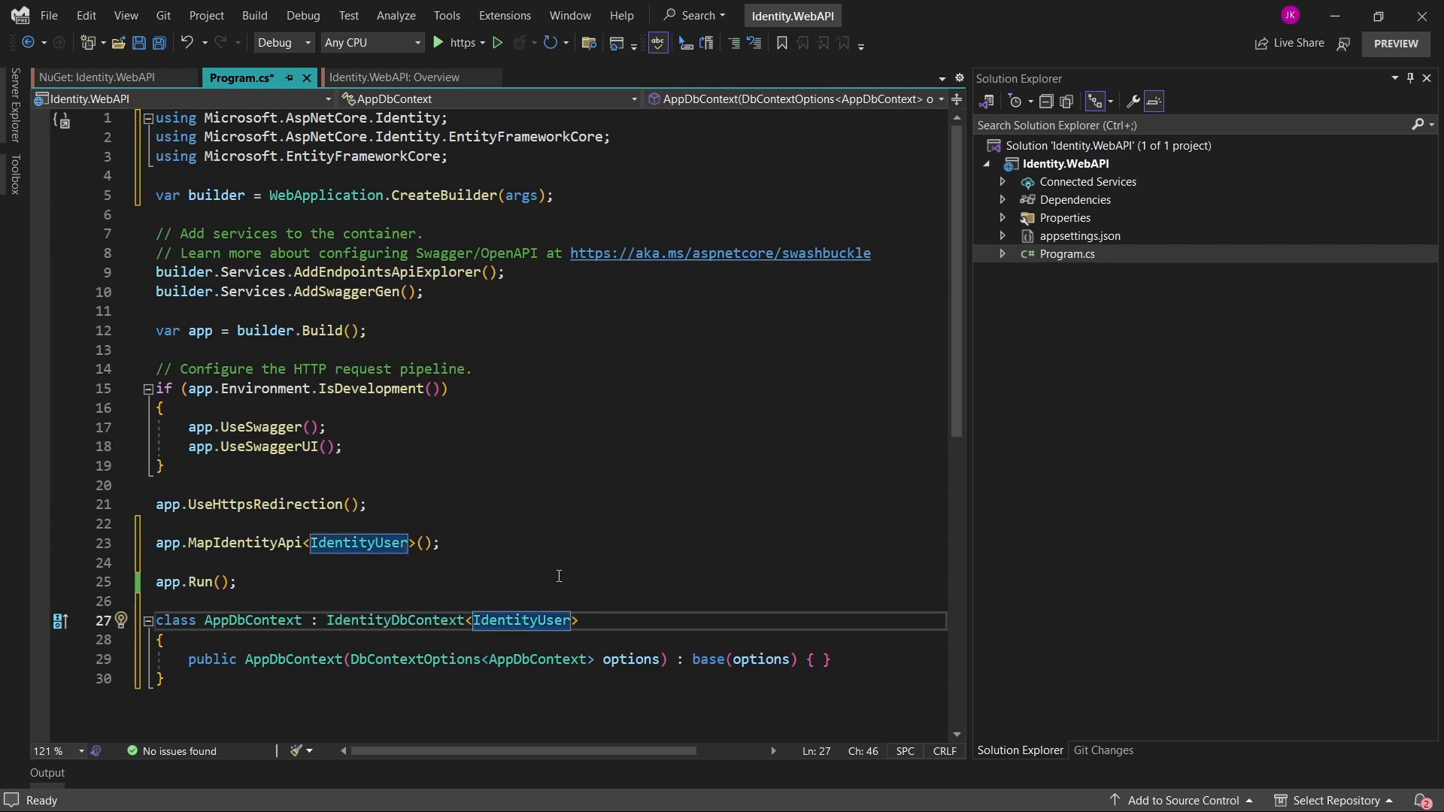
scroll(down, 3)
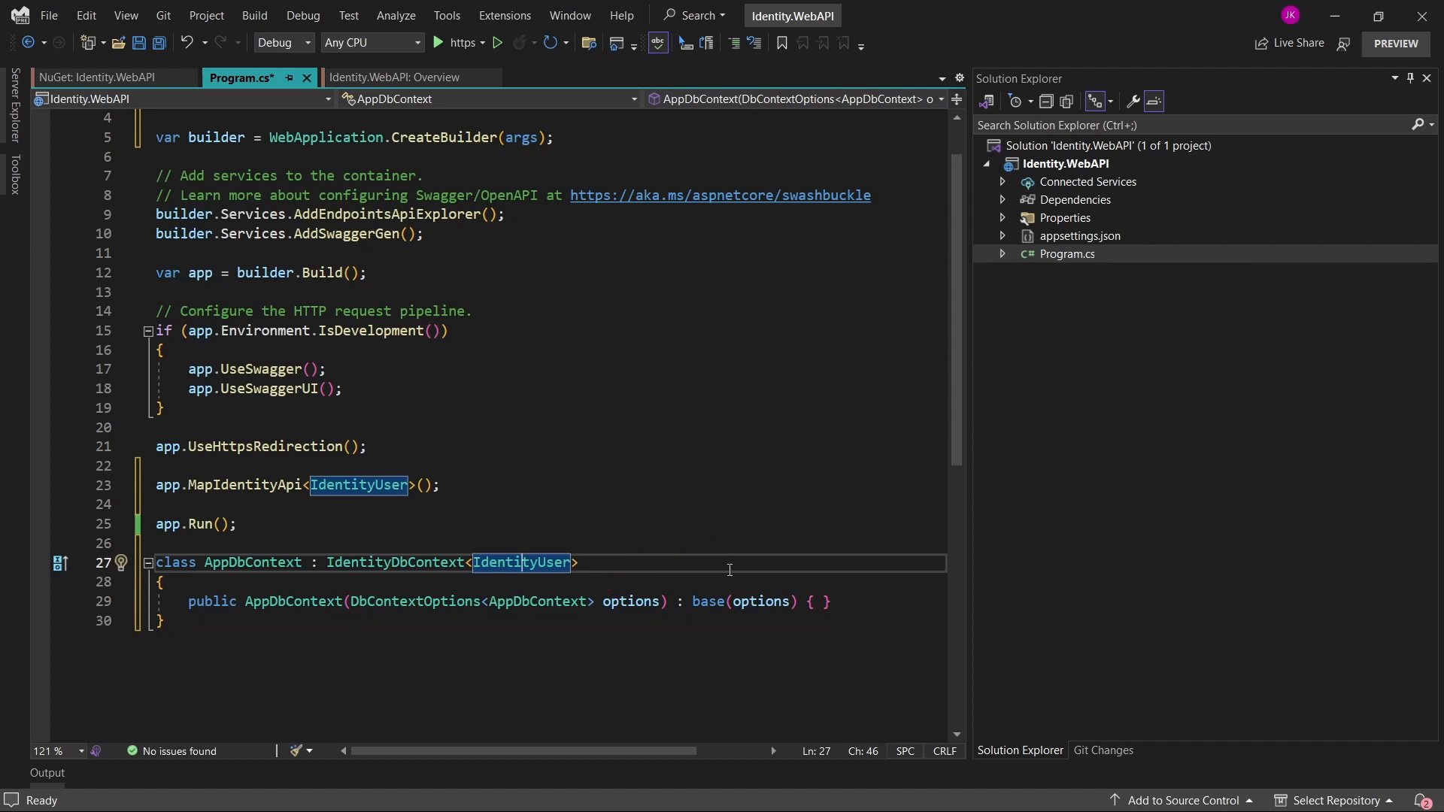
mouse_move(729, 569)
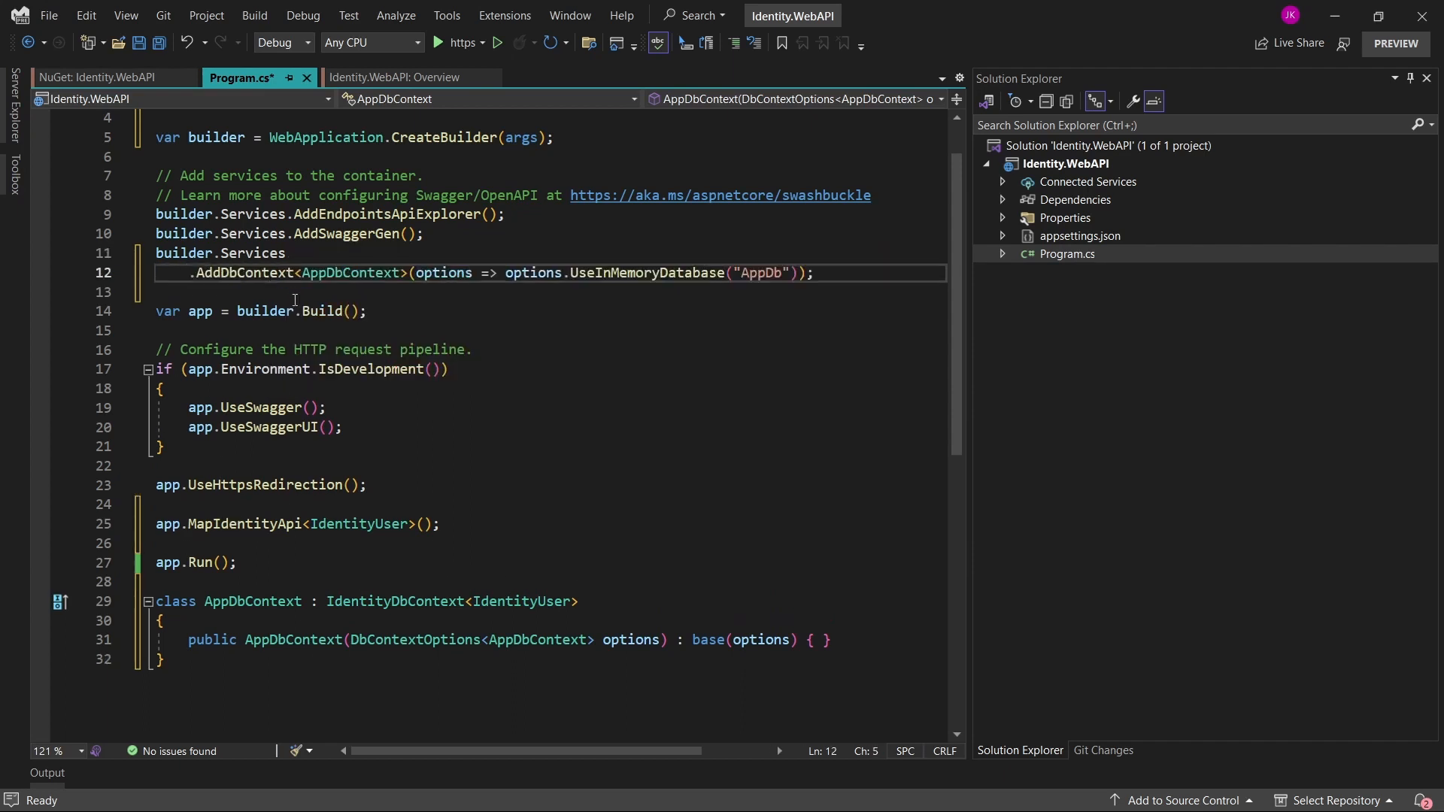
double_click(350, 272)
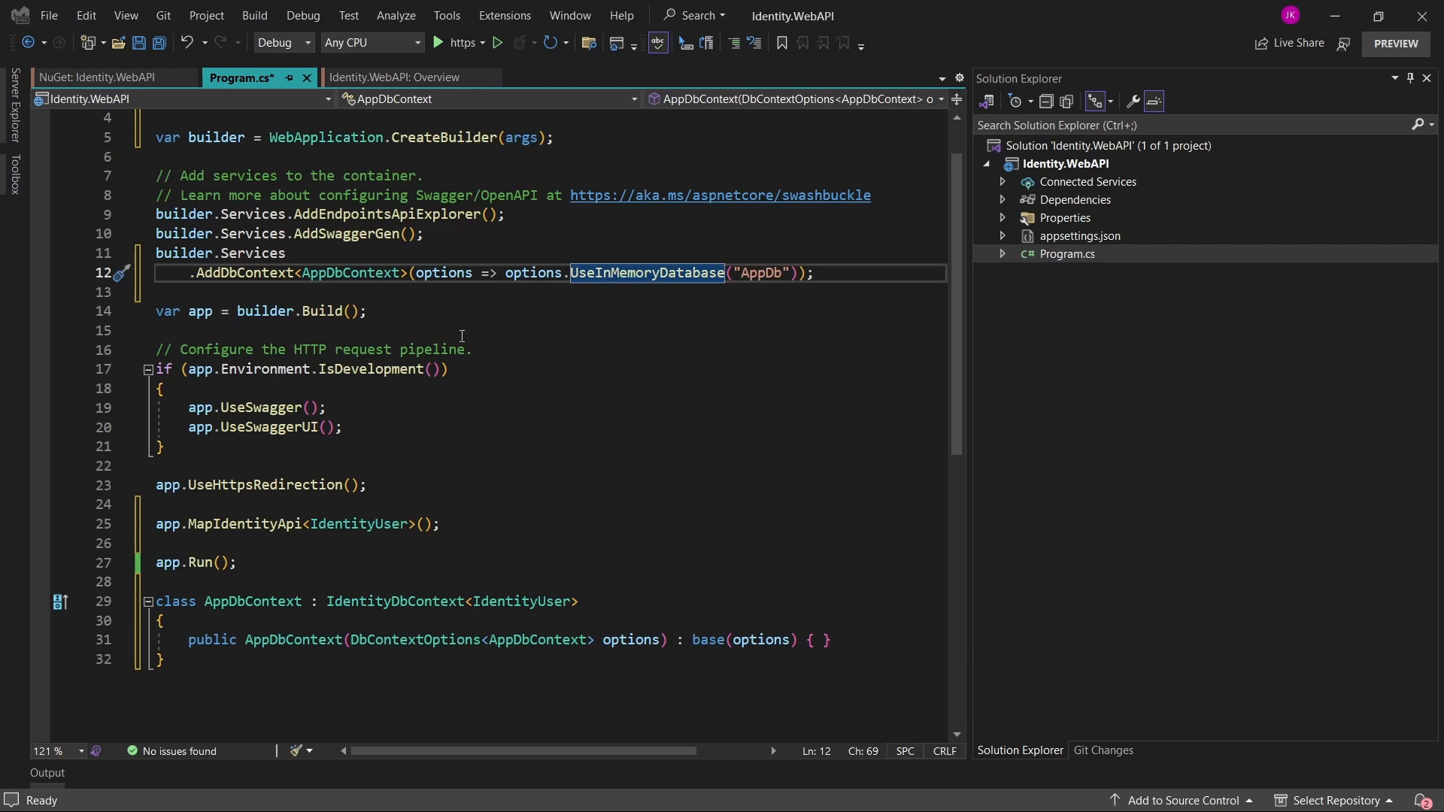
Add Identity core with EF stores, bearer-token authentication, authorization, and an authorized /test greeting endpoint
key(enter)
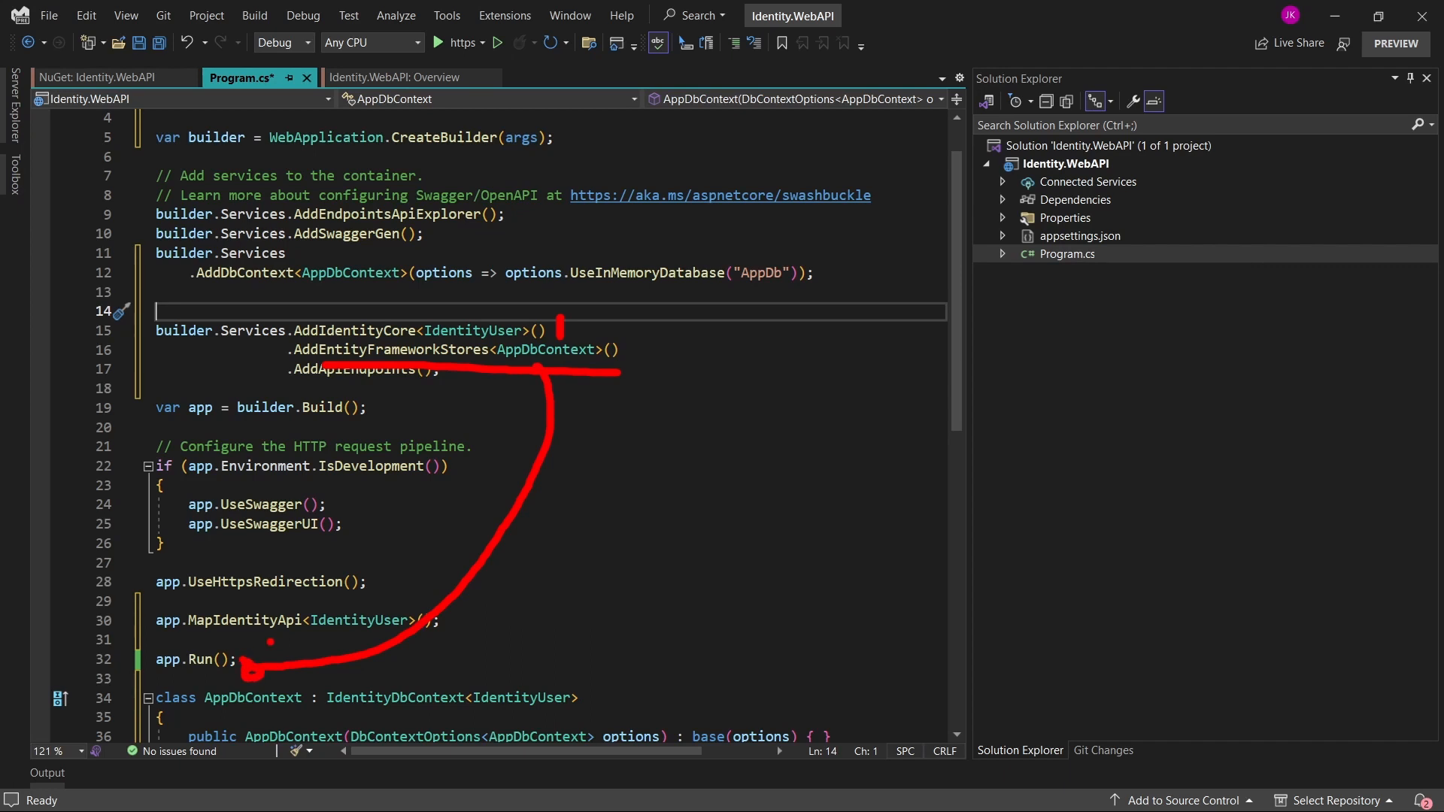
mouse_move(371, 369)
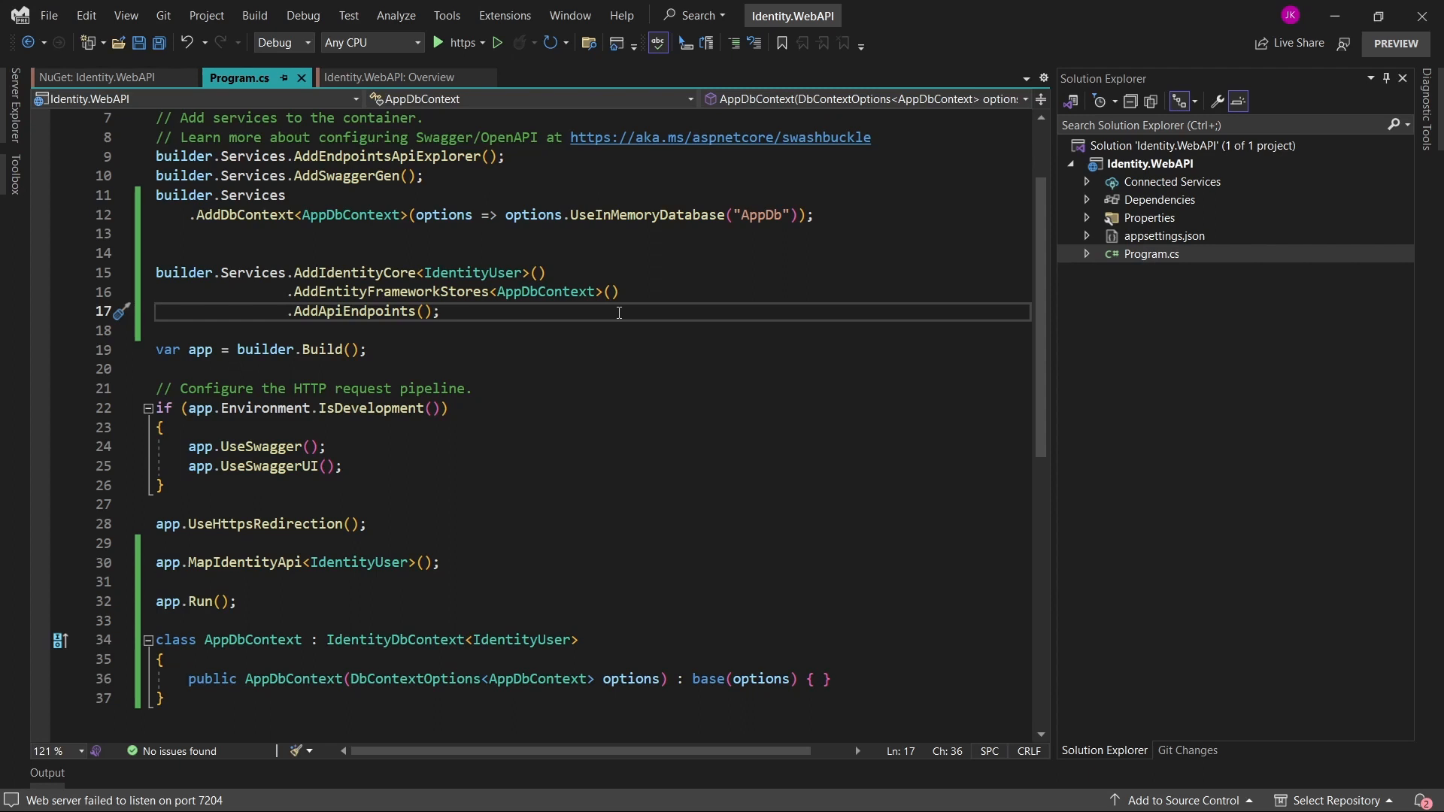
key(enter)
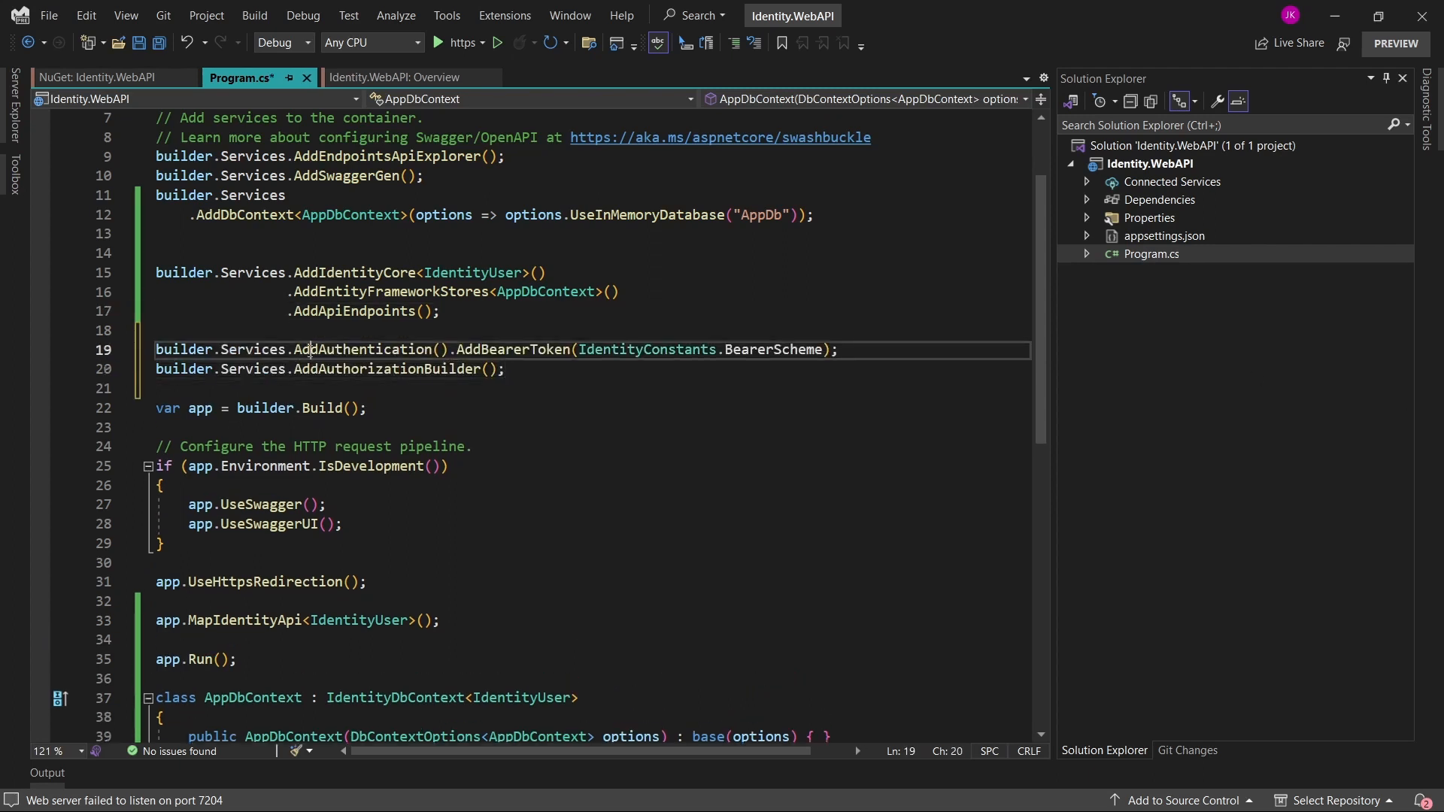
double_click(514, 349)
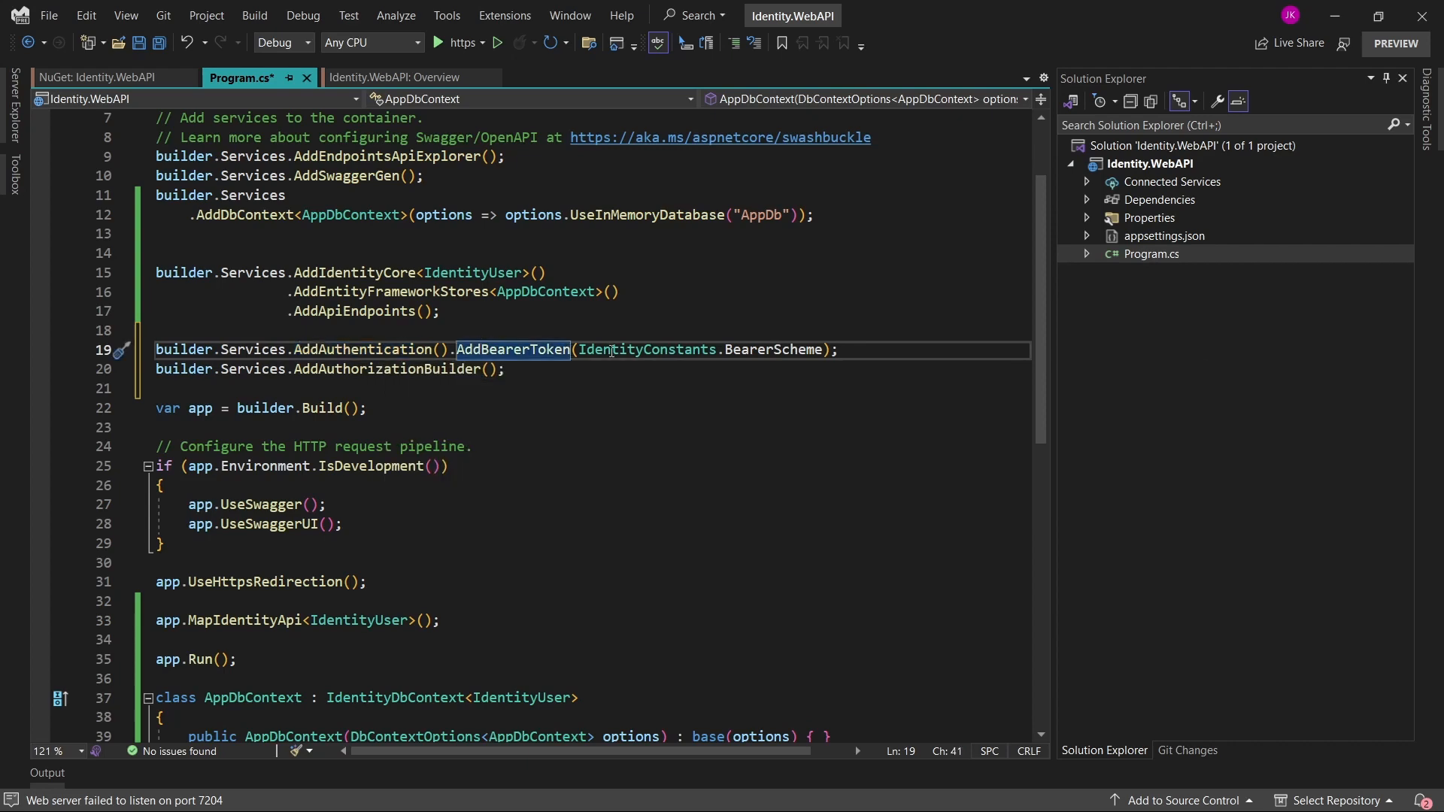
click(381, 368)
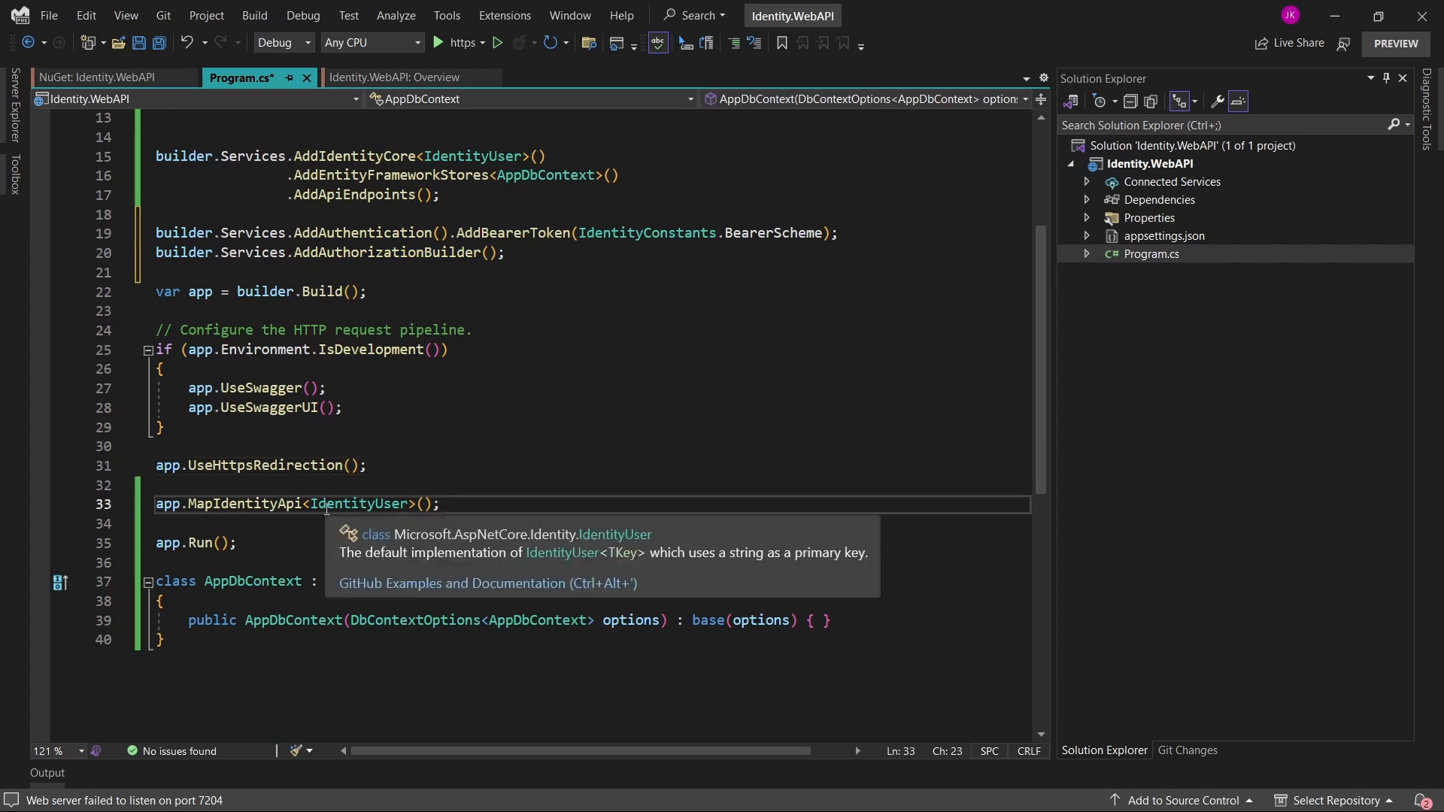
text(app.MapGet("/test", (ClaimsPrincipal user) => $"Hello {user.Identity!.Name}").RequireAuthorization();)
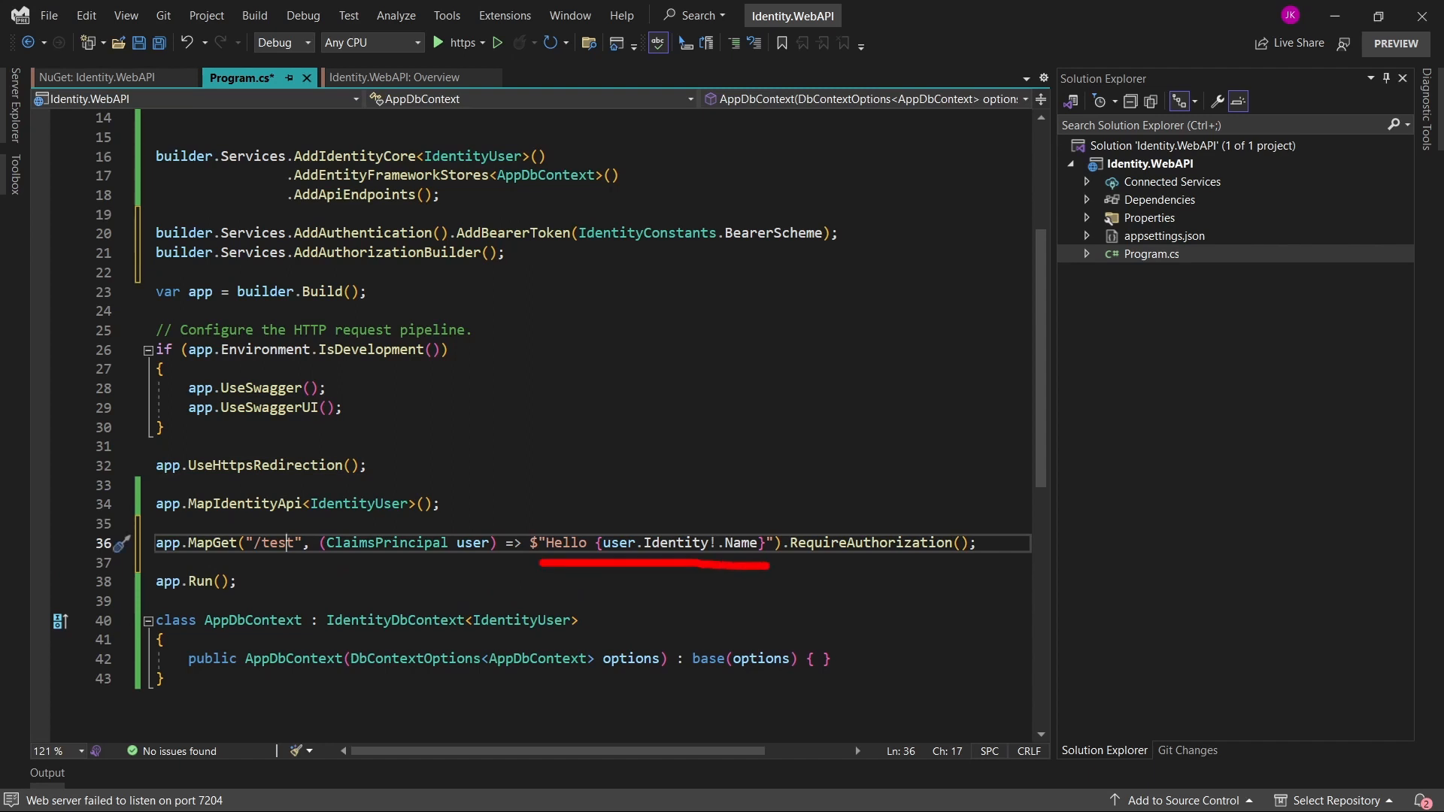
scroll(up, 3)
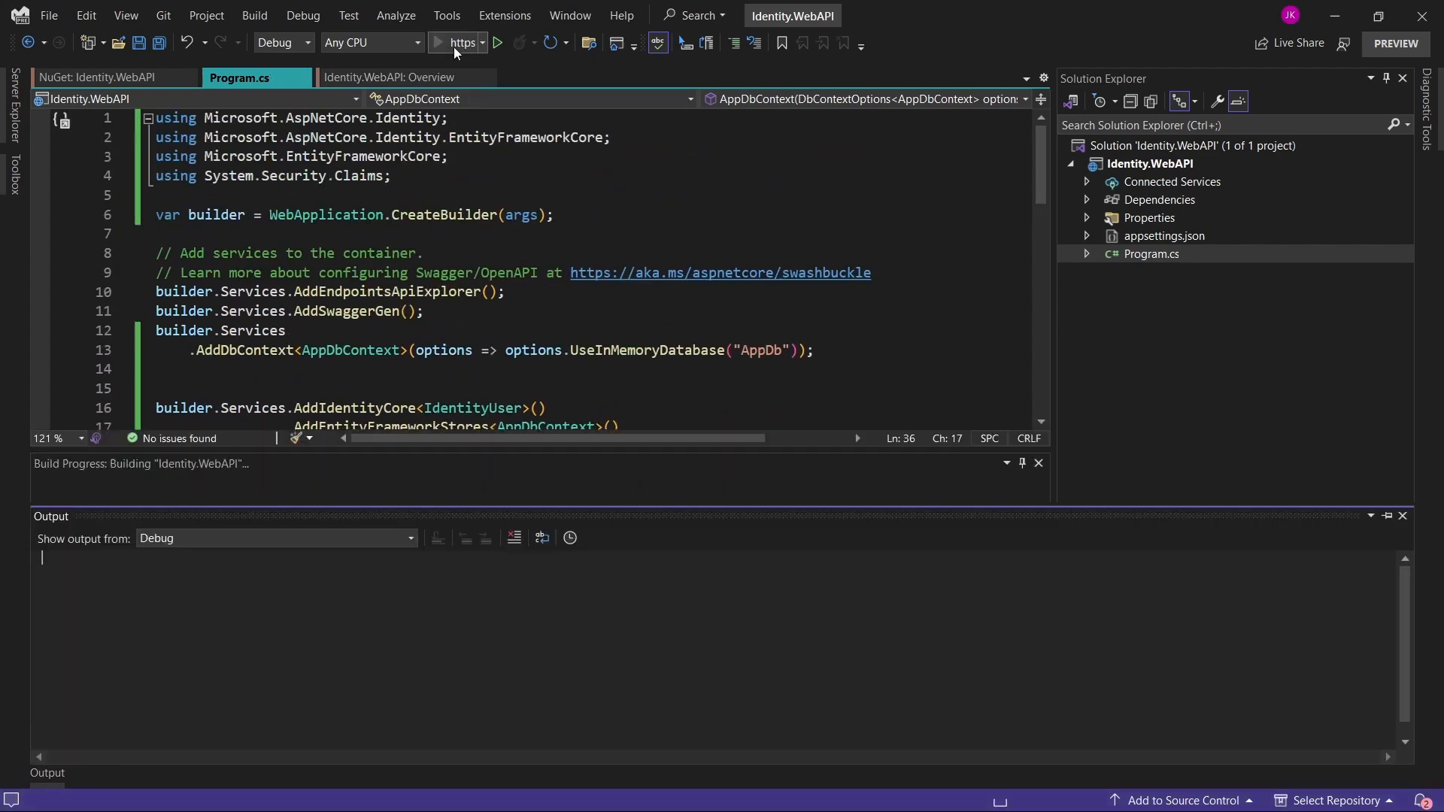
Run the API and expand POST /register in the Swagger endpoint list
click(498, 42)
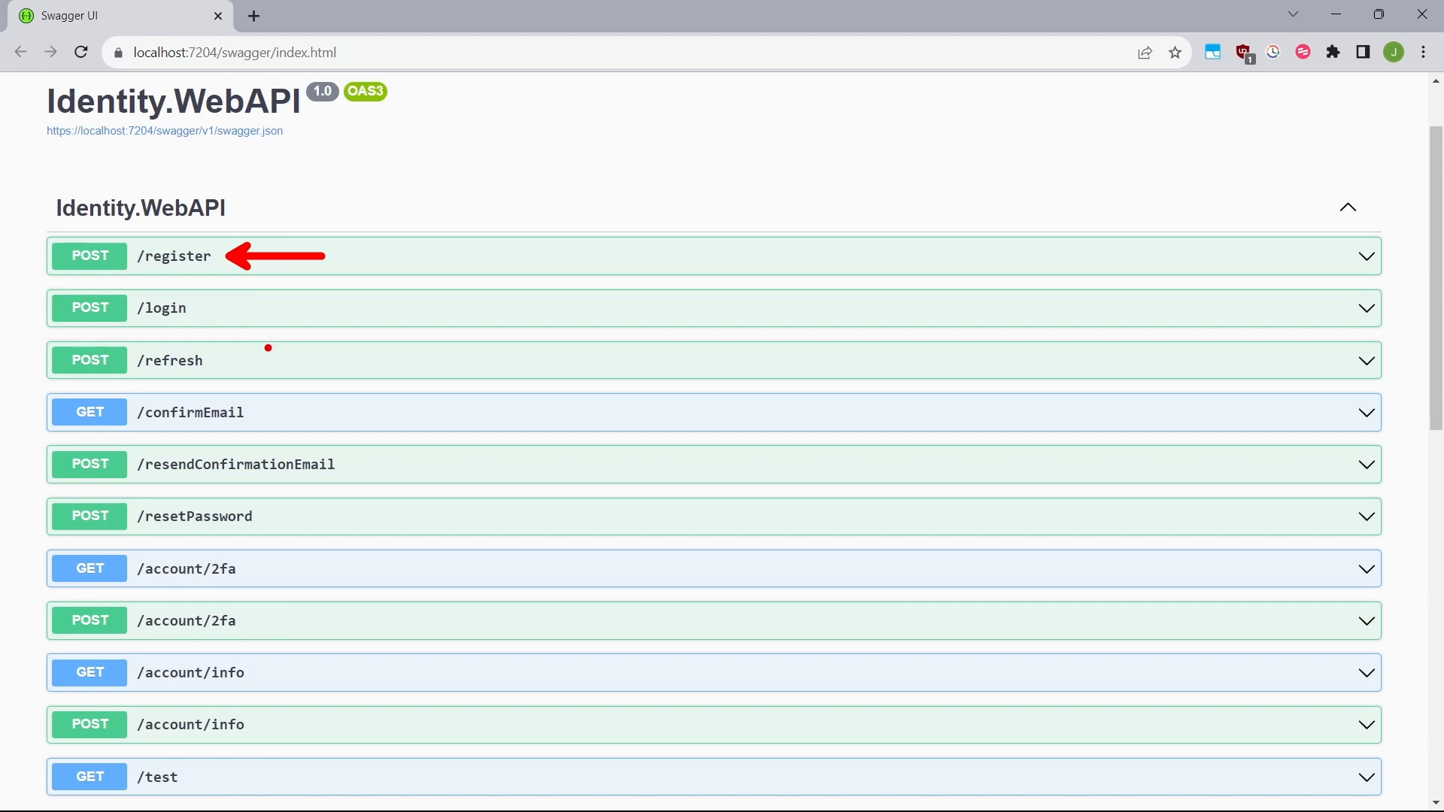
drag(235, 286, 239, 382)
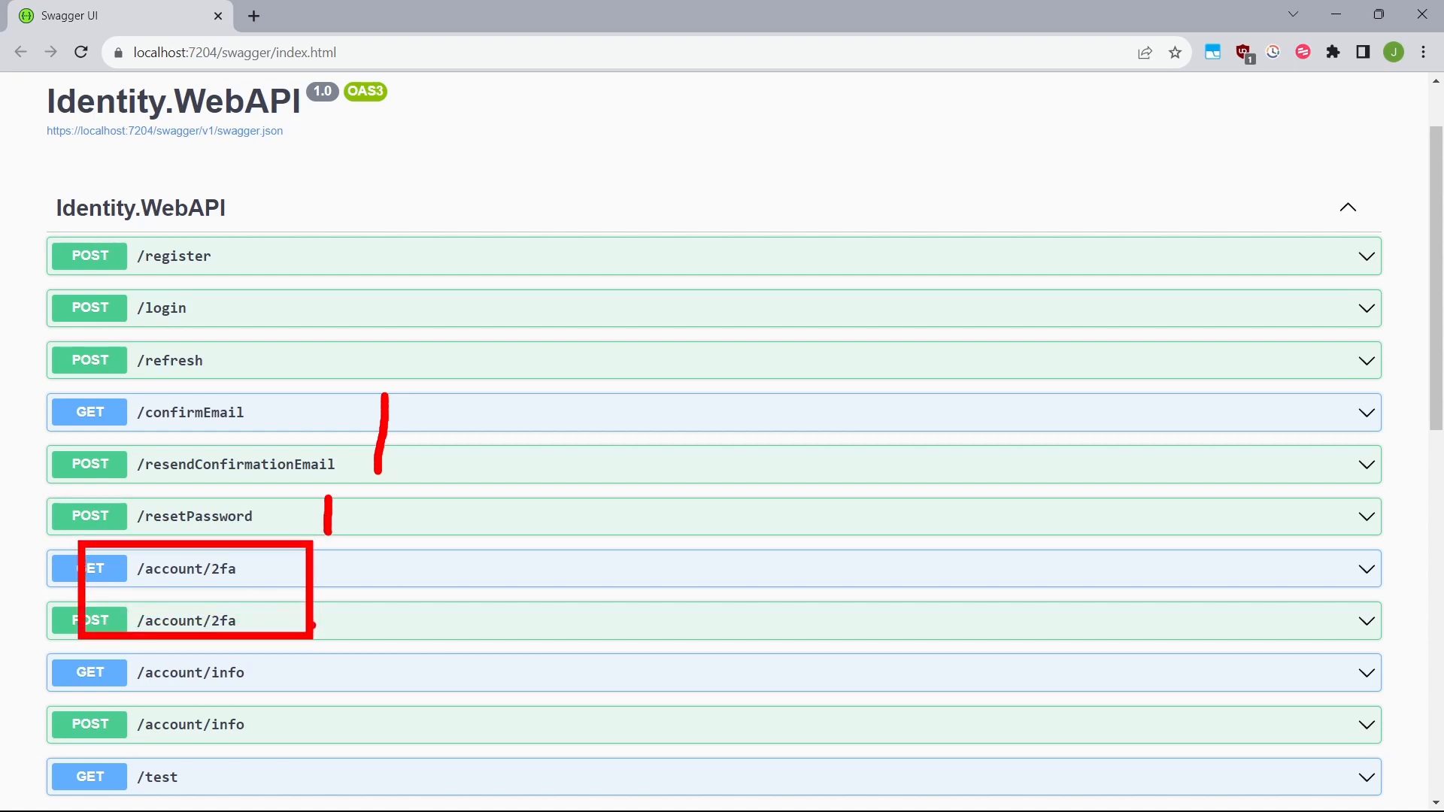
scroll(down, 3)
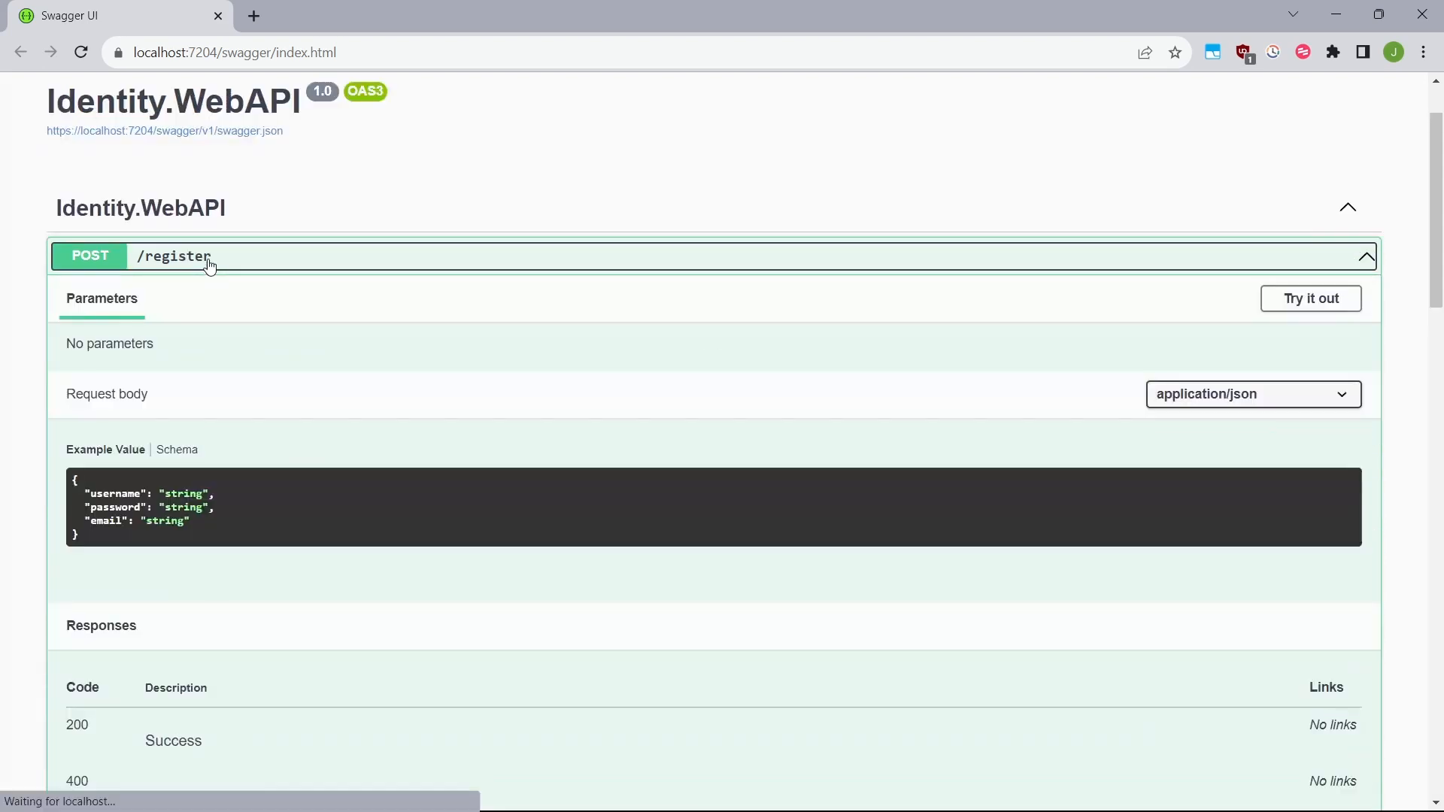
click(1310, 298)
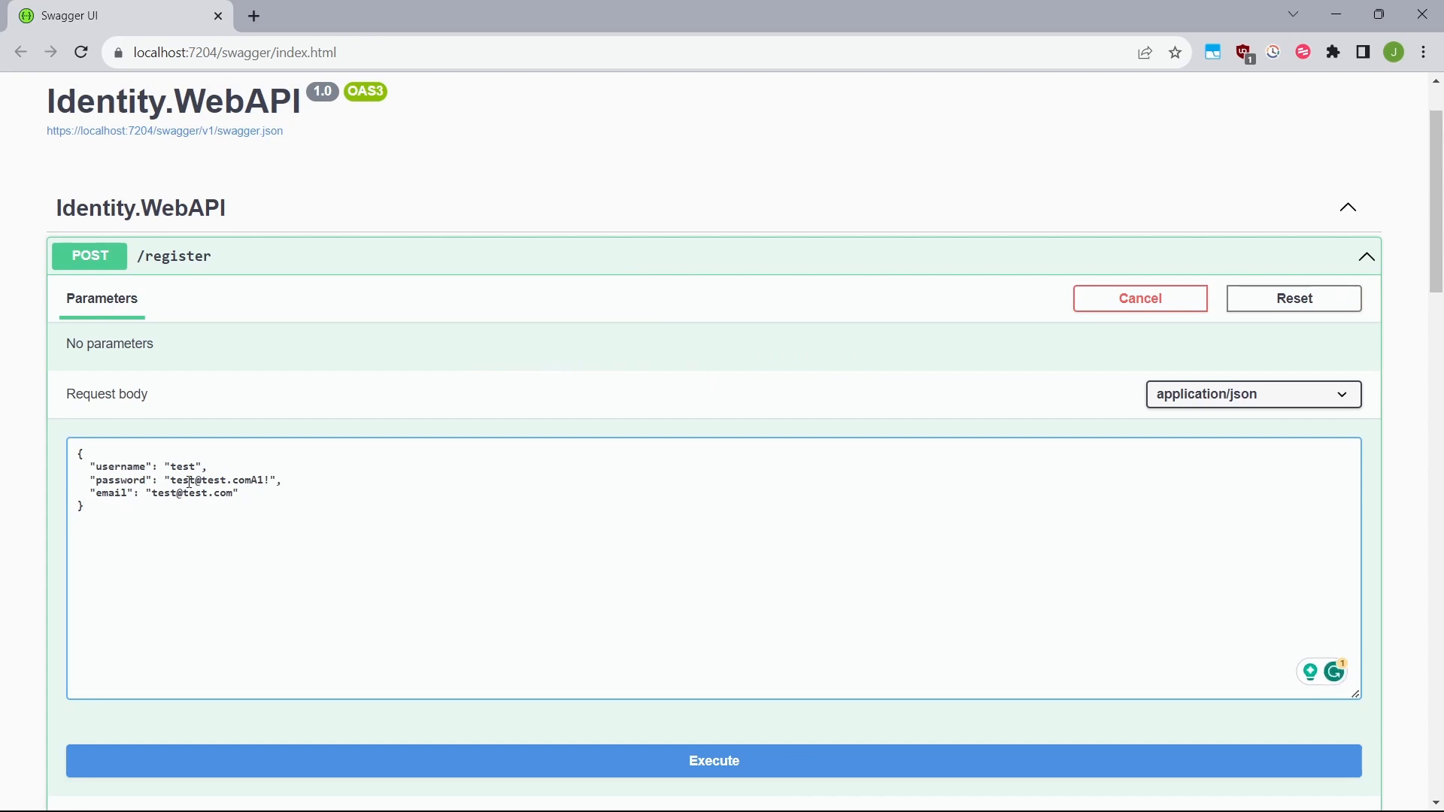
click(714, 761)
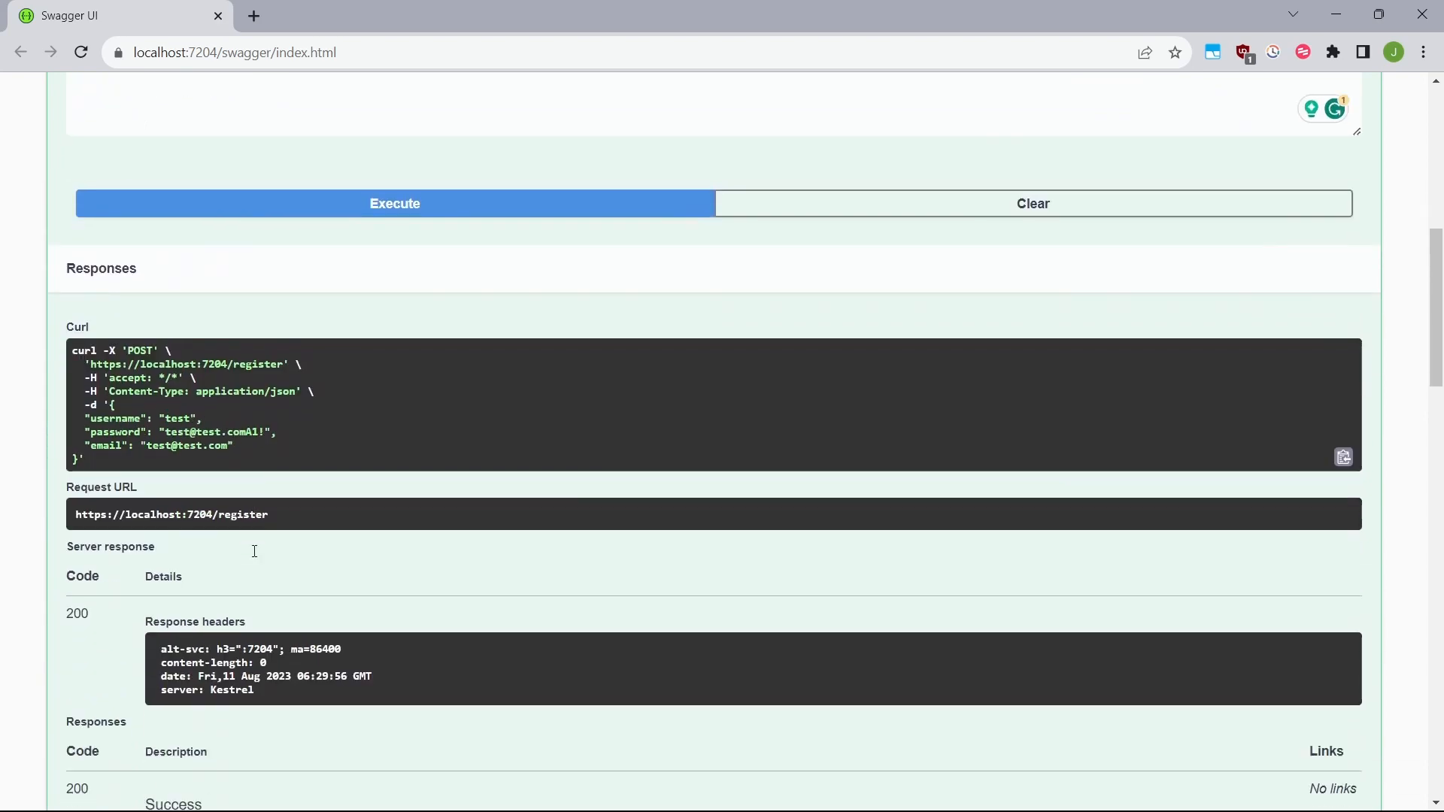
scroll(down, 3)
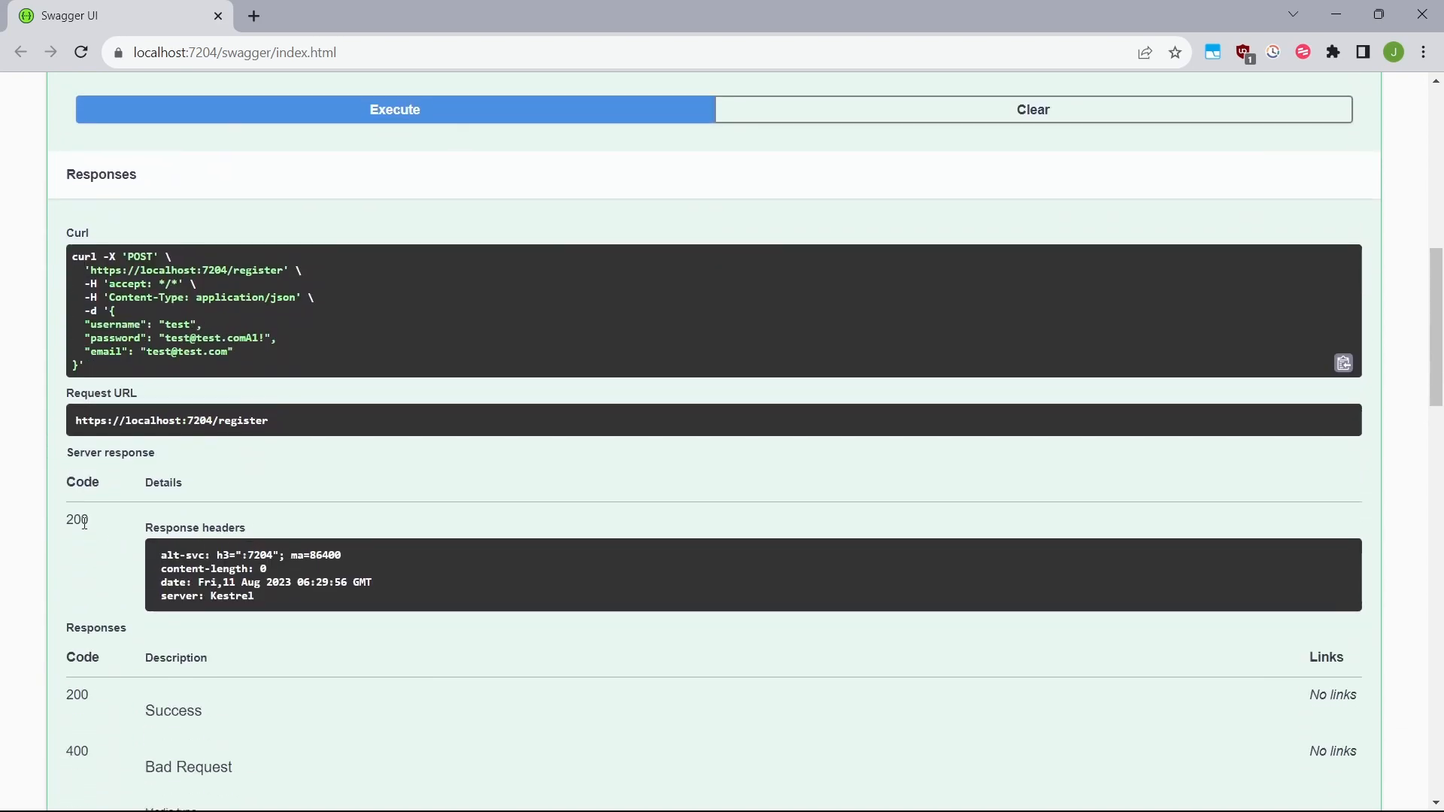
scroll(up, 3)
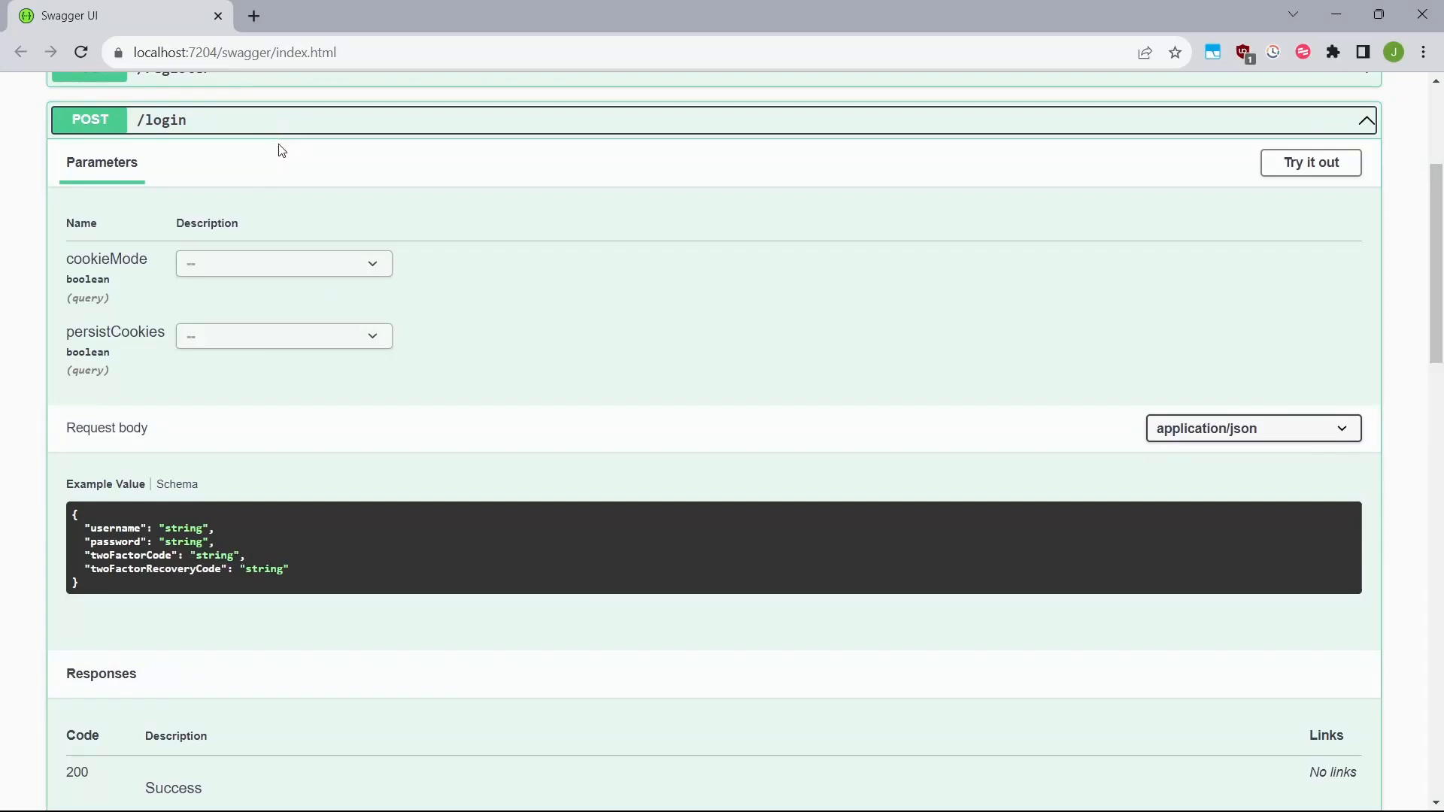
mouse_move(272, 194)
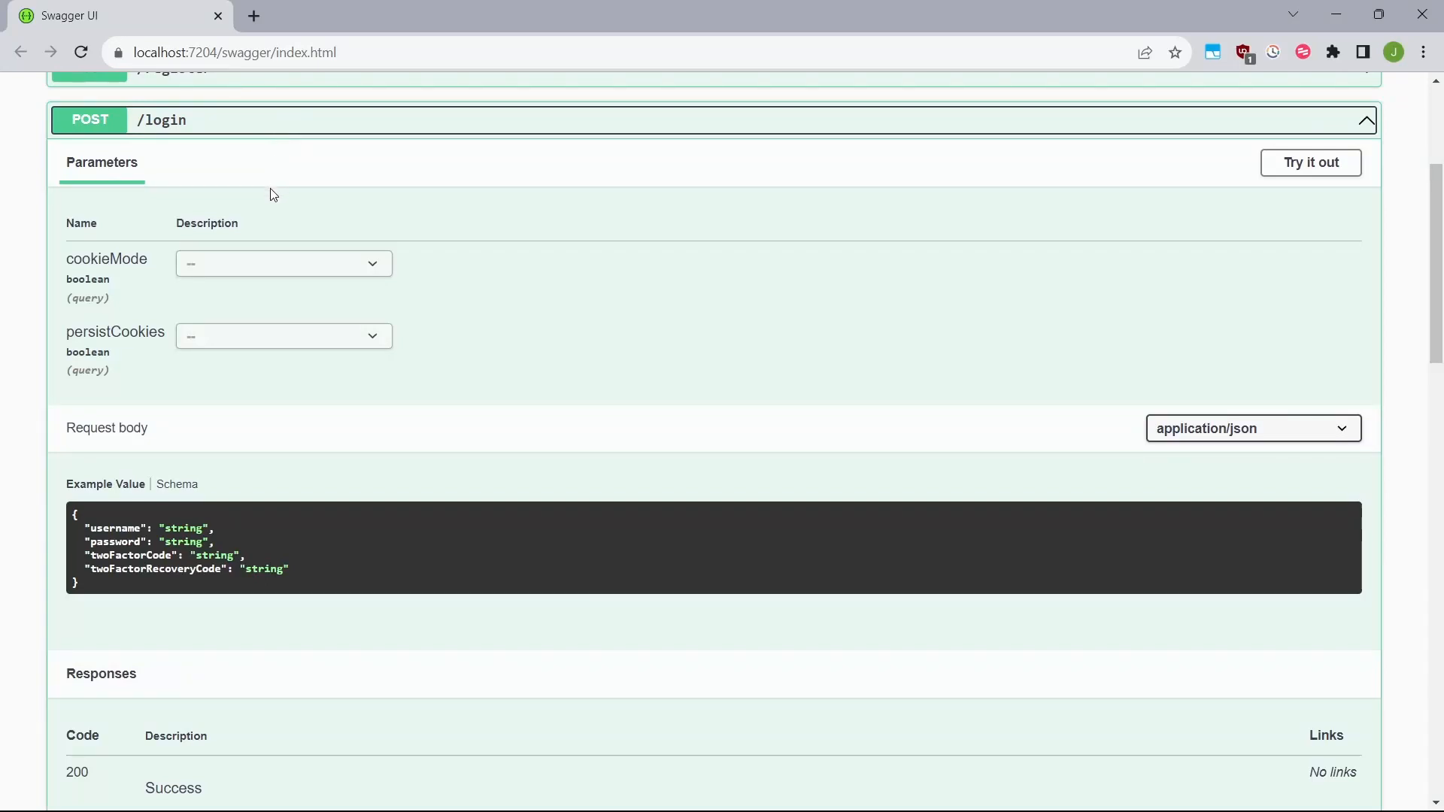
Log in as test without the email field, getting 200 and a Bearer access token
click(1310, 162)
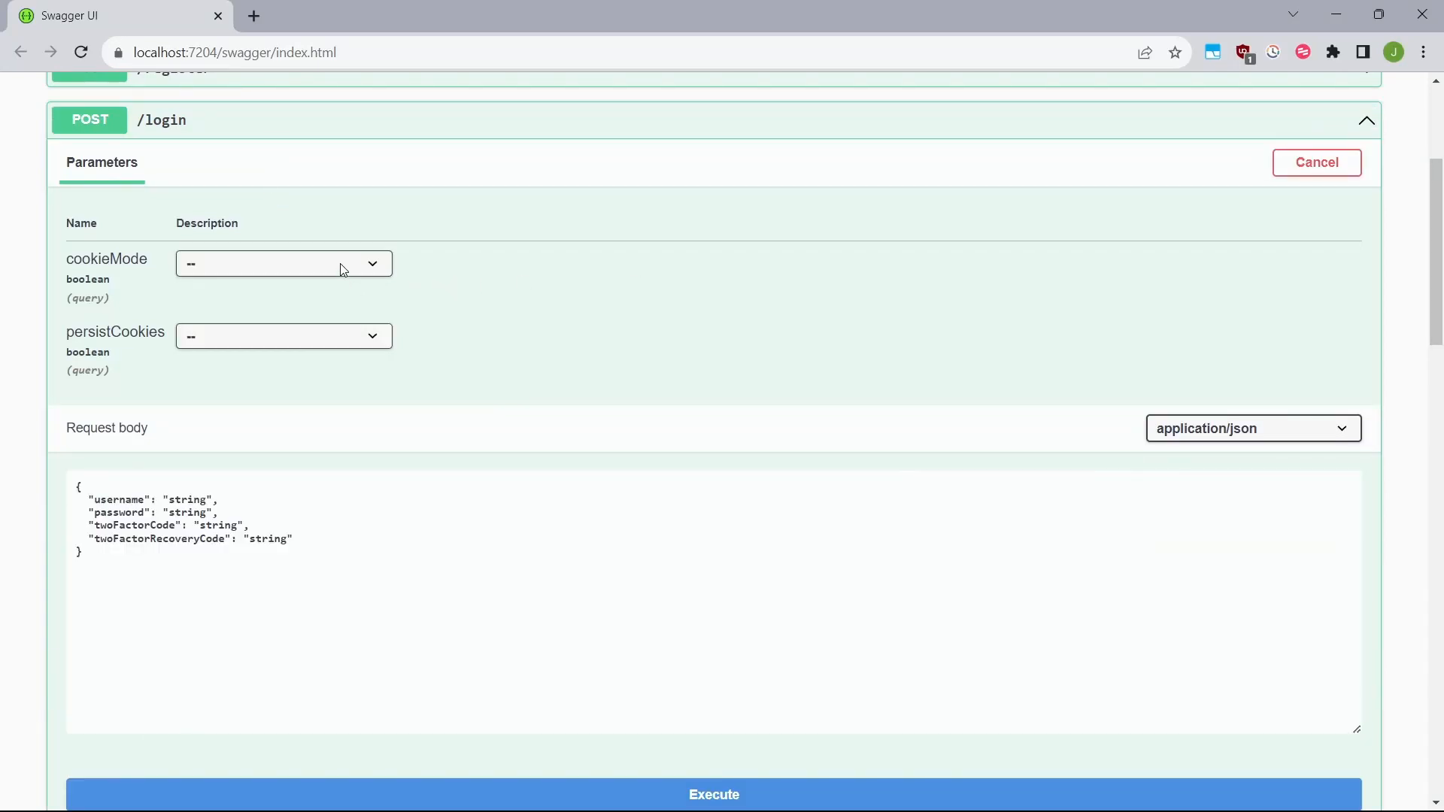
click(283, 263)
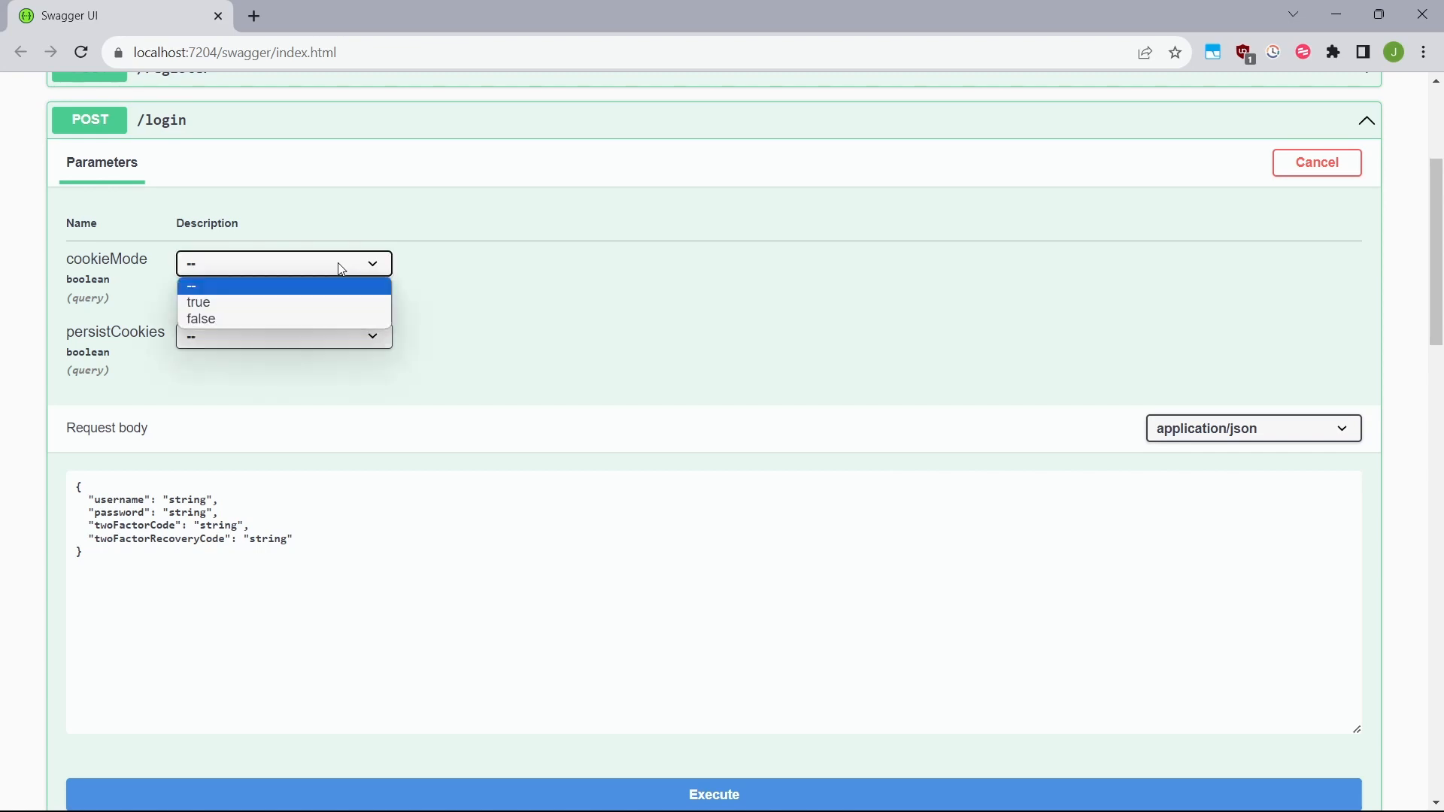
mouse_move(361, 272)
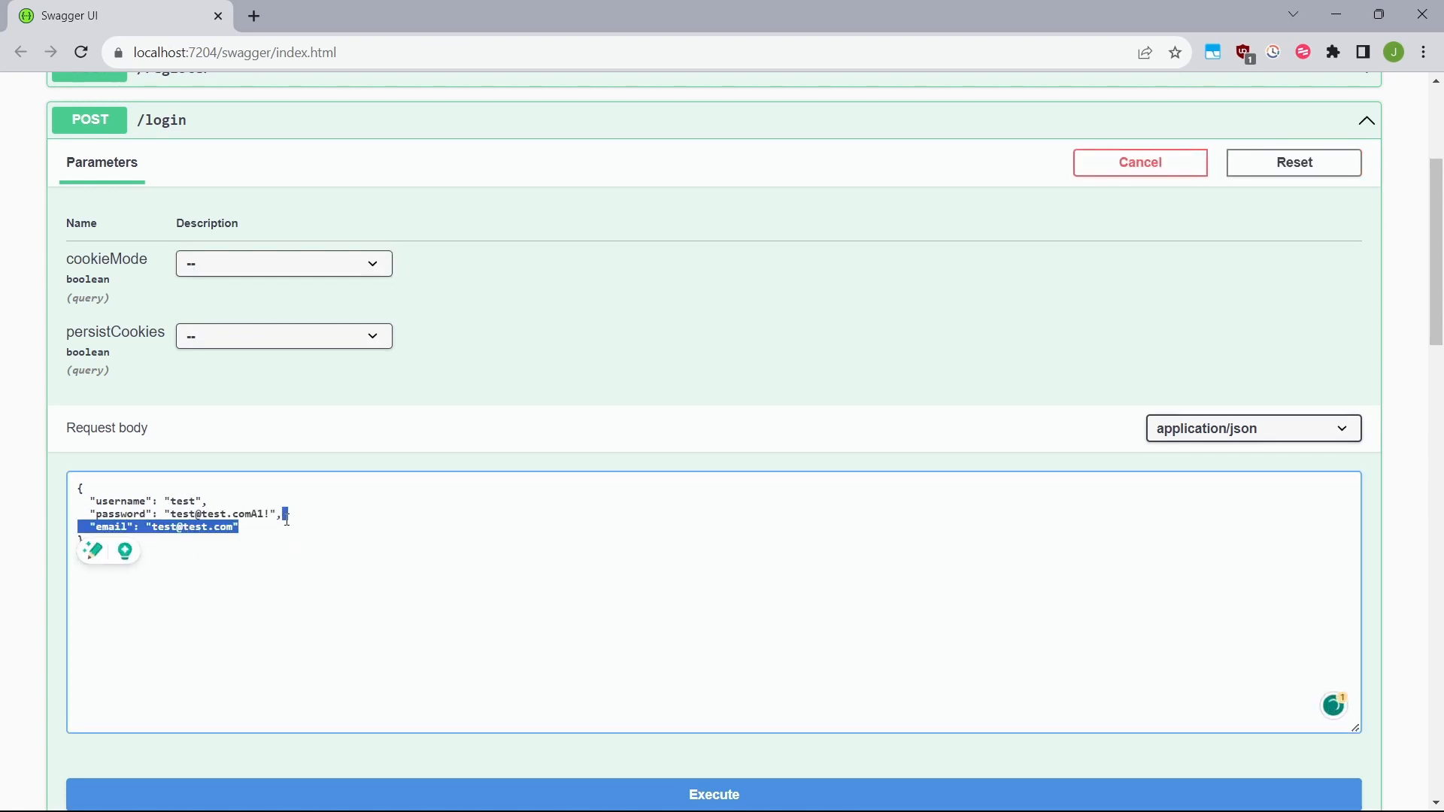
key(Delete)
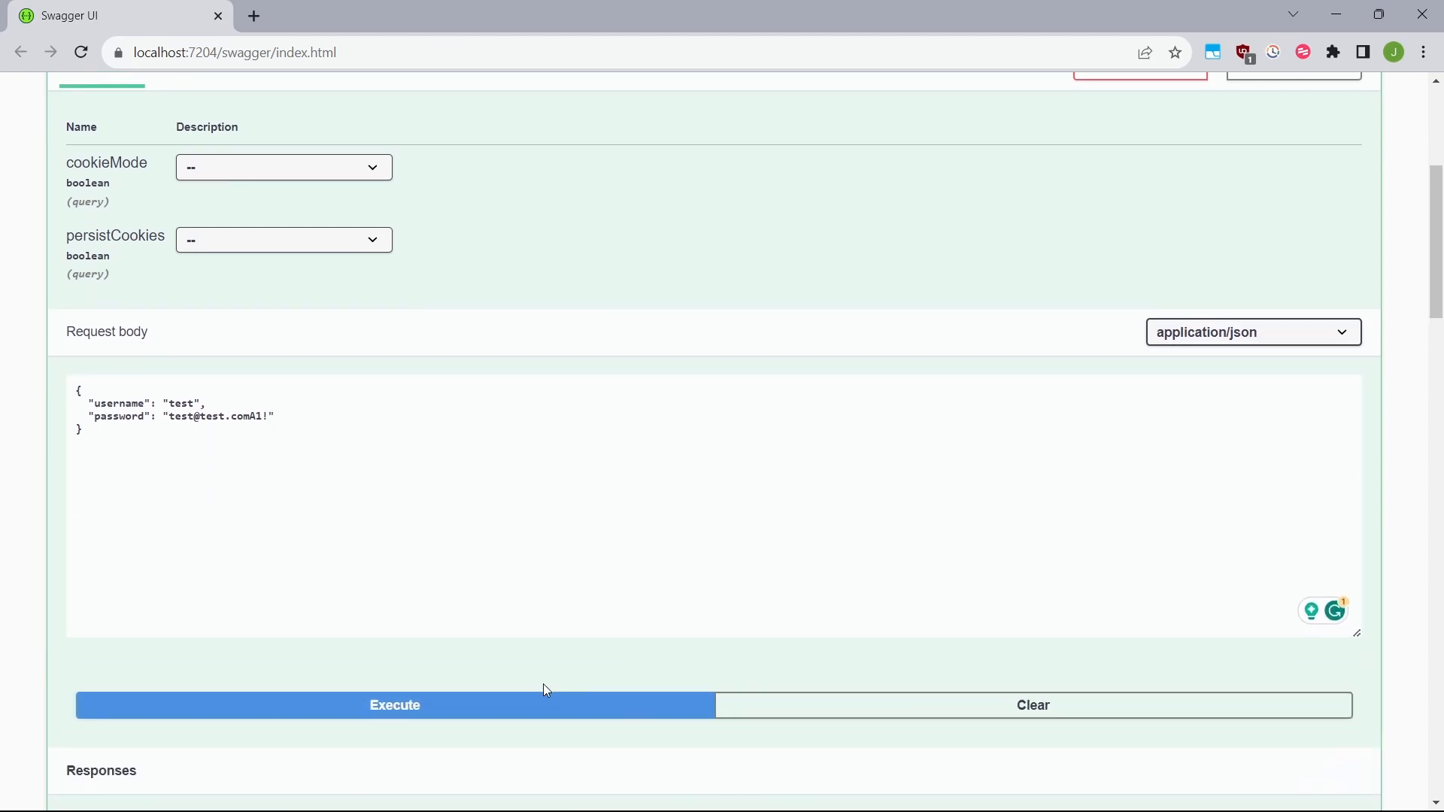
click(394, 705)
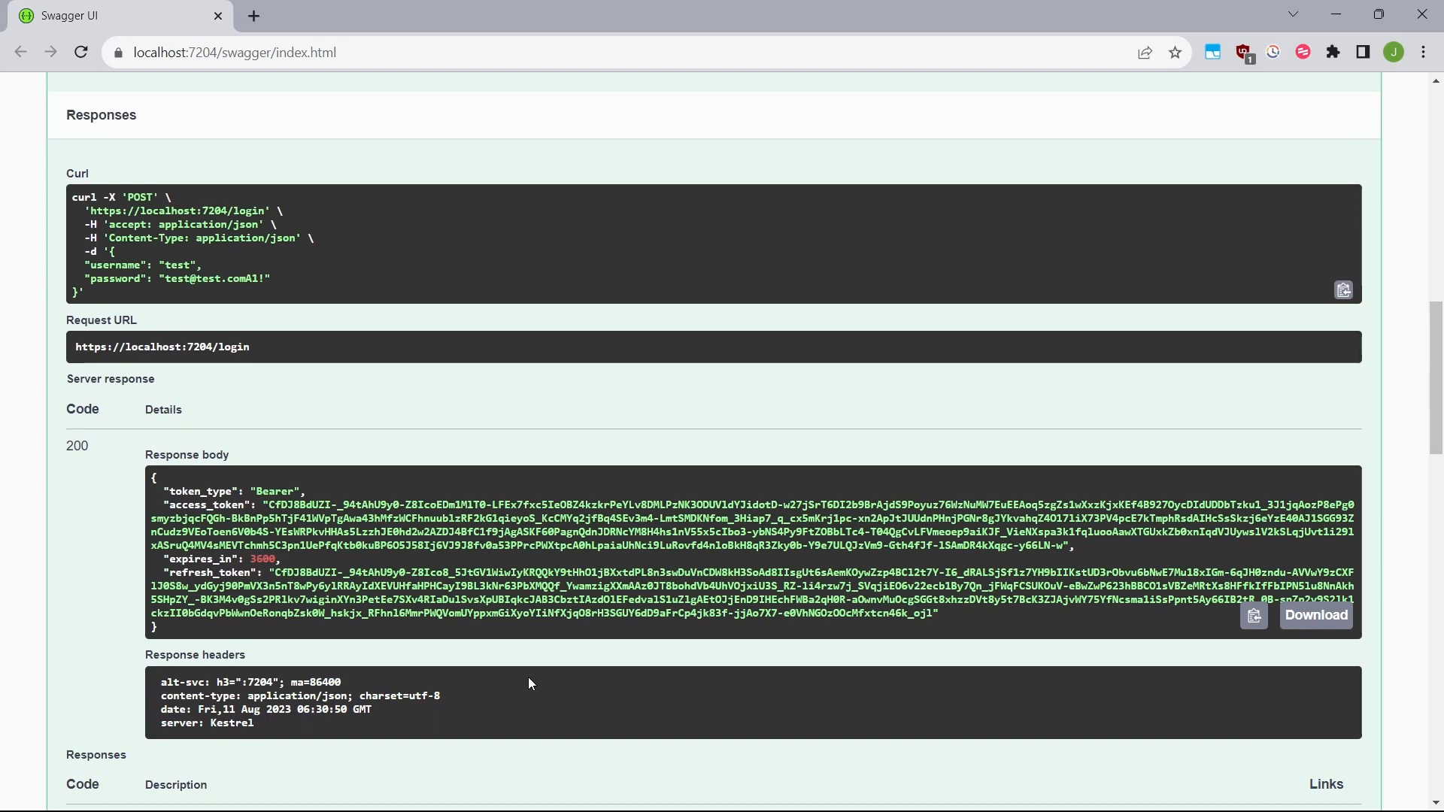
mouse_move(53, 551)
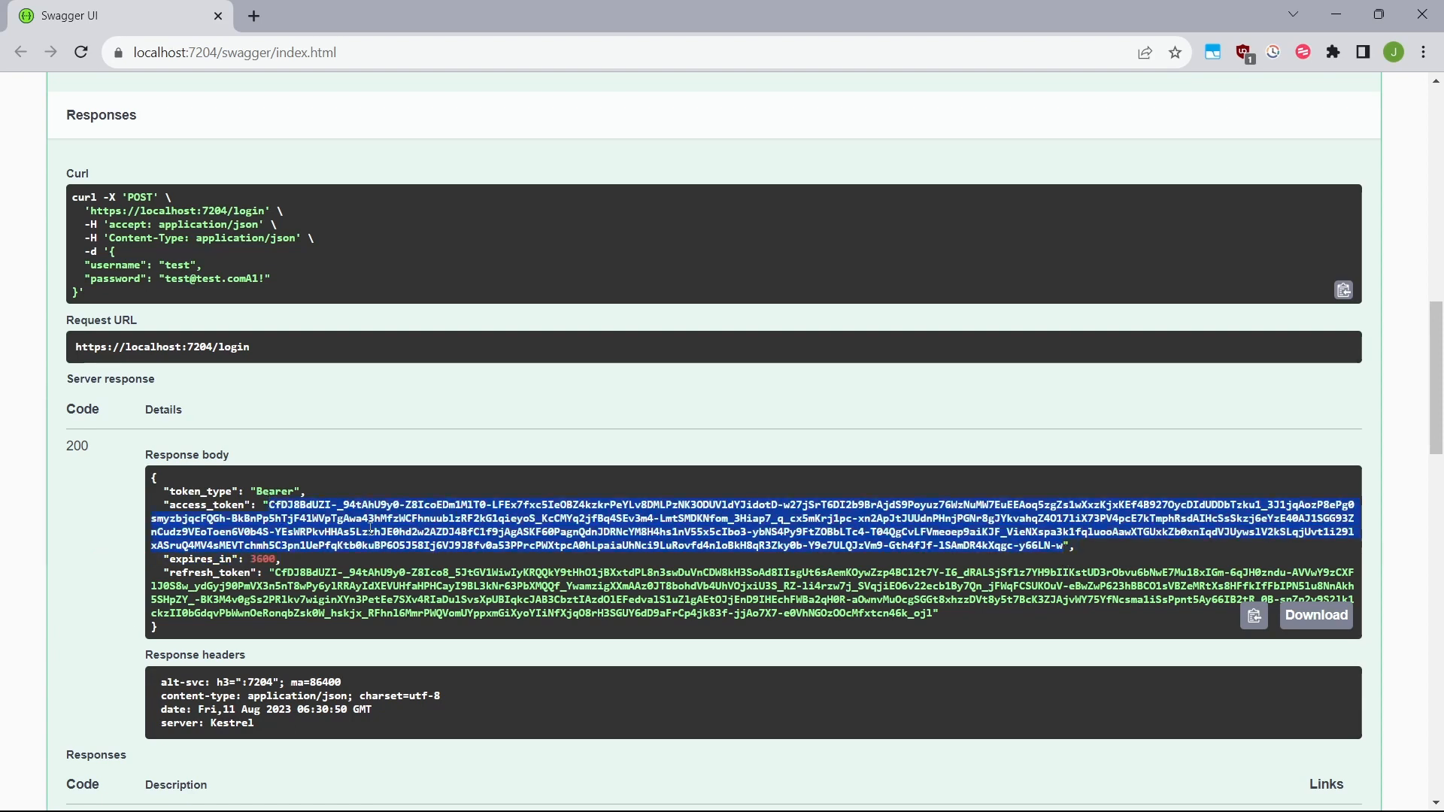
scroll(down, 3)
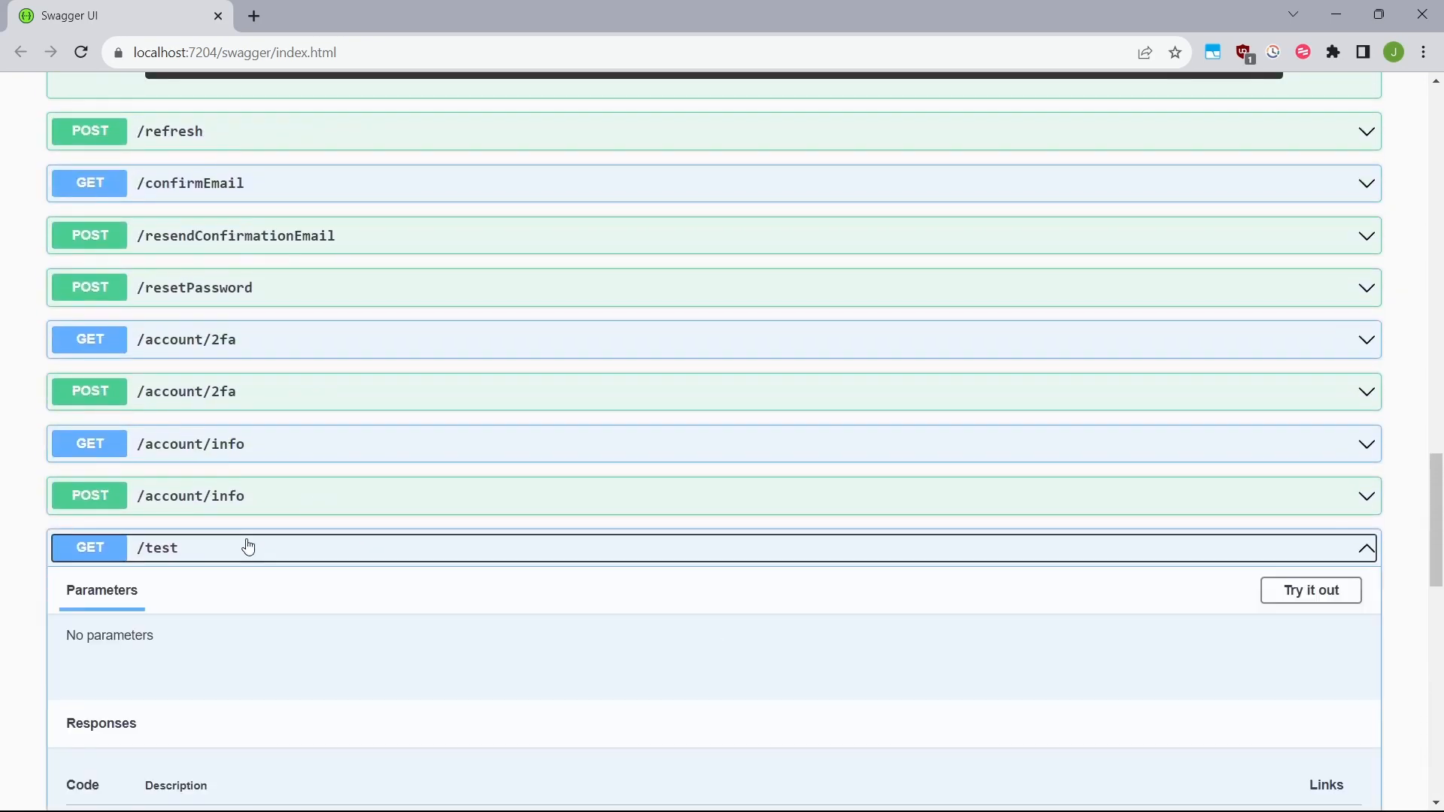
Execute GET /test in Swagger without a token, getting 401 Unauthorized with a Bearer header
click(1310, 590)
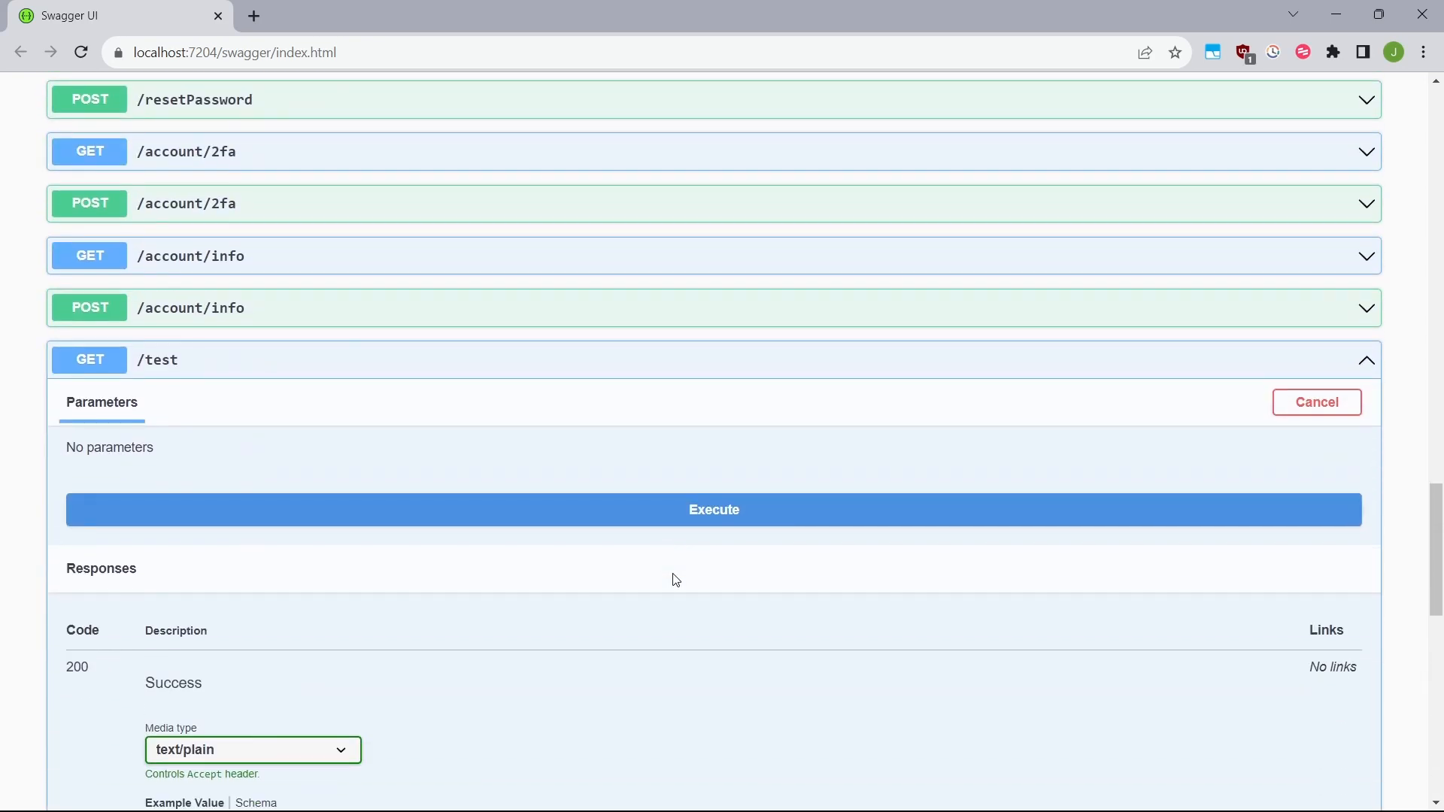
click(713, 509)
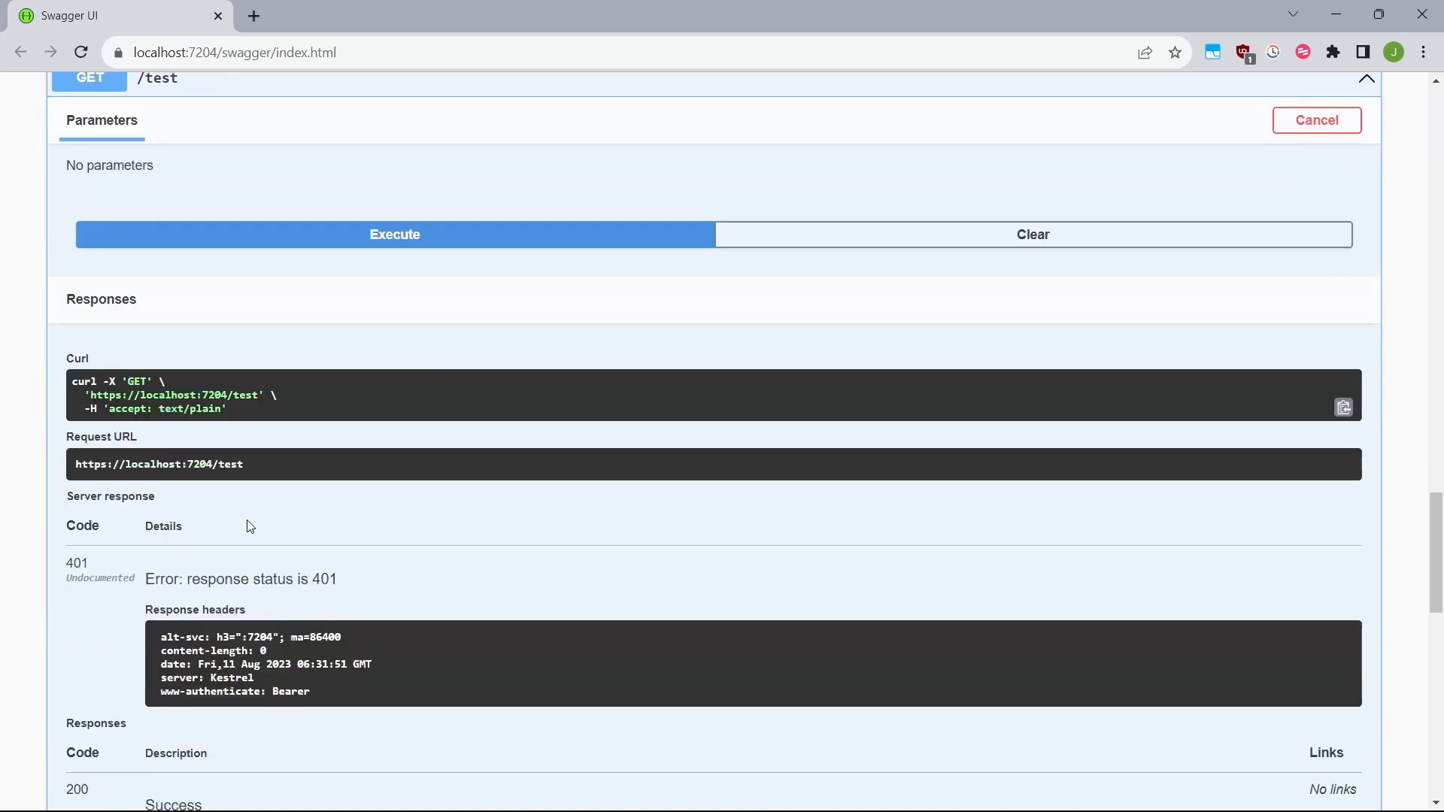
mouse_move(247, 547)
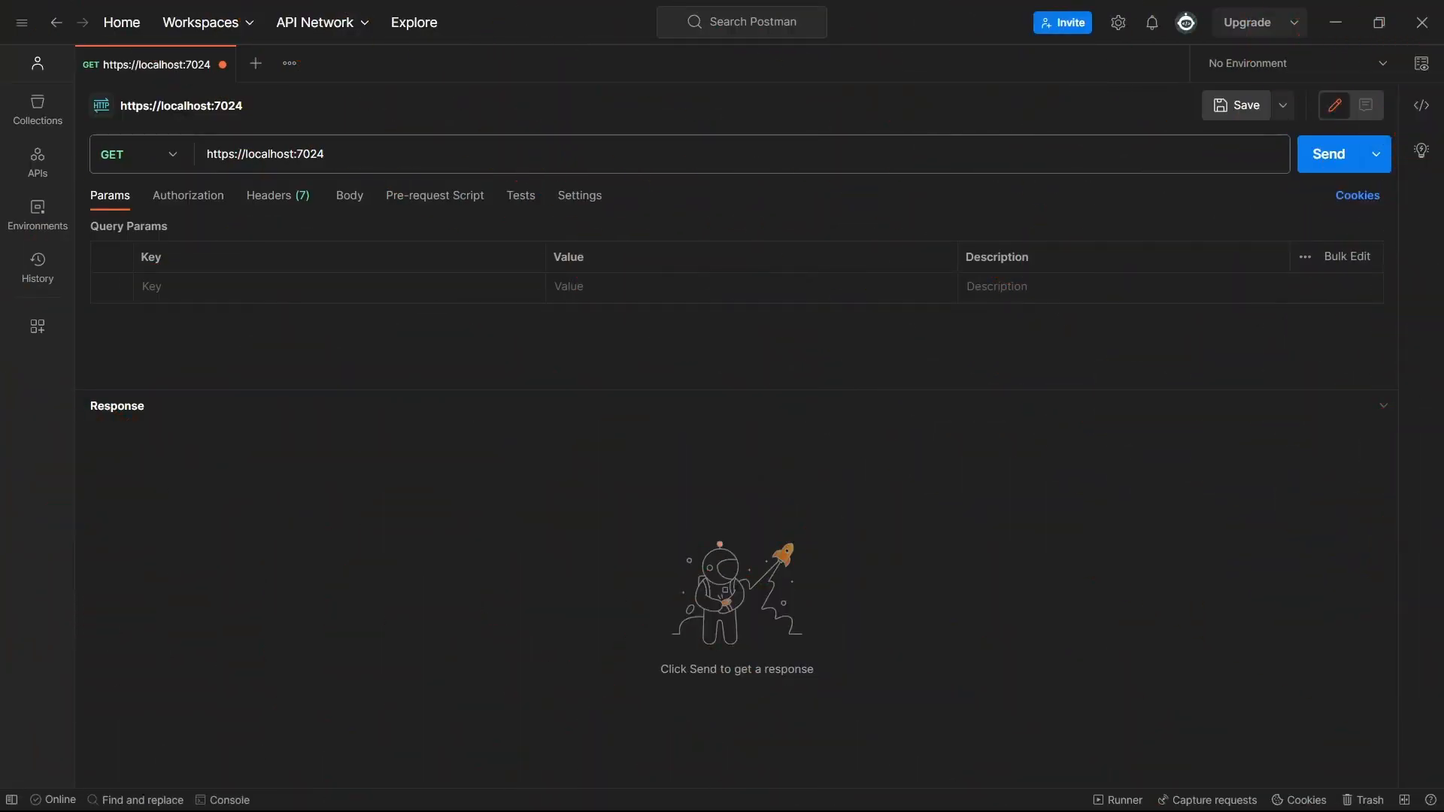
click(188, 195)
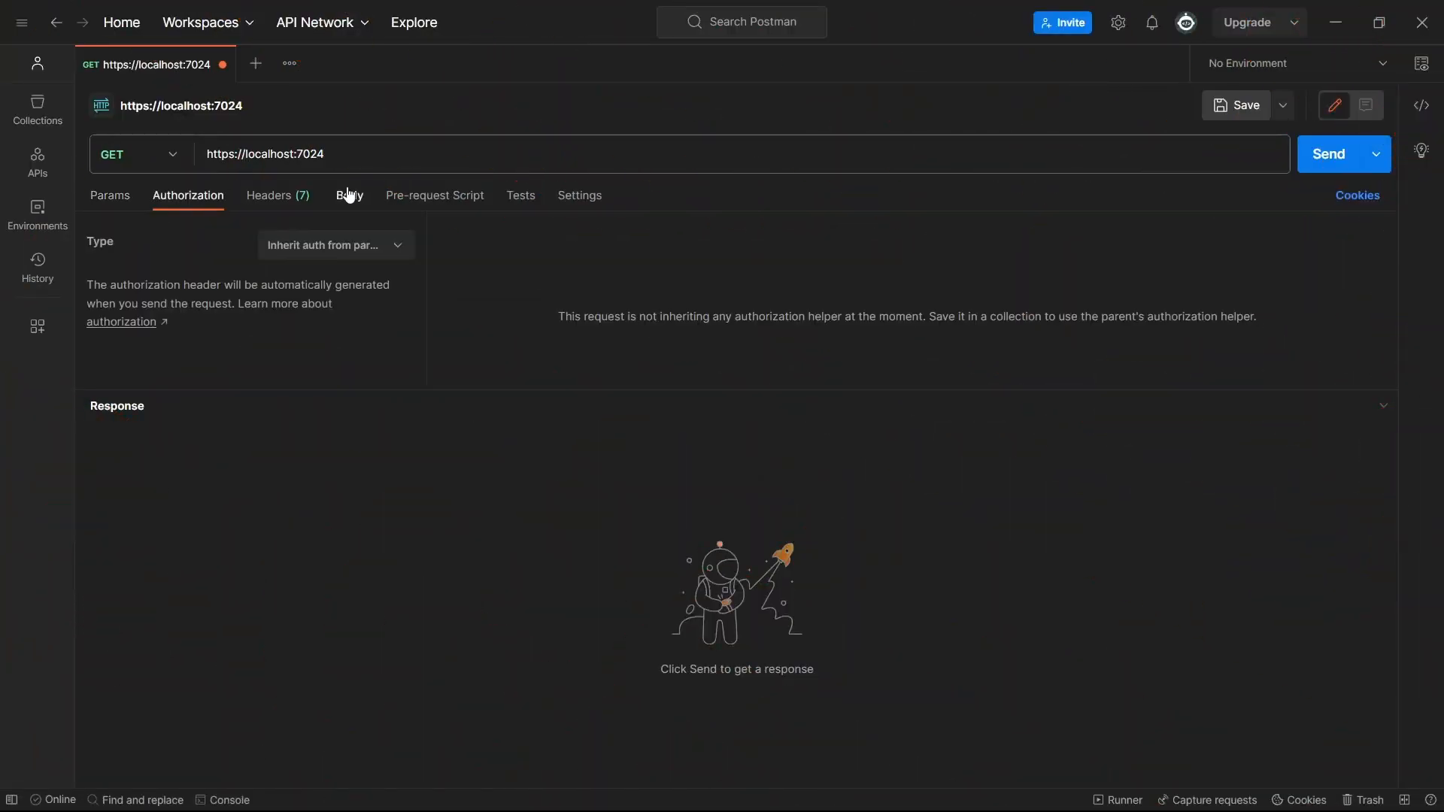
text(/test)
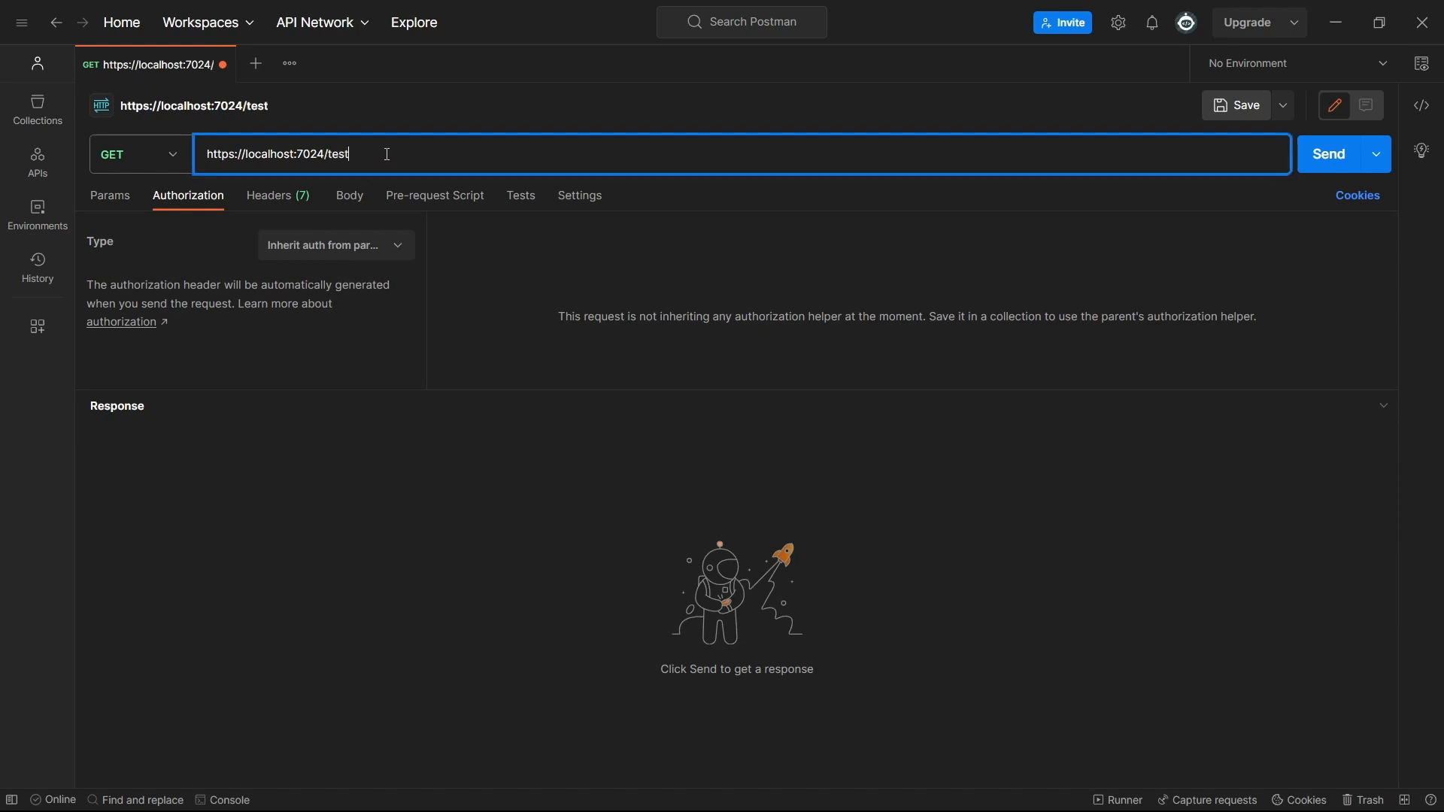
mouse_move(1328, 154)
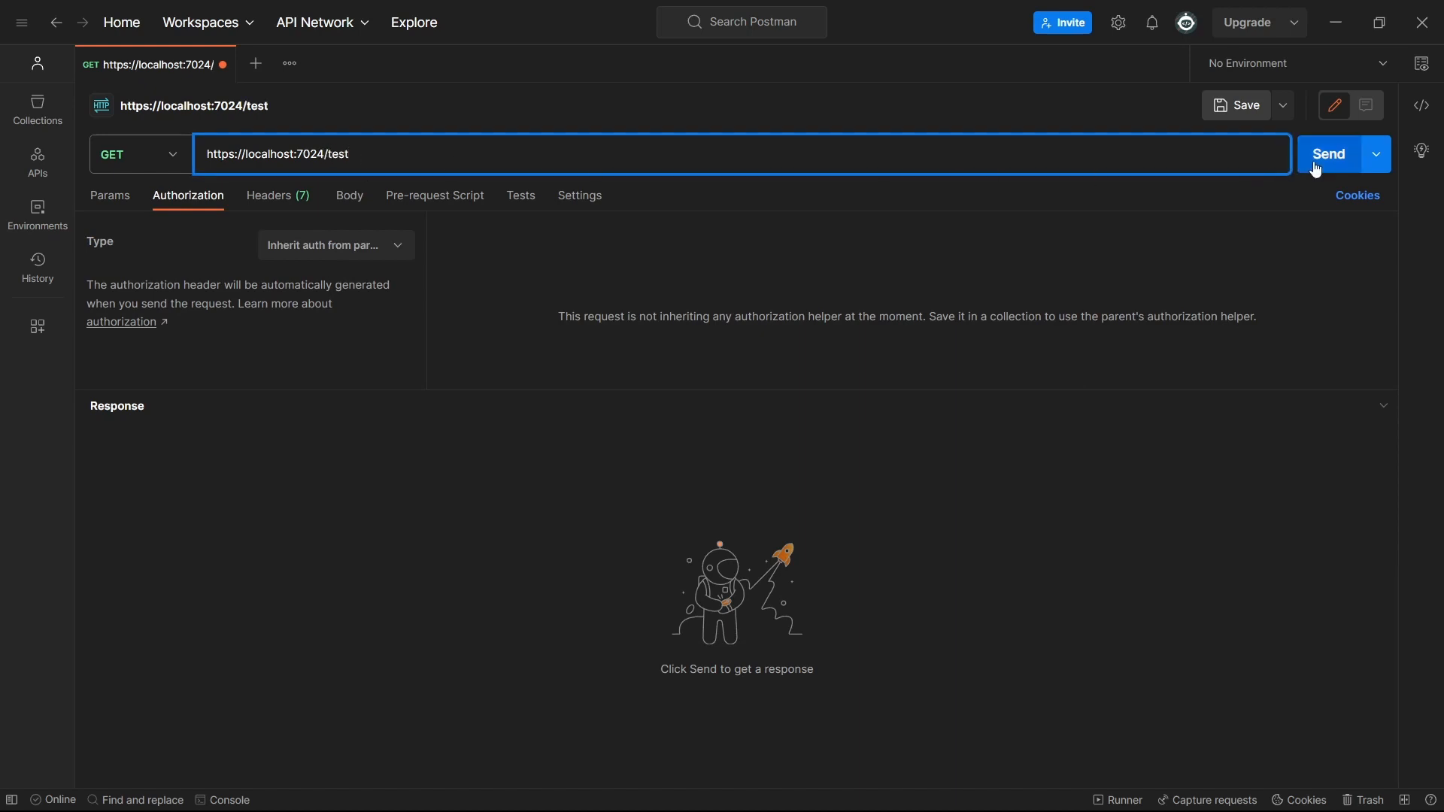
click(1327, 153)
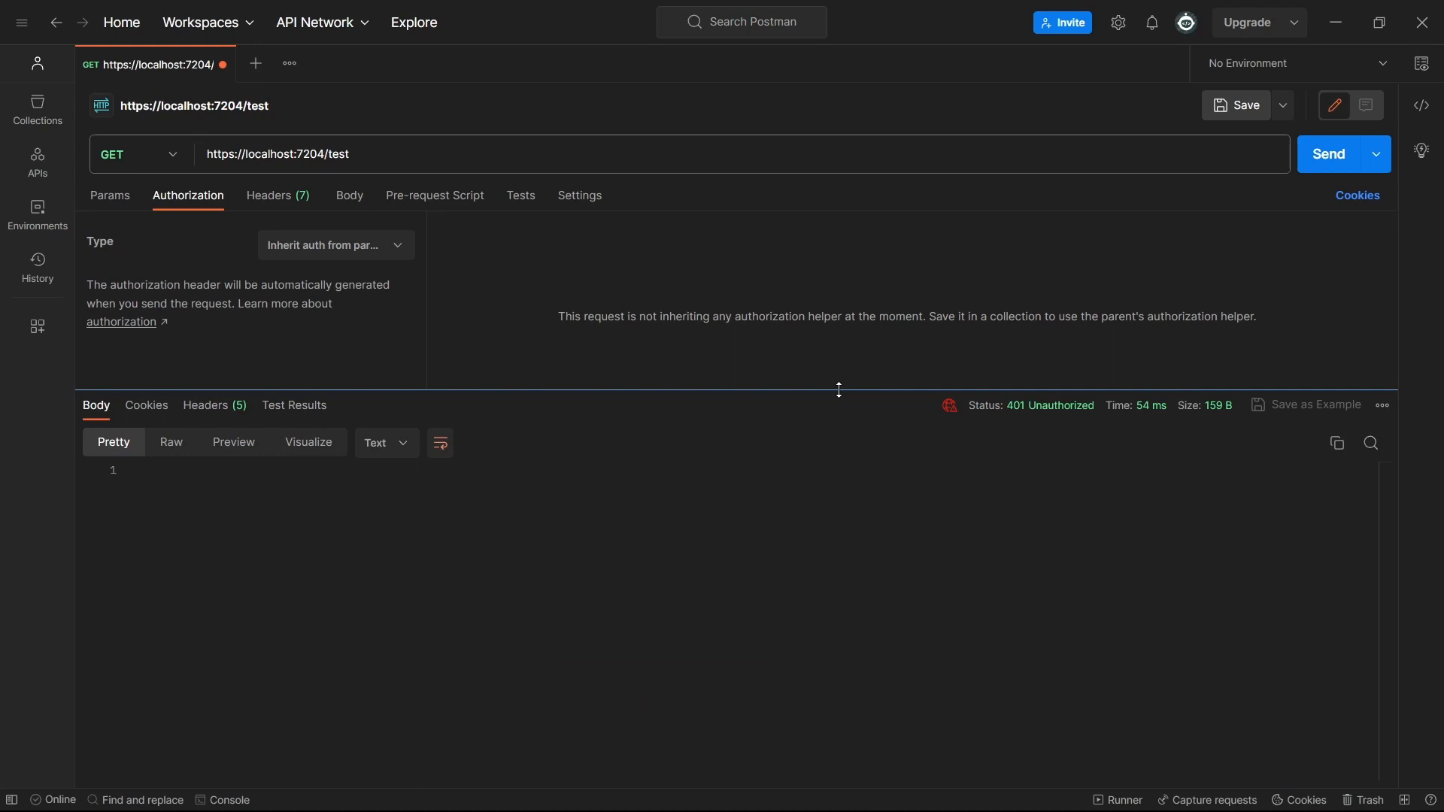
mouse_move(1050, 406)
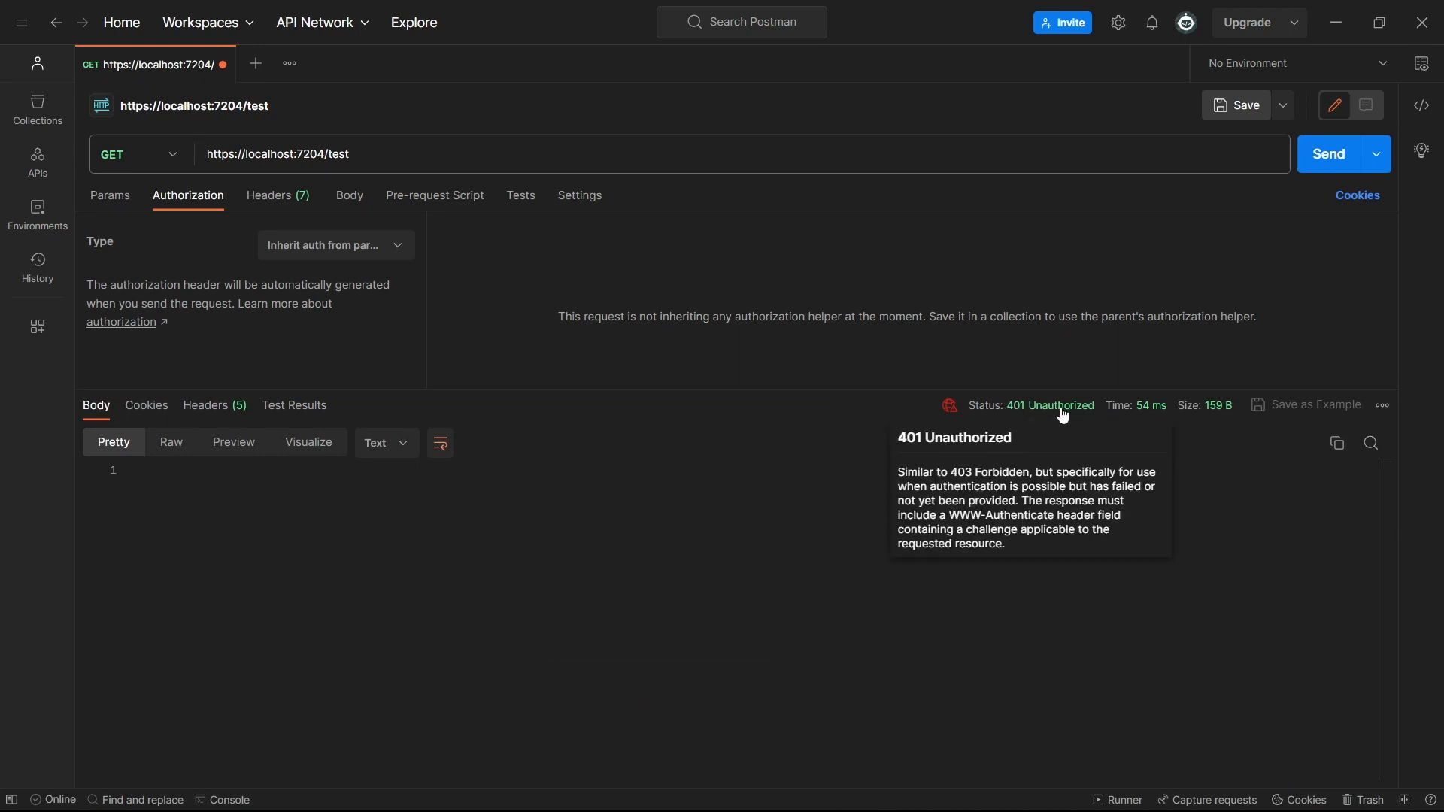
click(334, 245)
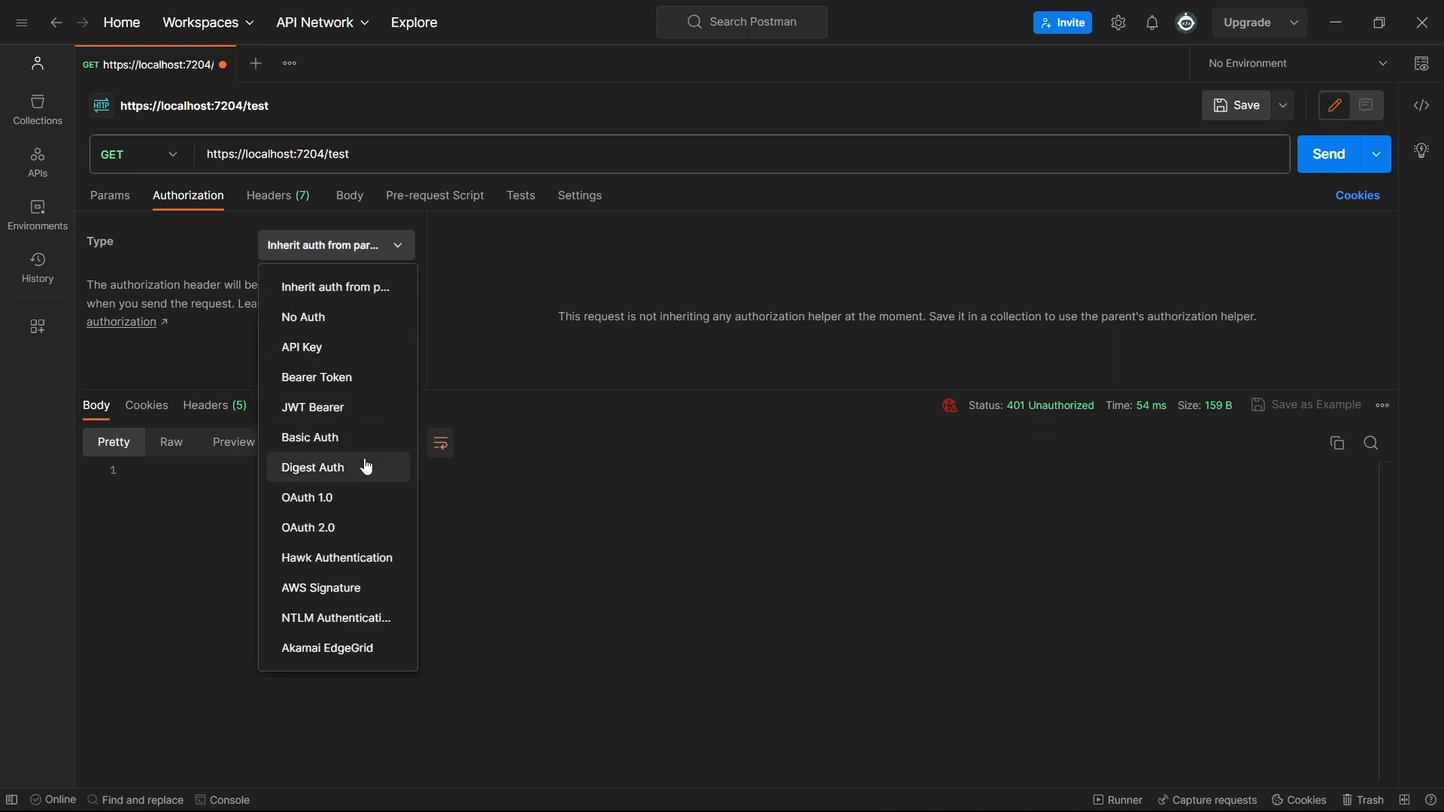
Authorize /test with a Bearer Token and resend, getting 200 OK with 'Hello test'
click(316, 377)
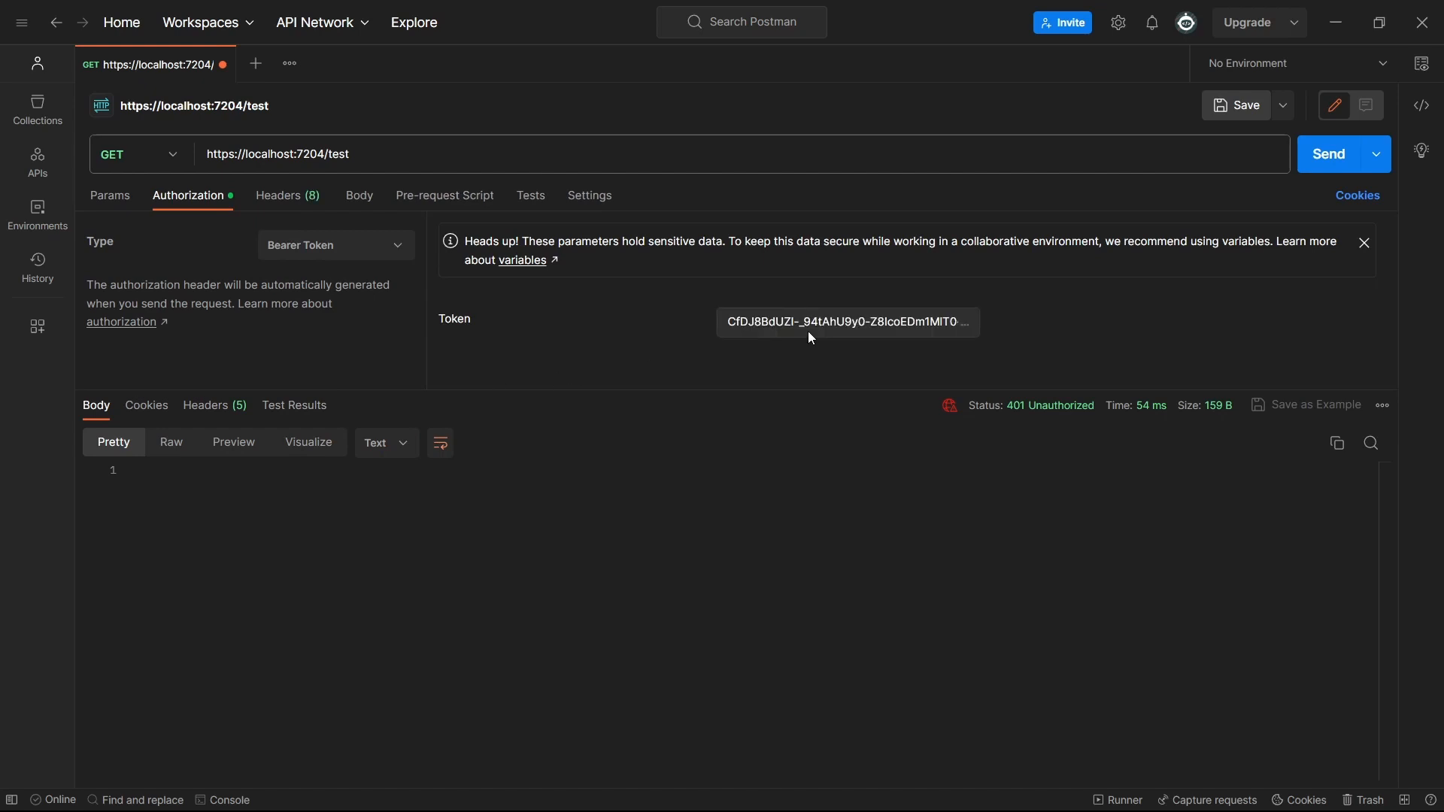
click(1327, 153)
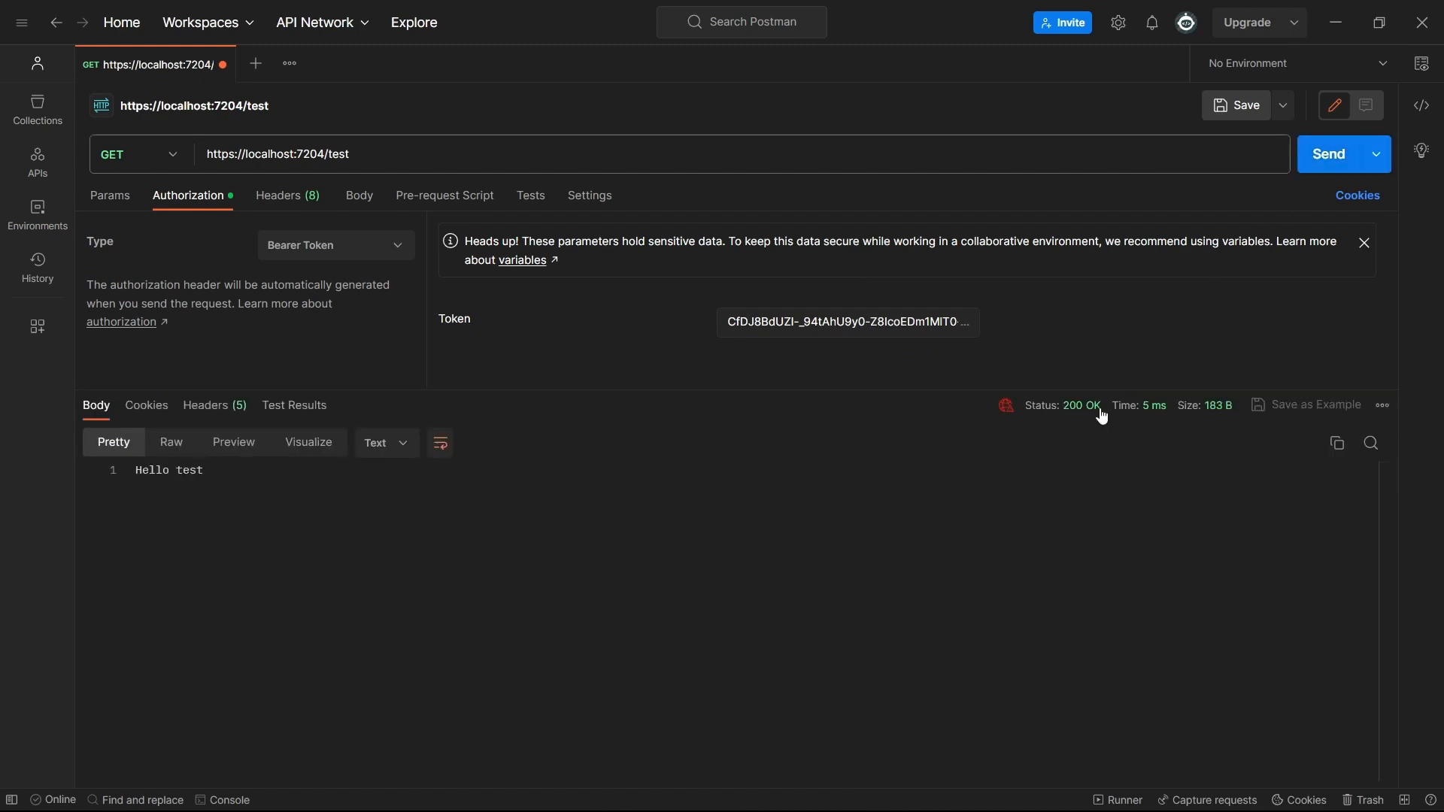
mouse_move(1076, 406)
text(acc)
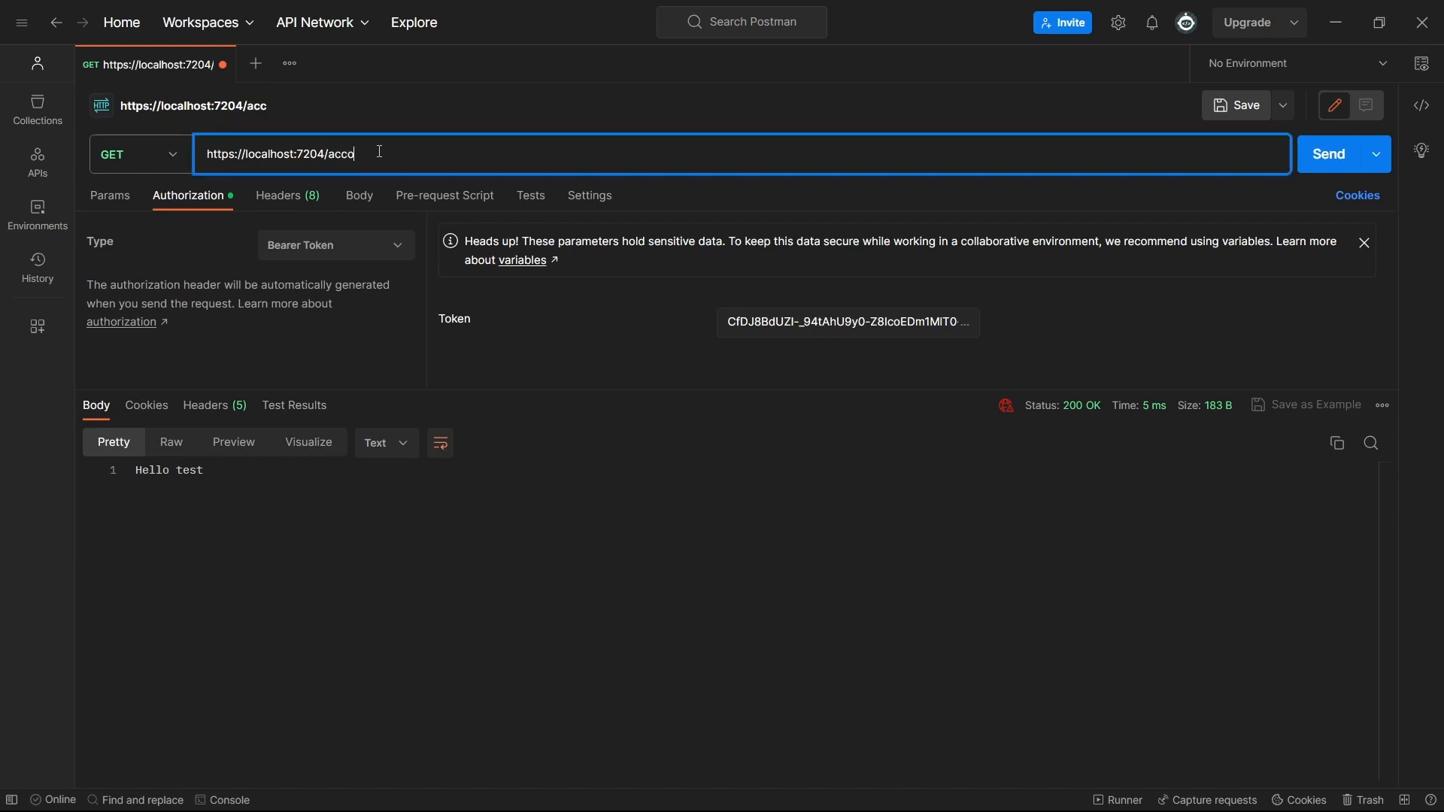
text(ount/)
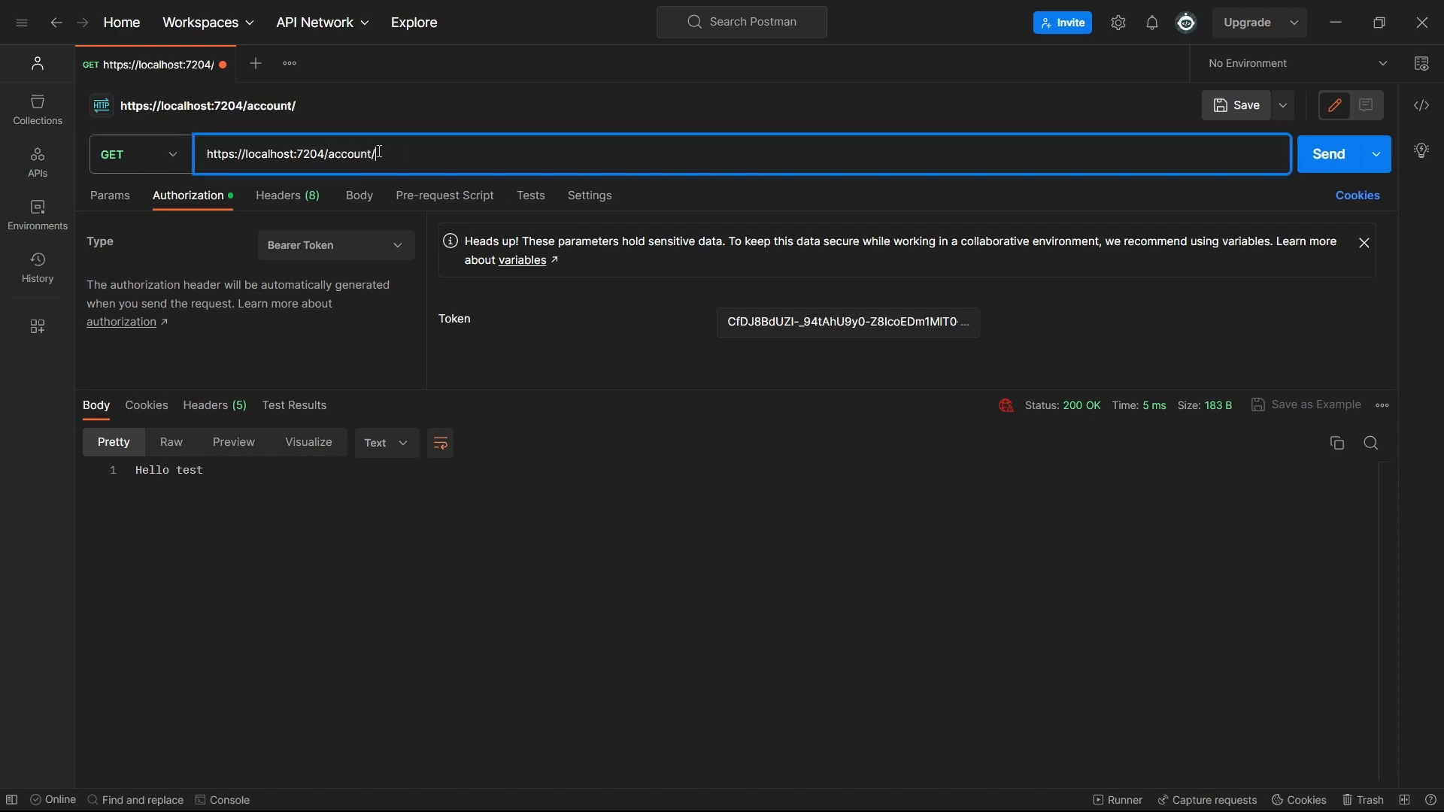
text(info)
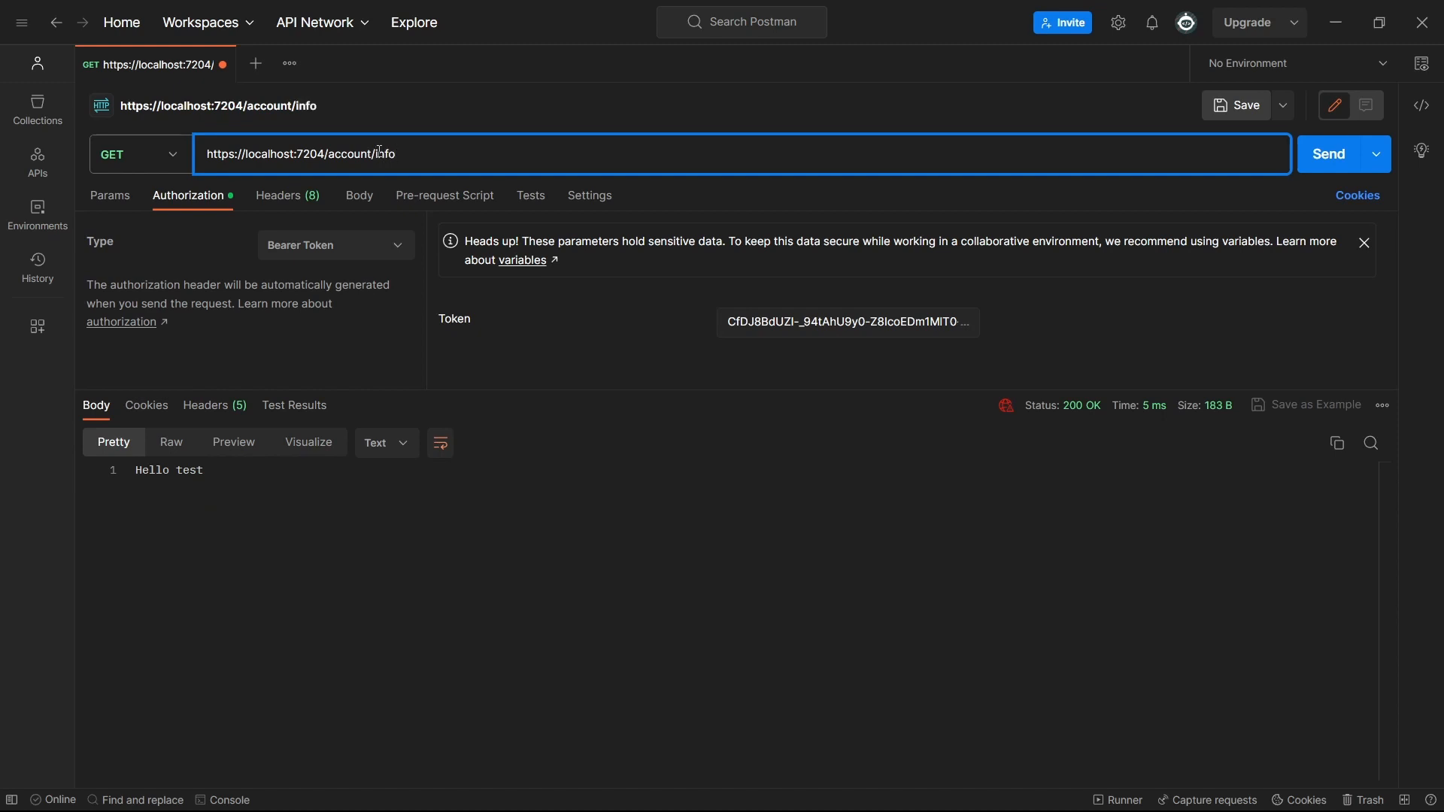
click(1328, 154)
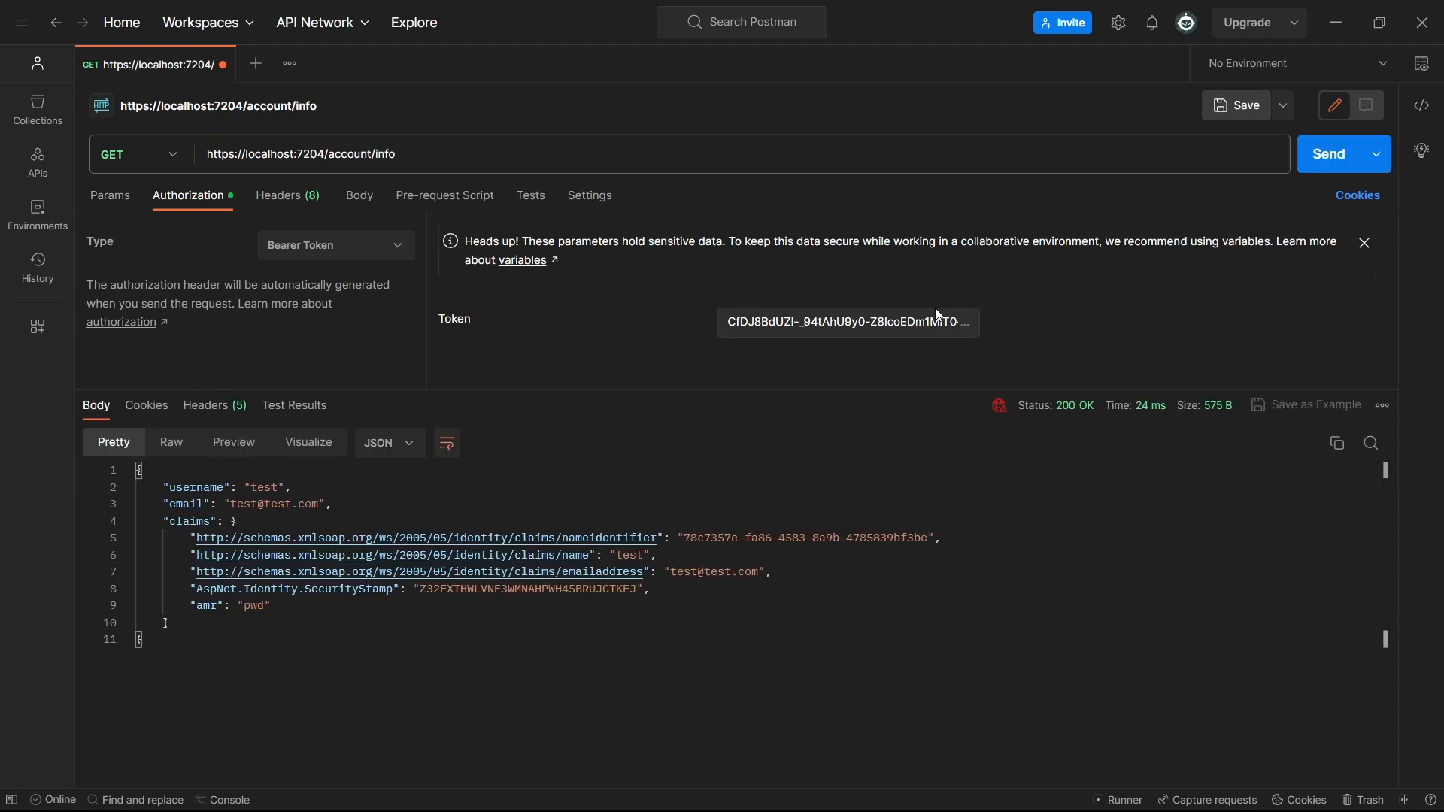
mouse_move(212, 555)
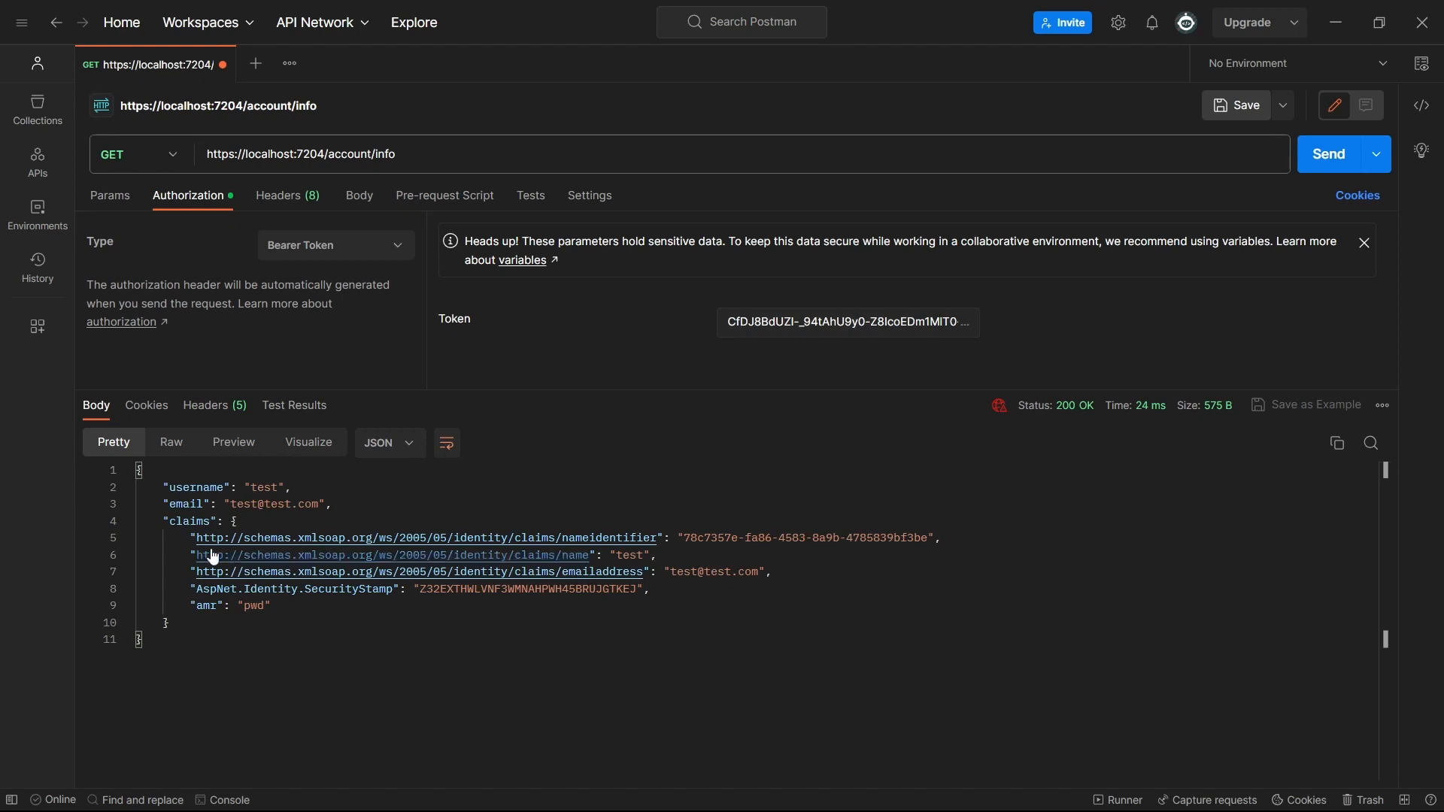